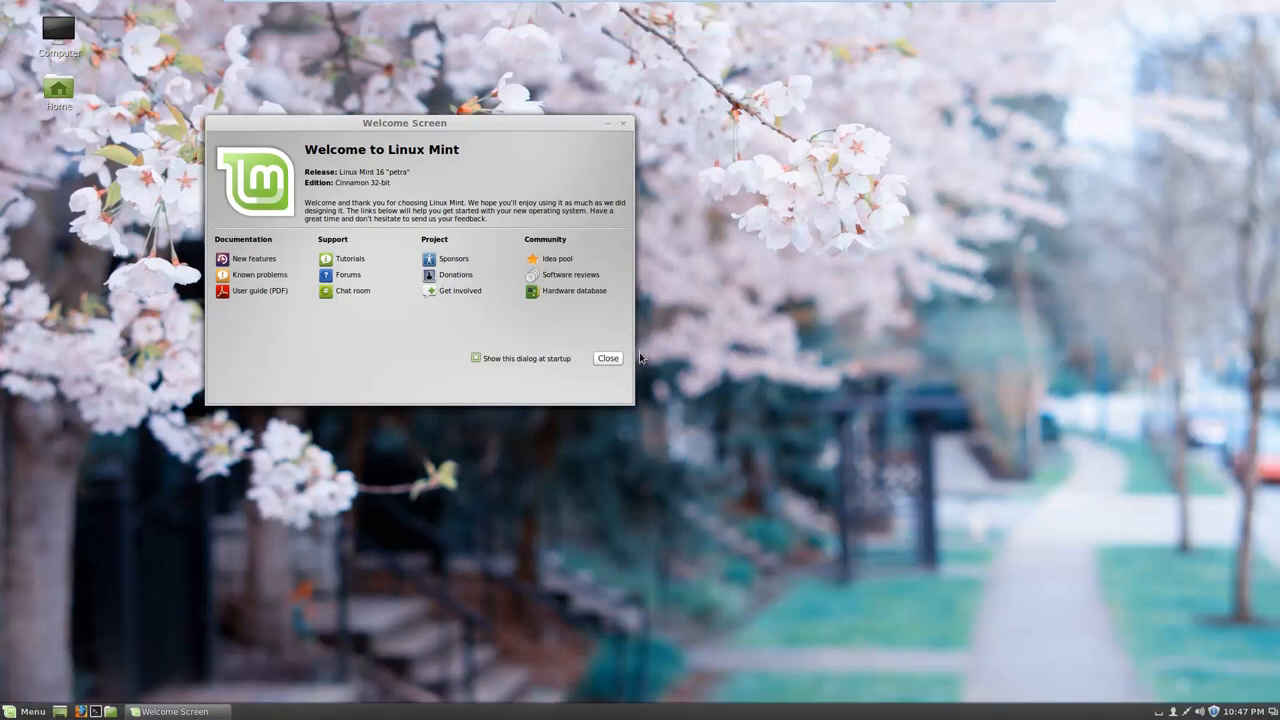
pyautogui.moveTo(980, 350)
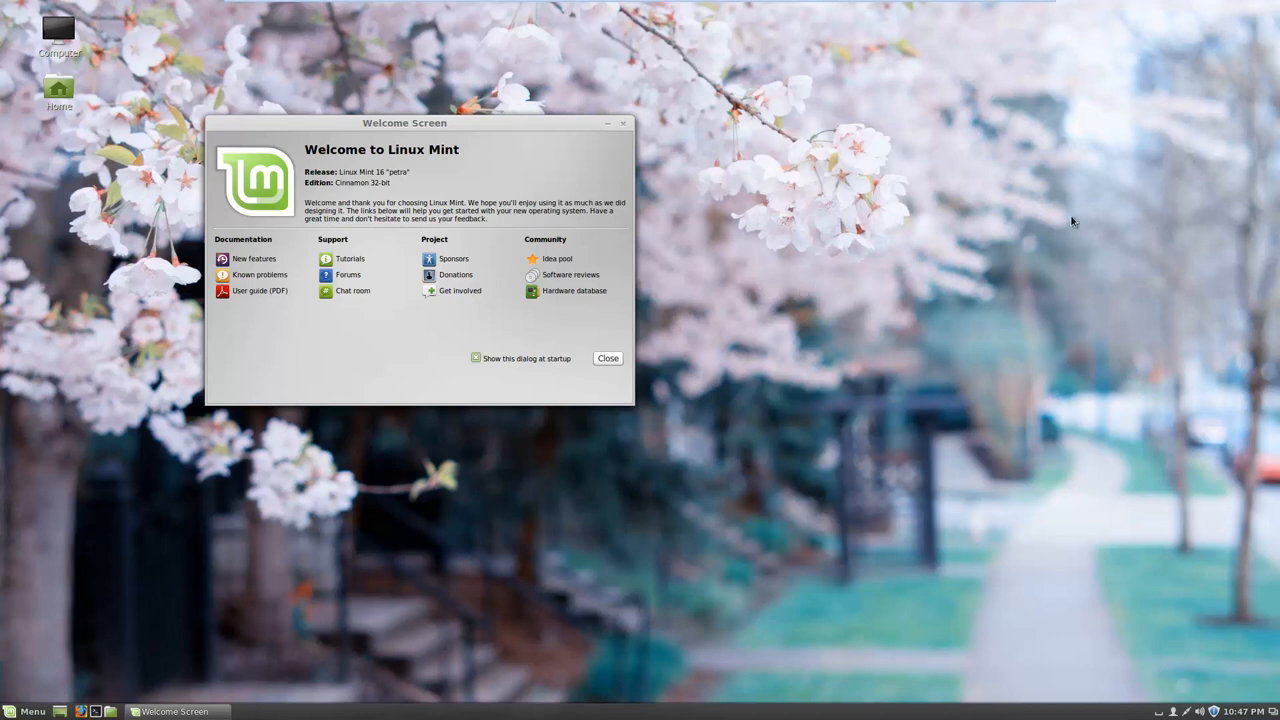
pyautogui.moveTo(1004, 136)
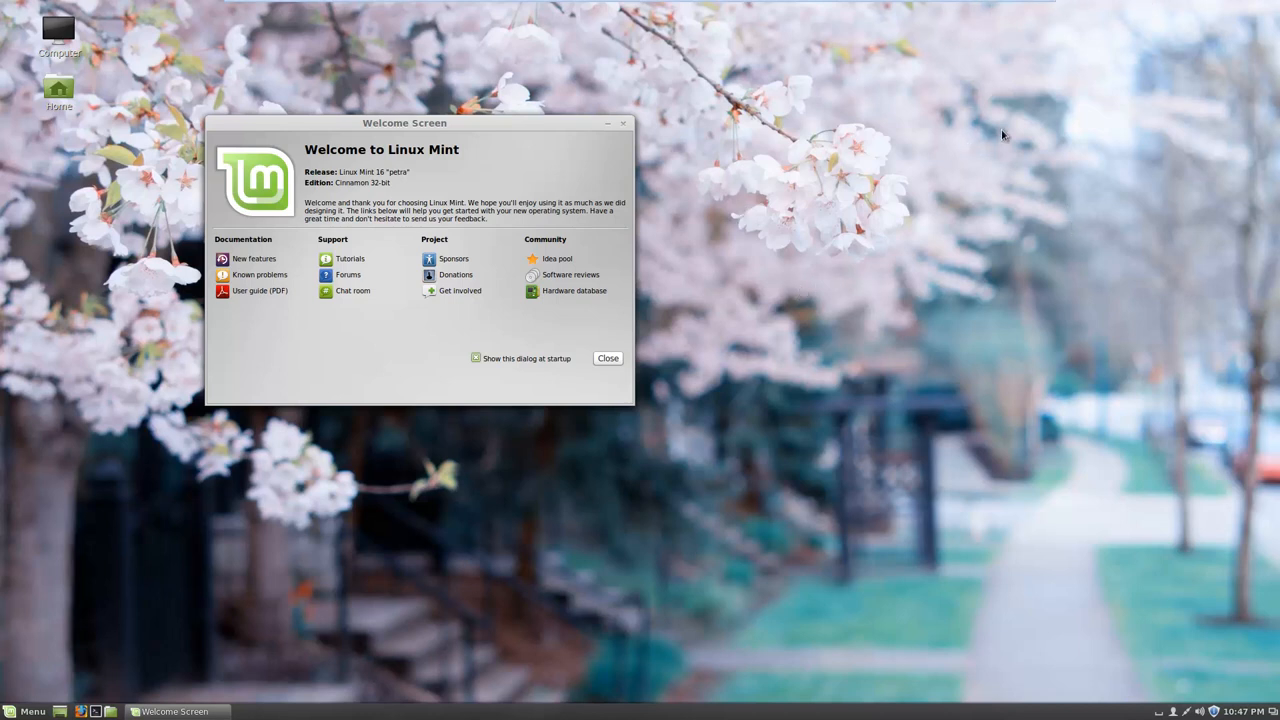
pyautogui.moveTo(312, 124)
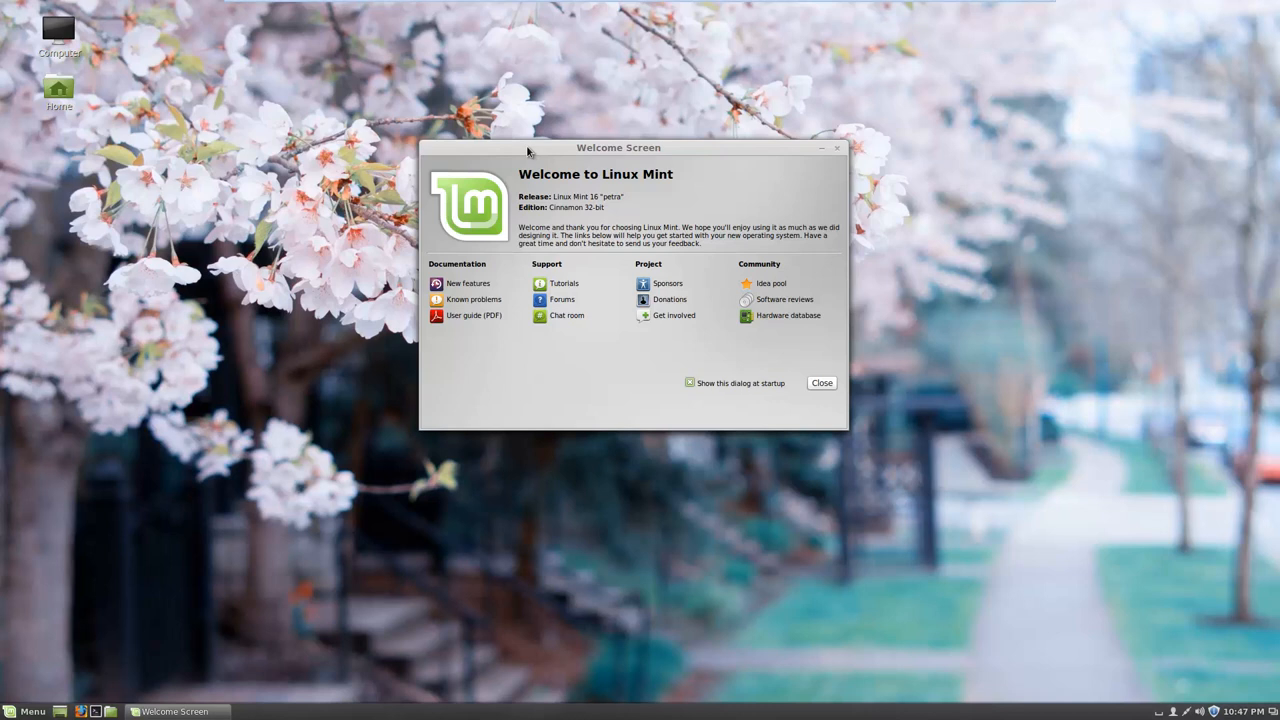
pyautogui.moveTo(528, 160)
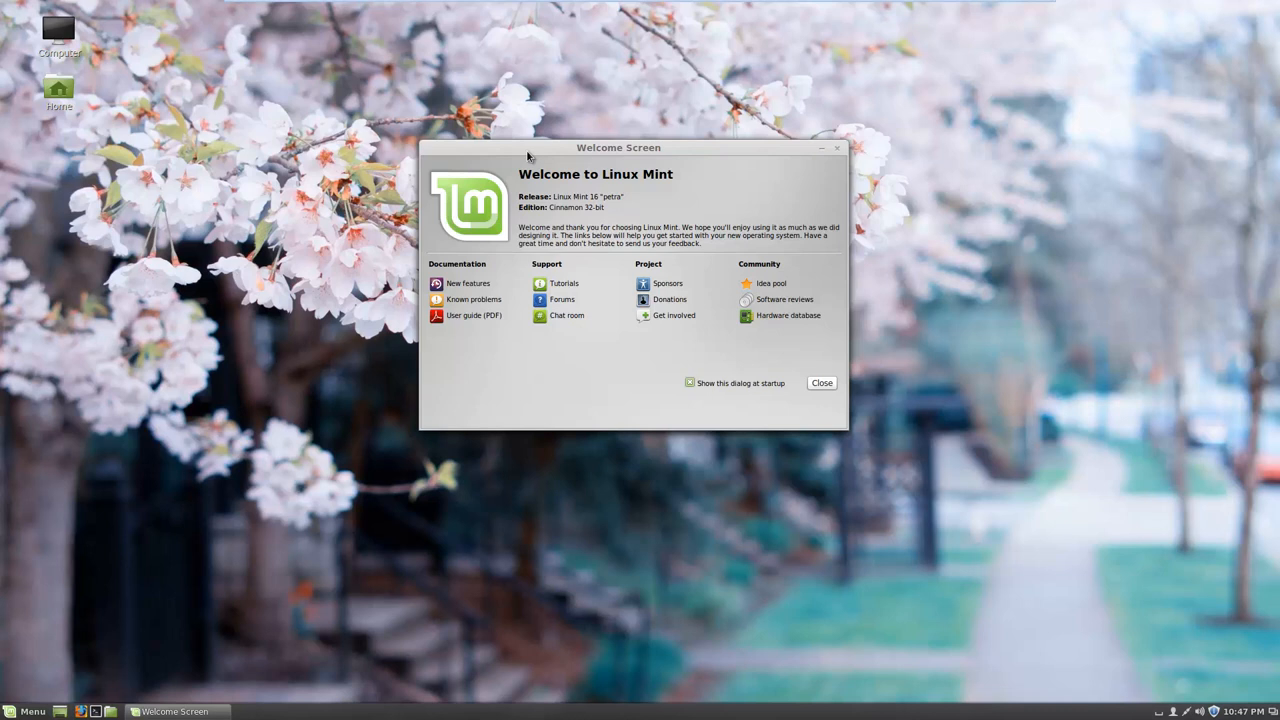
pyautogui.moveTo(528, 160)
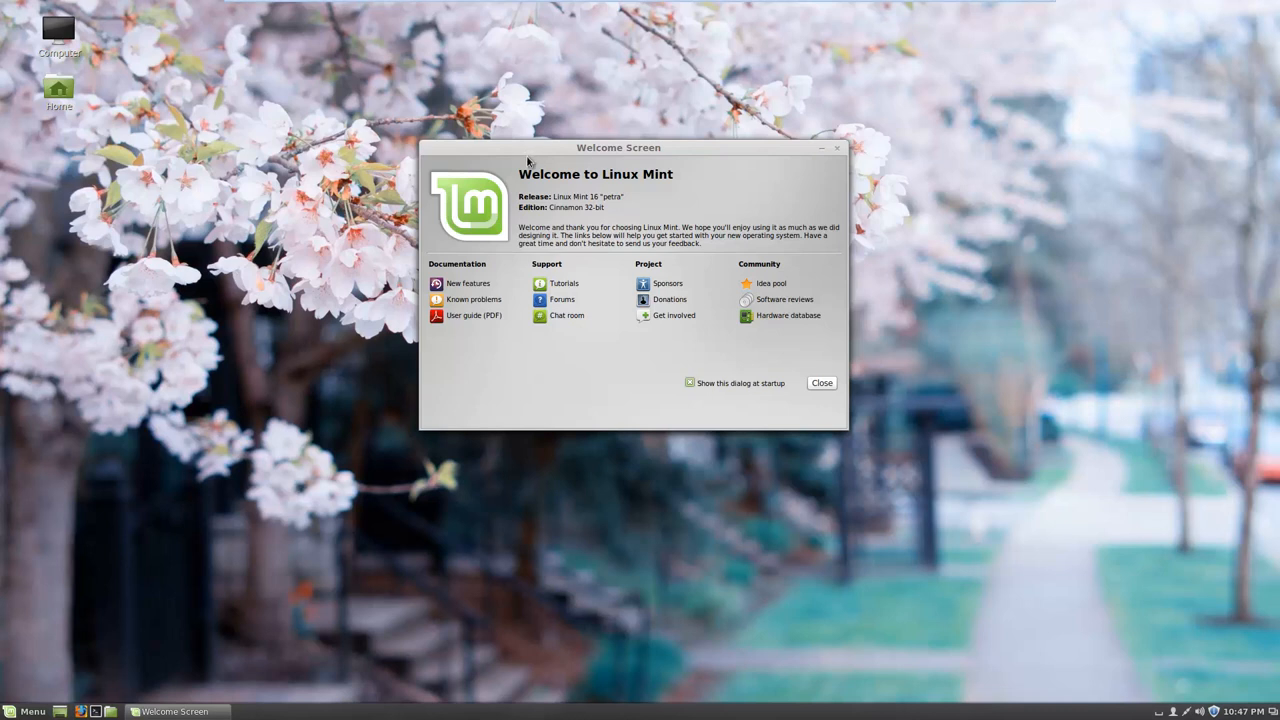
pyautogui.moveTo(512, 168)
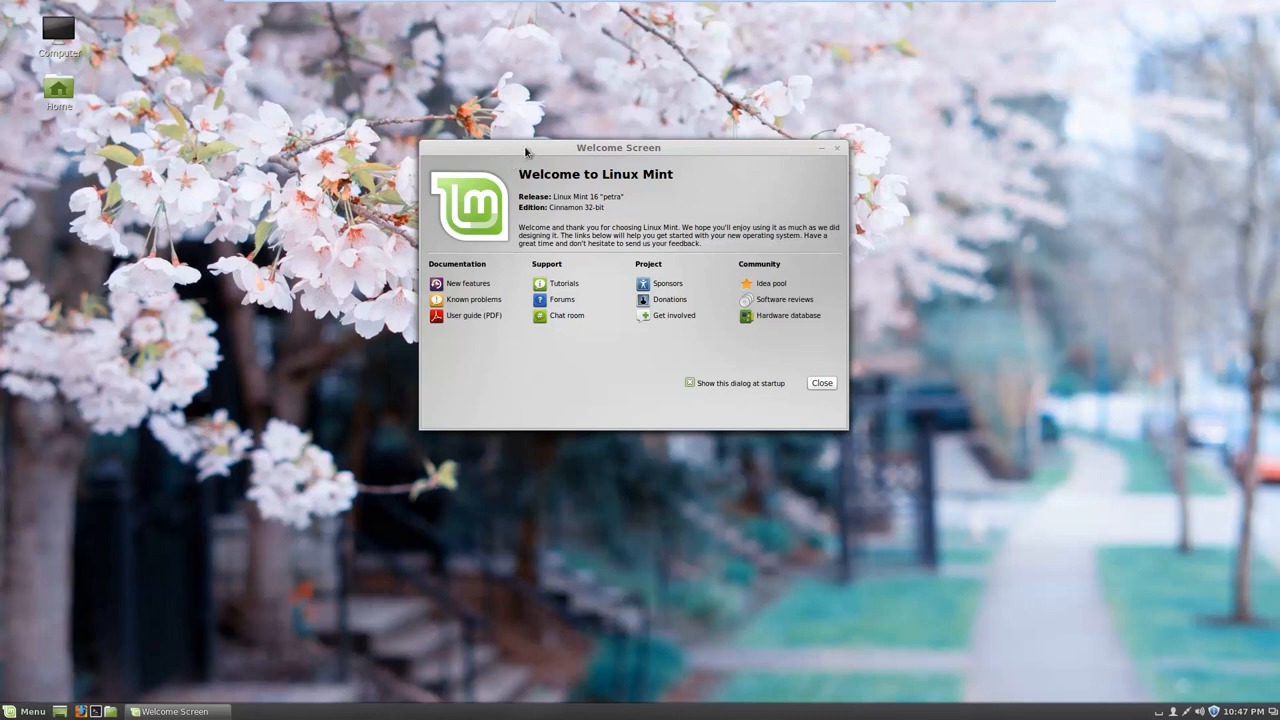
pyautogui.moveTo(520, 156)
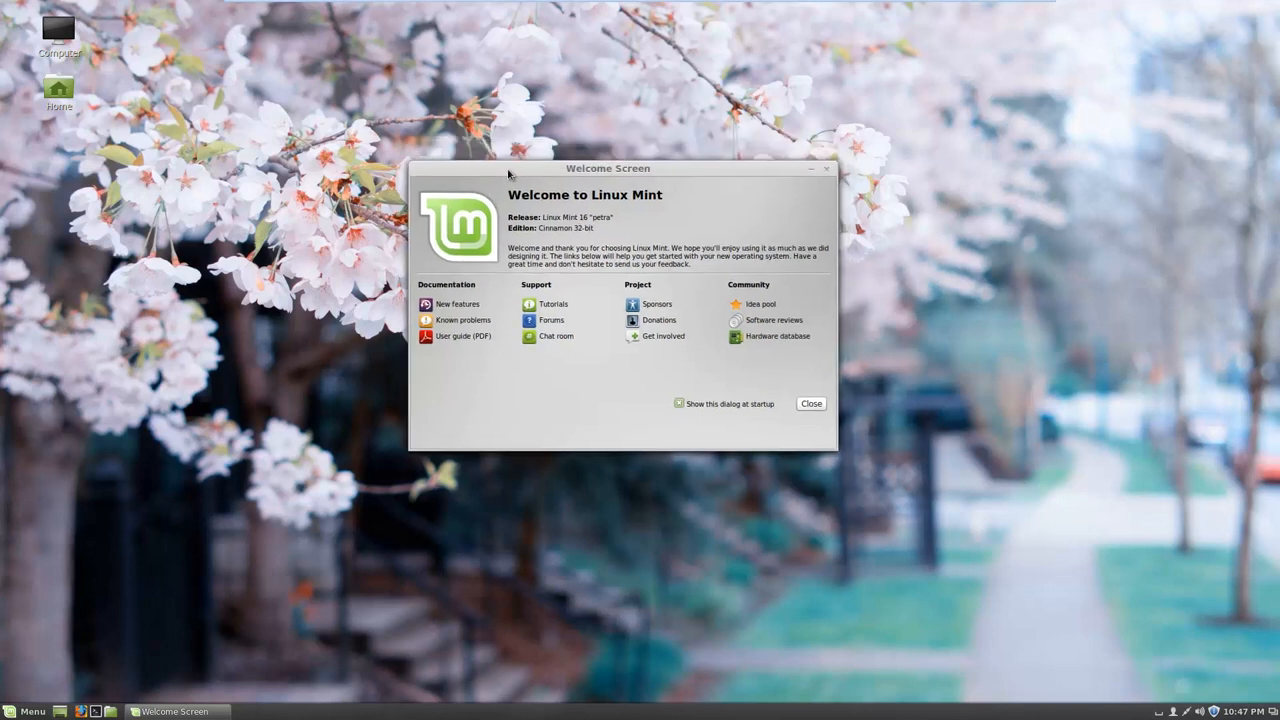
pyautogui.moveTo(512, 174)
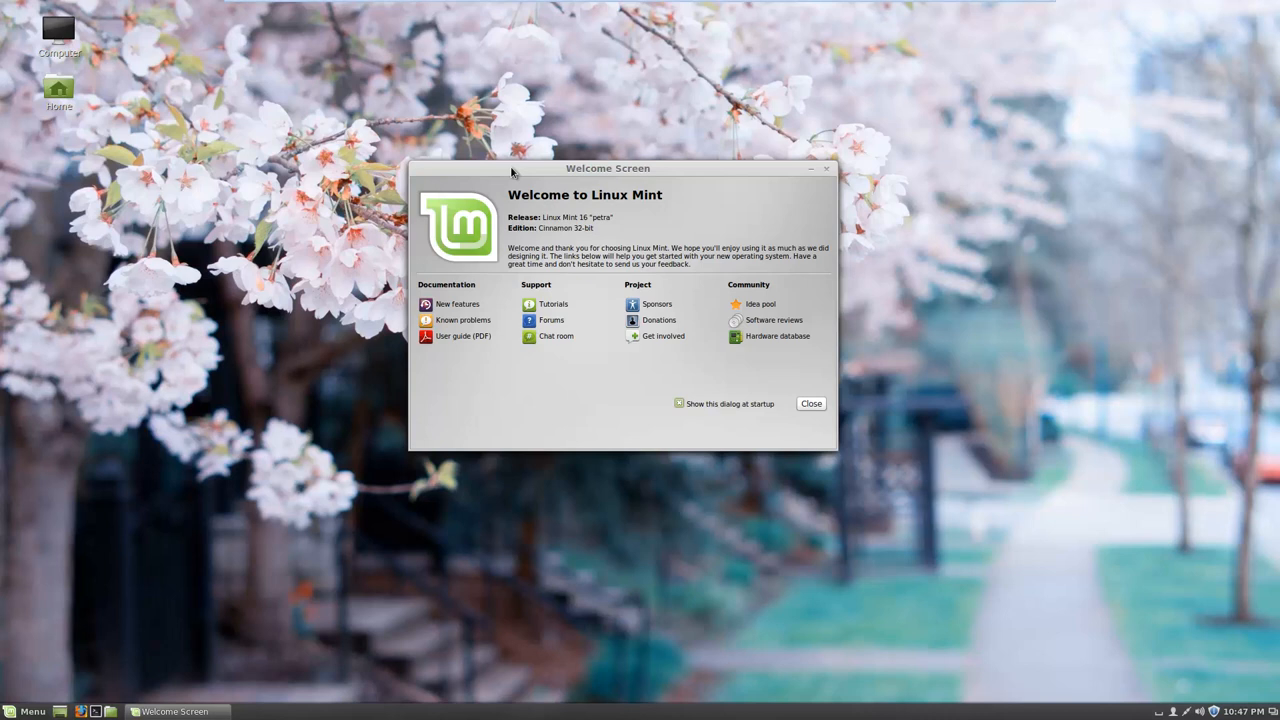
pyautogui.moveTo(444, 166)
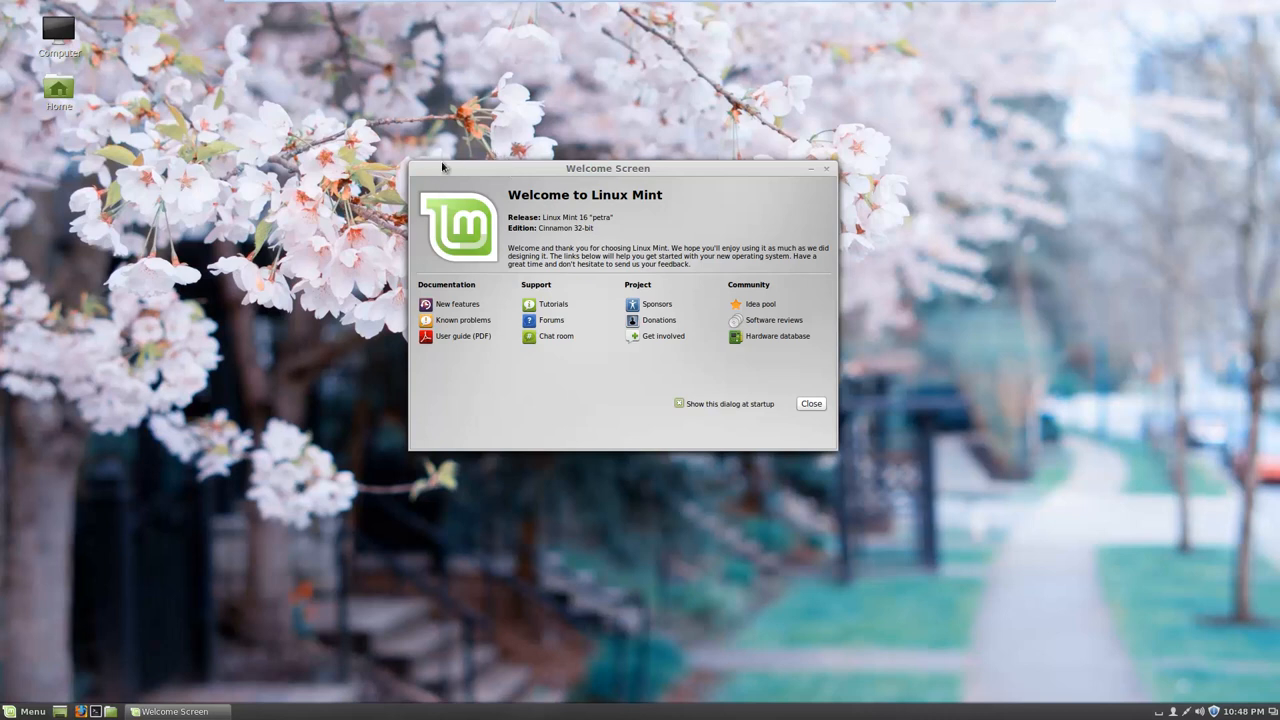
pyautogui.moveTo(58, 708)
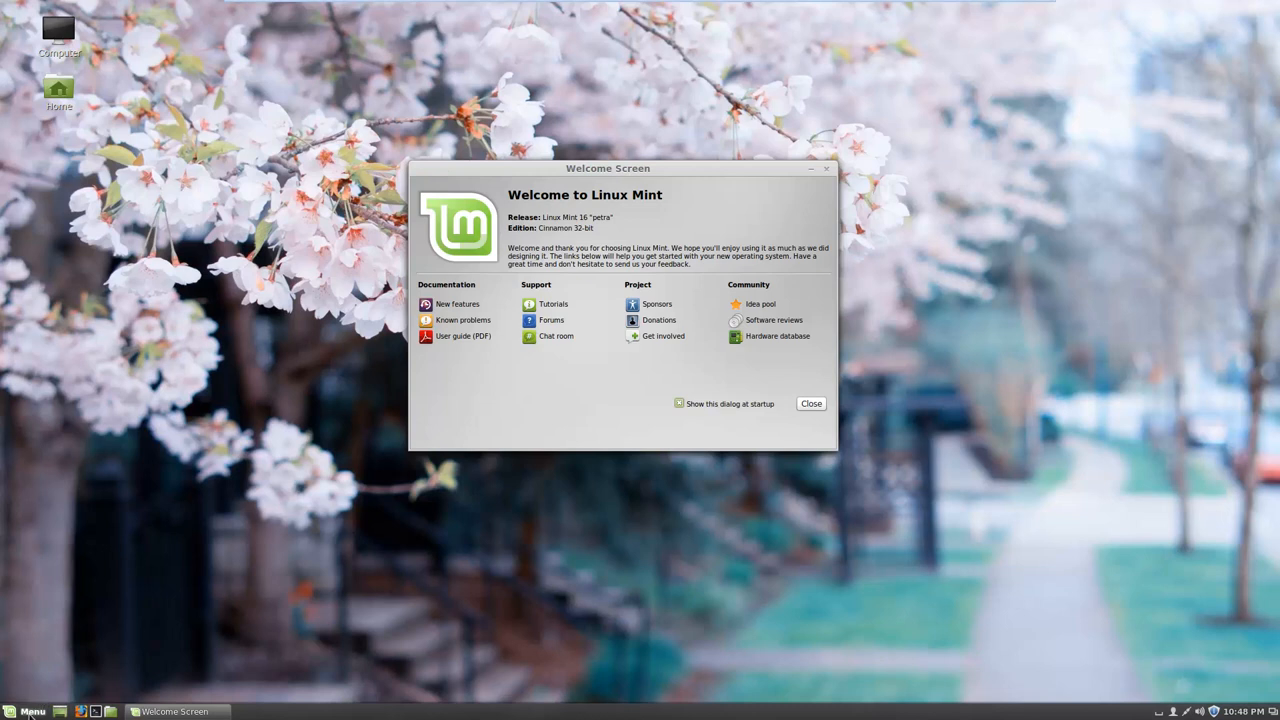
# - Launch Firefox from the bottom panel launcher
pyautogui.click(28, 712)
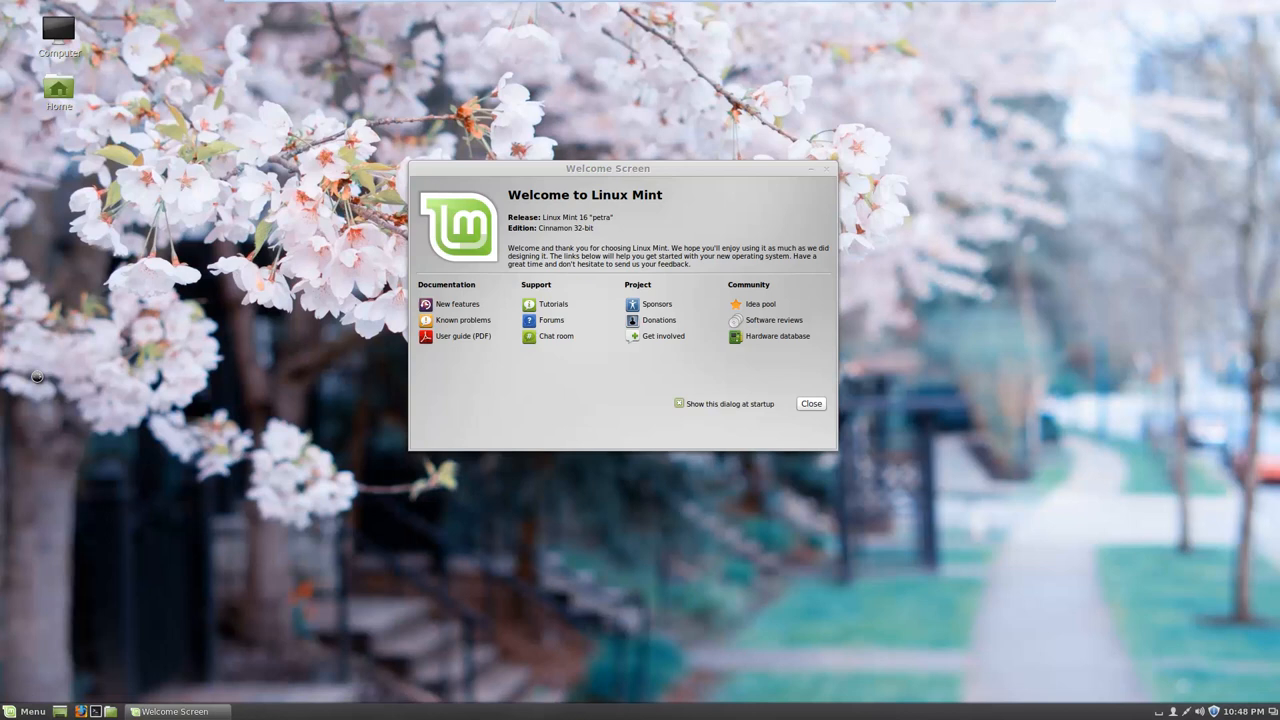
pyautogui.moveTo(140, 360)
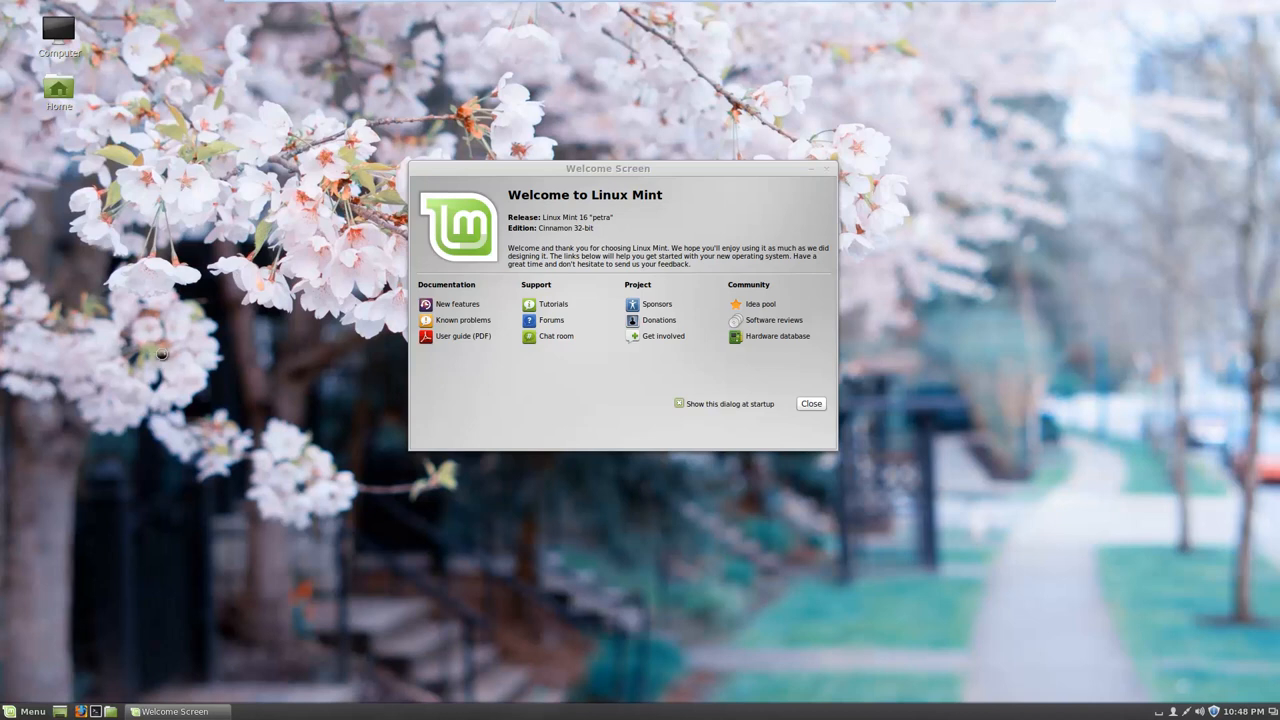
pyautogui.moveTo(176, 328)
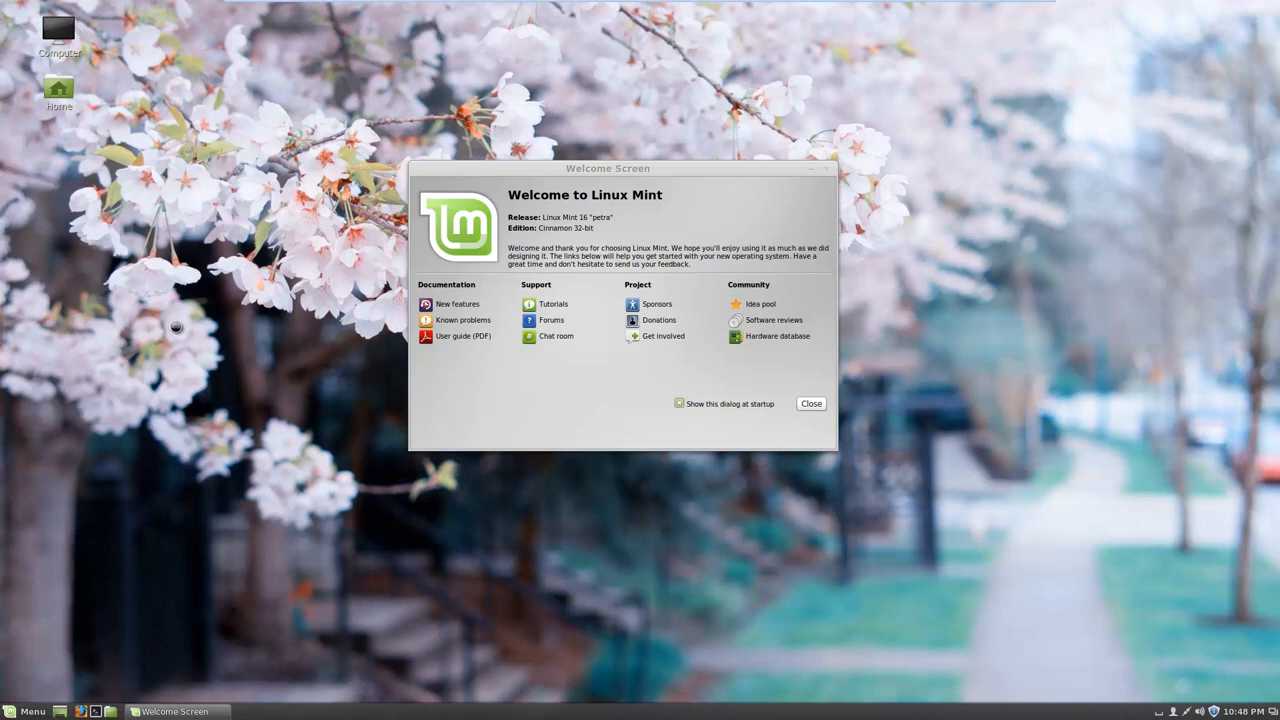
pyautogui.moveTo(332, 276)
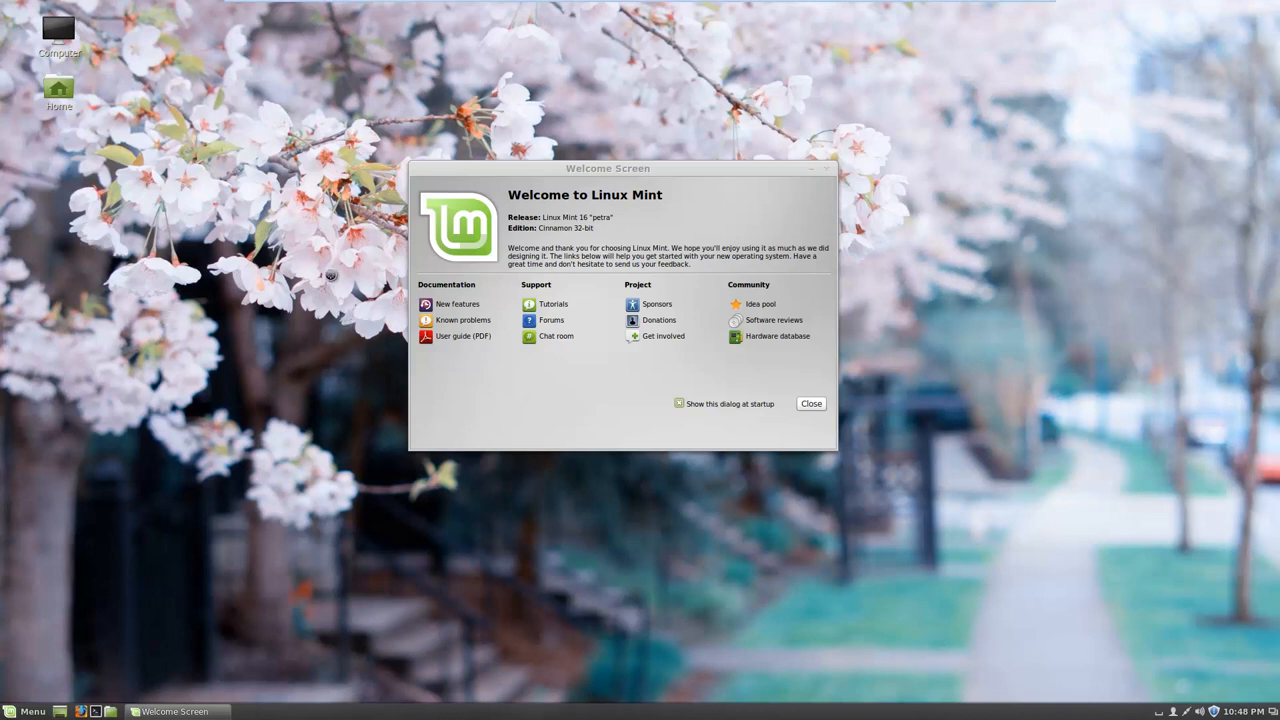
pyautogui.moveTo(460, 188)
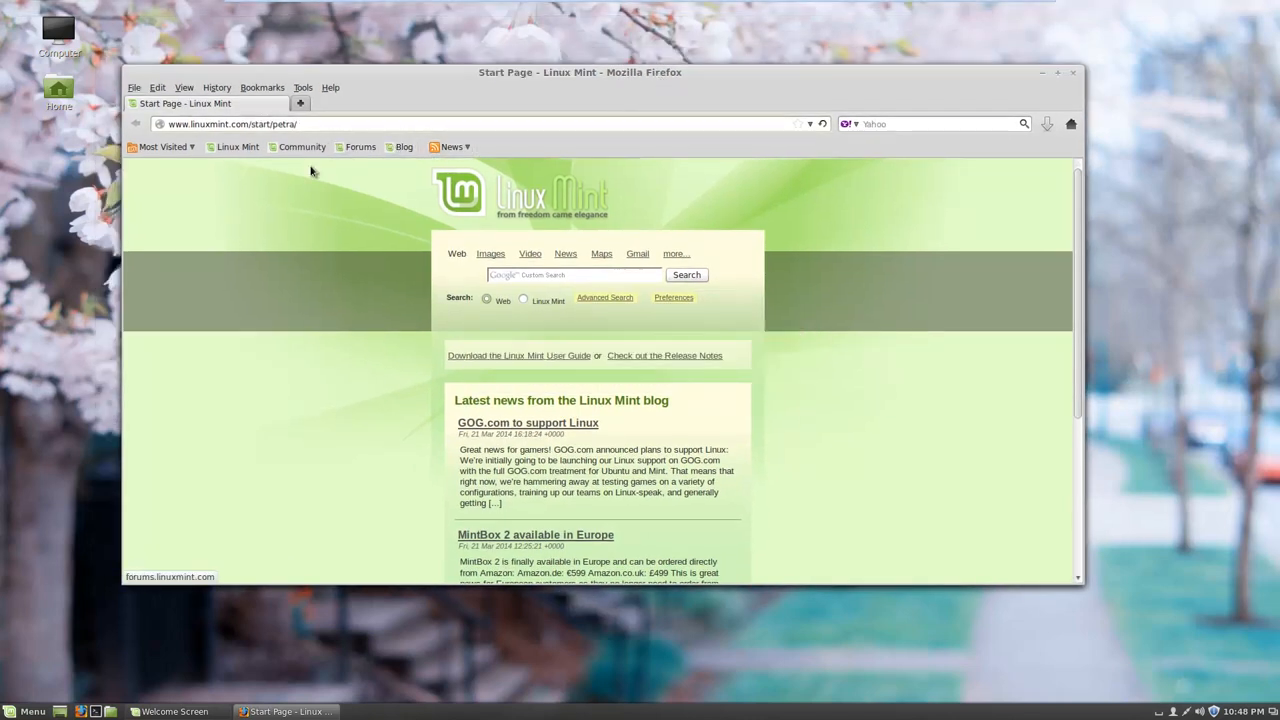
pyautogui.moveTo(426, 198)
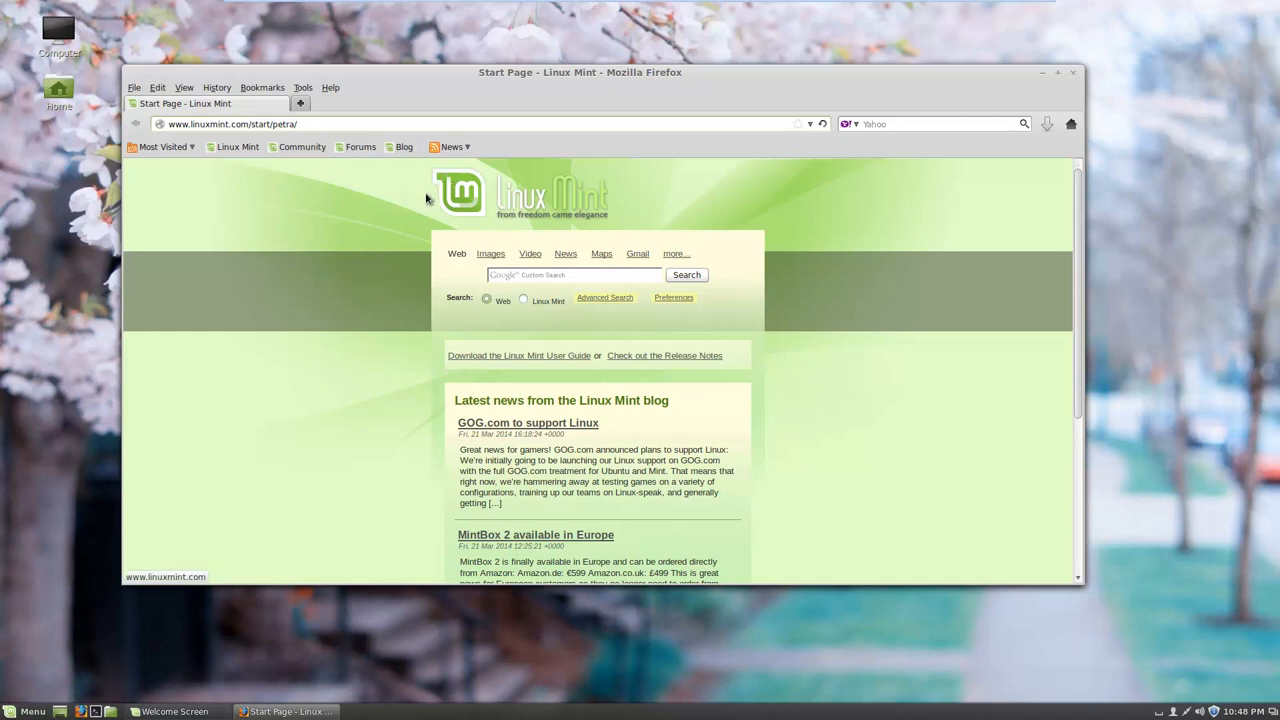
# - Enter the office.com address in the address bar to load Office Online
pyautogui.moveTo(580, 72); pyautogui.dragTo(588, 92)
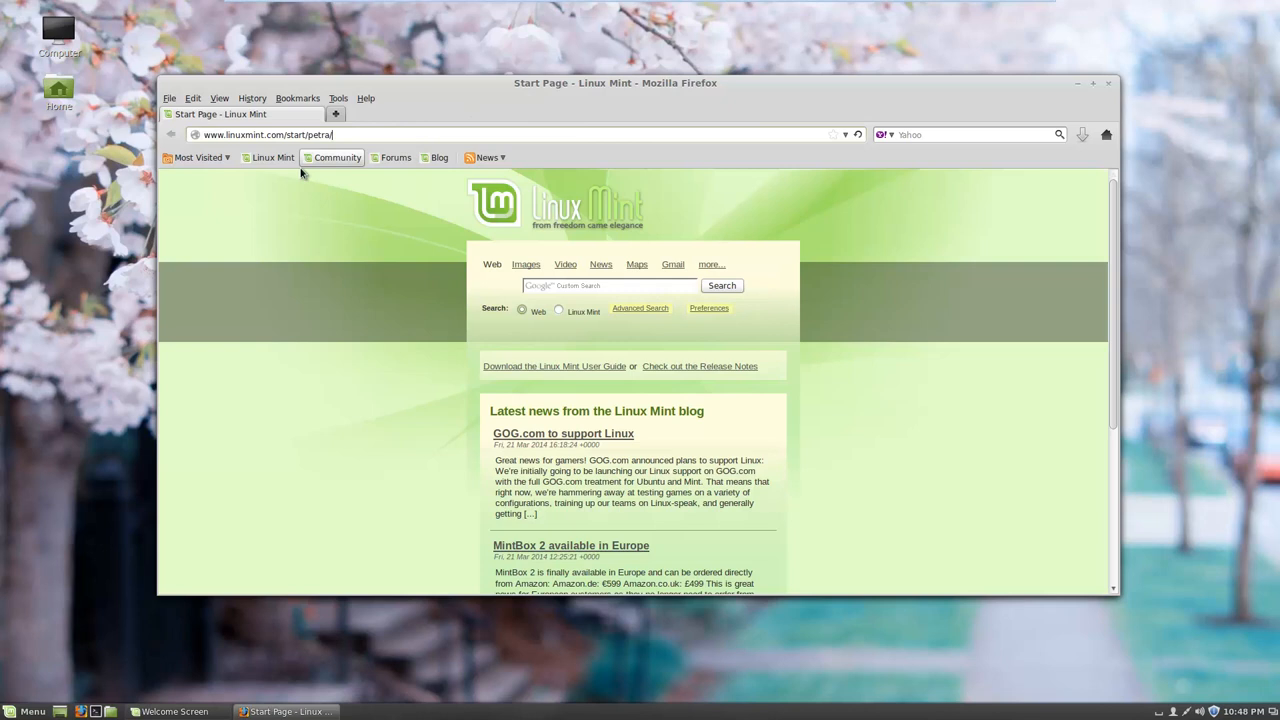
pyautogui.click(268, 134)
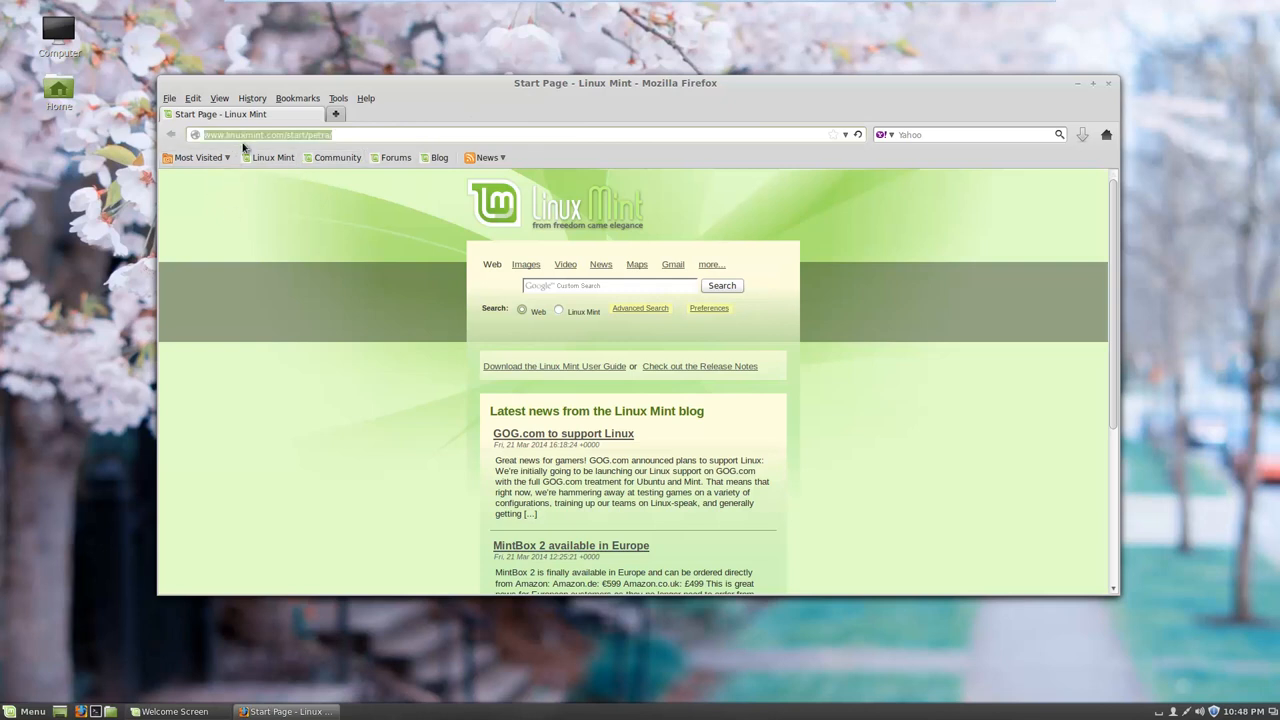
pyautogui.moveTo(236, 264)
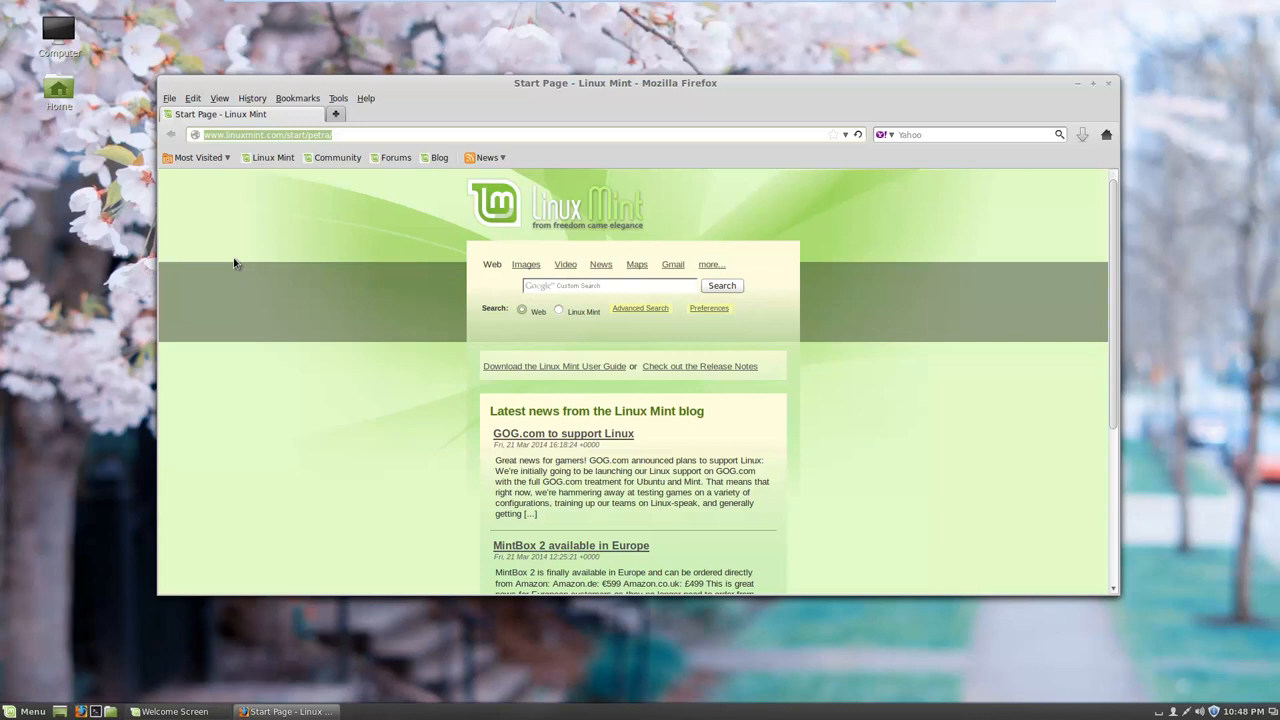
pyautogui.write('office.com/start/default.aspx')
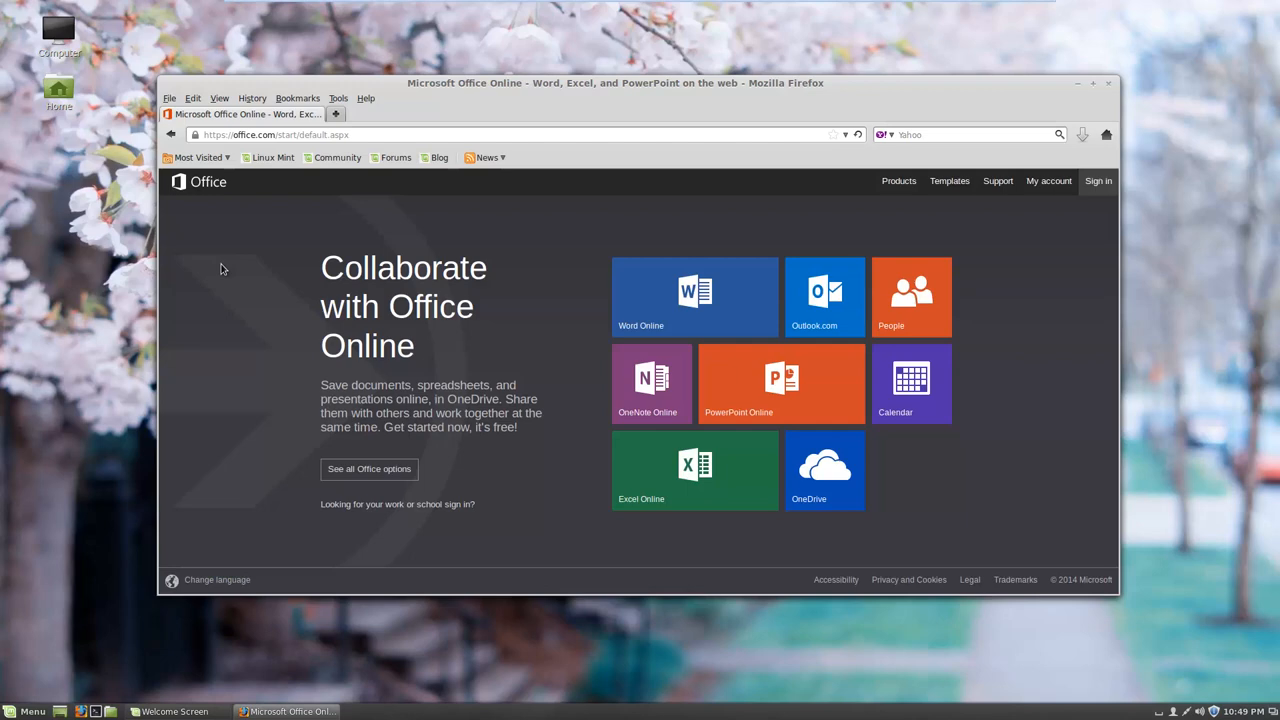
pyautogui.moveTo(1108, 100)
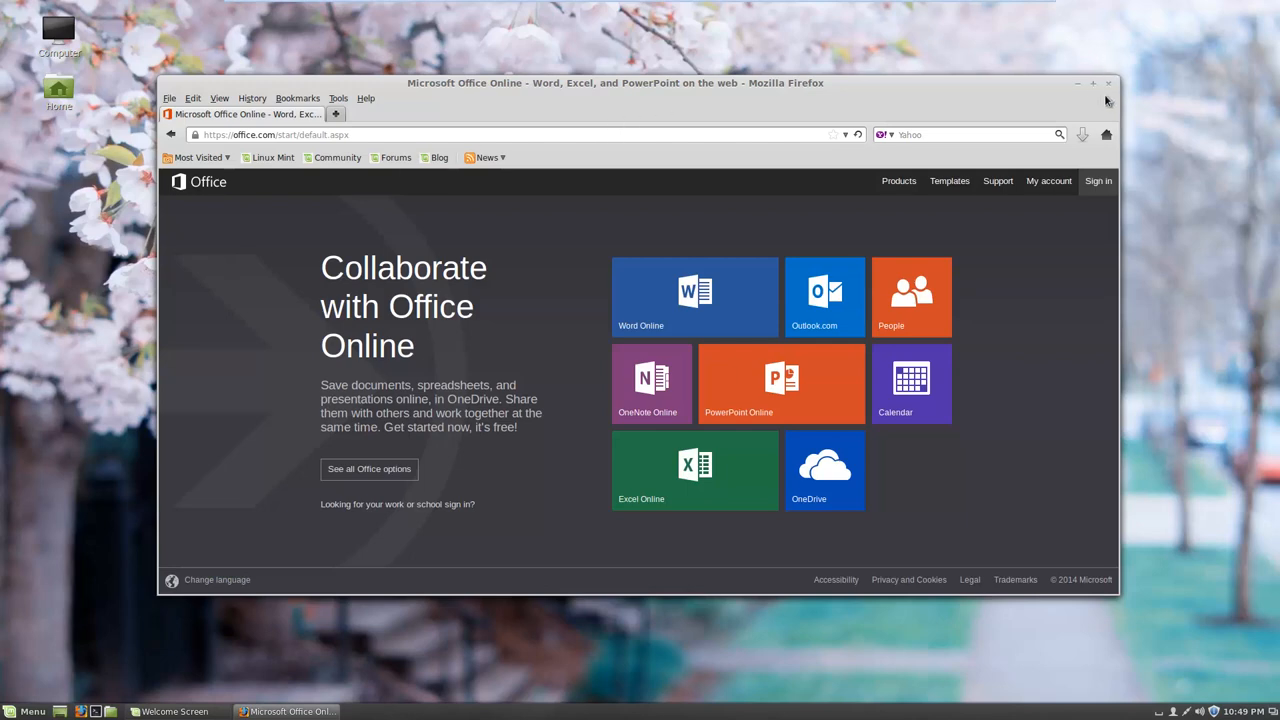
pyautogui.moveTo(1096, 88)
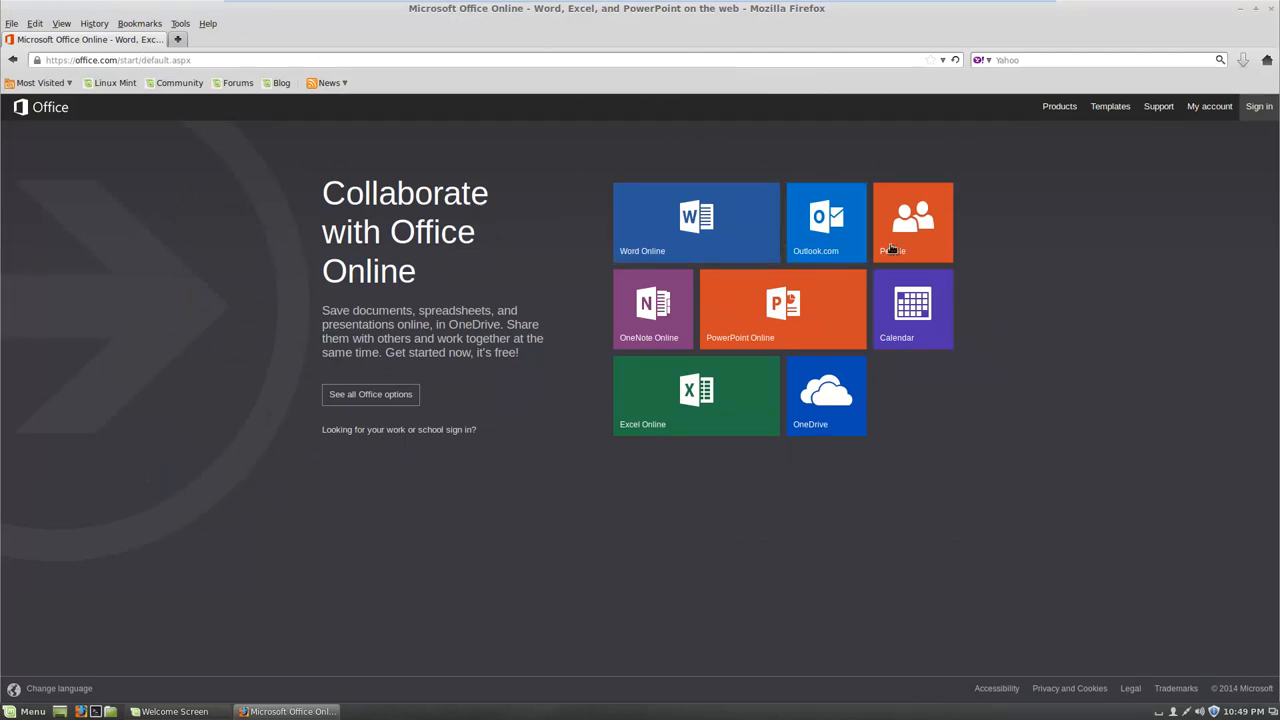
pyautogui.moveTo(696, 220)
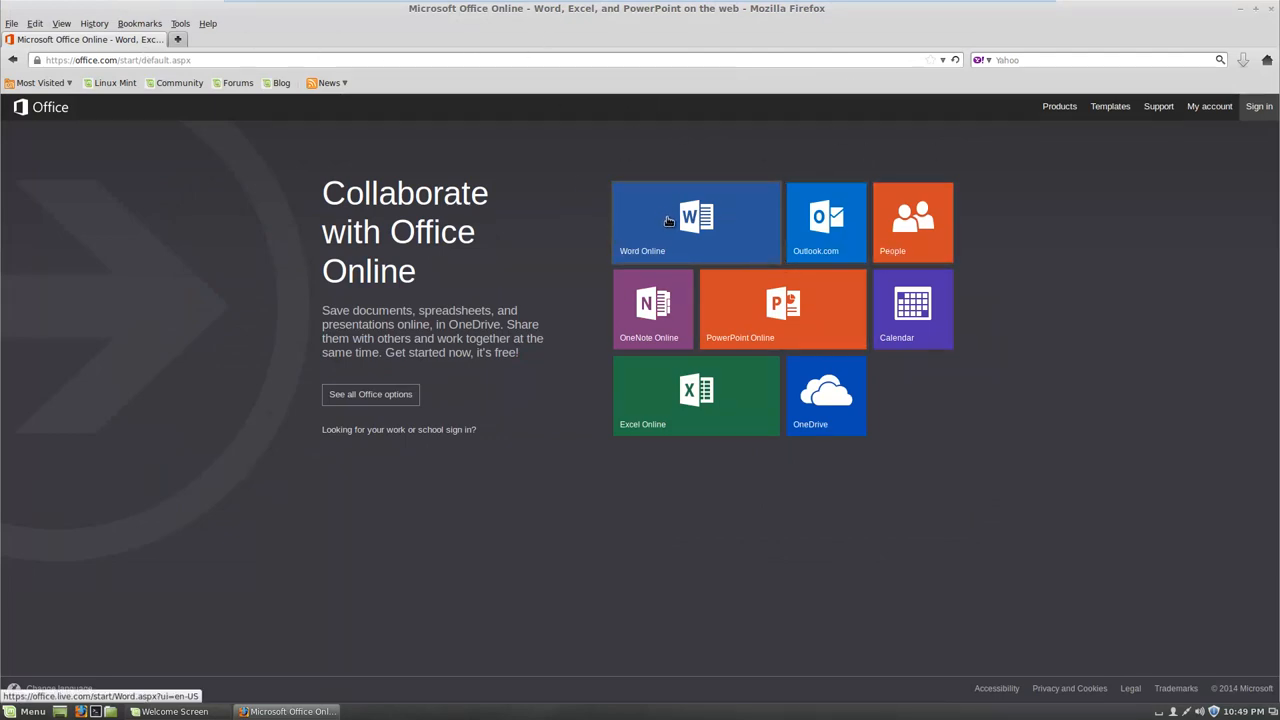
pyautogui.moveTo(652, 378)
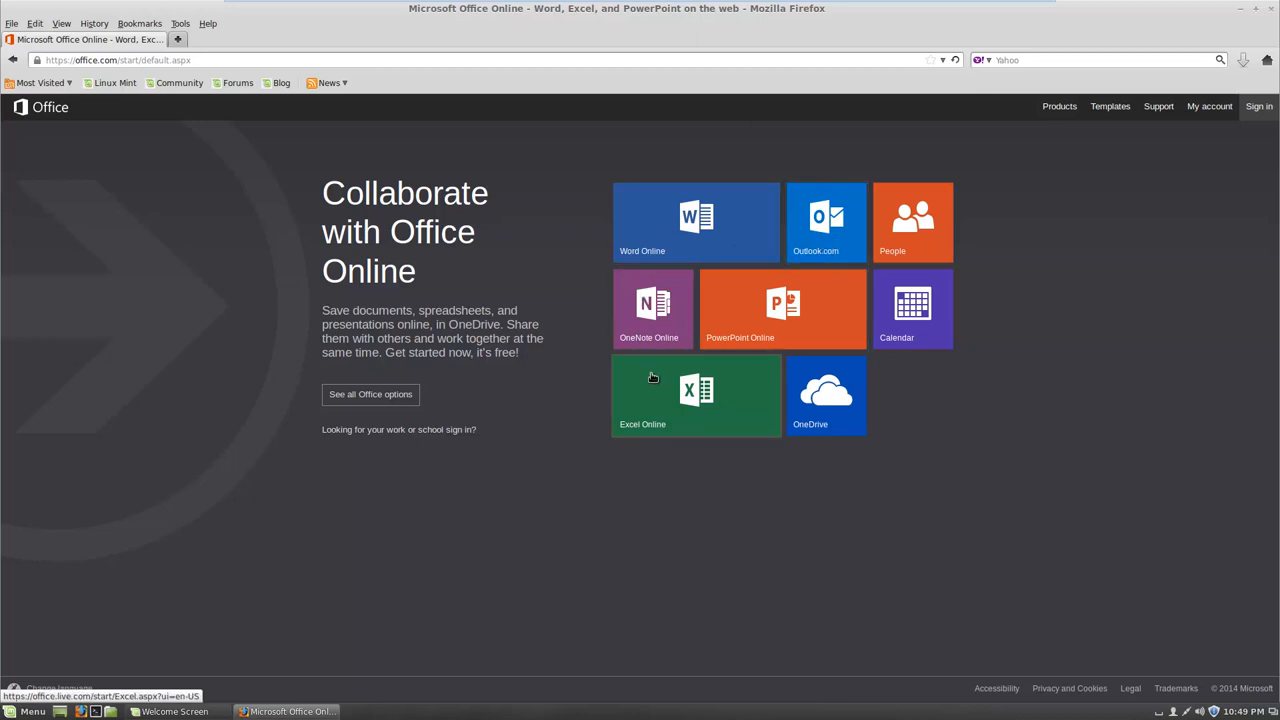
pyautogui.moveTo(660, 264)
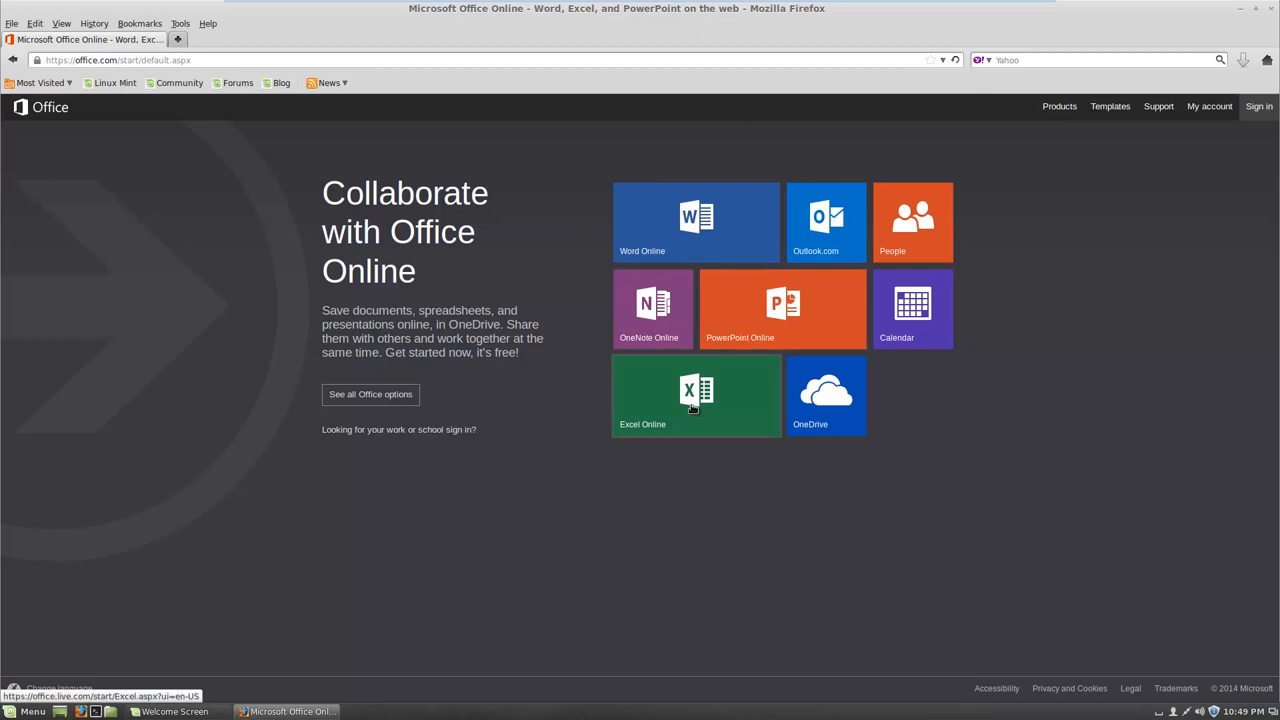
pyautogui.moveTo(672, 252)
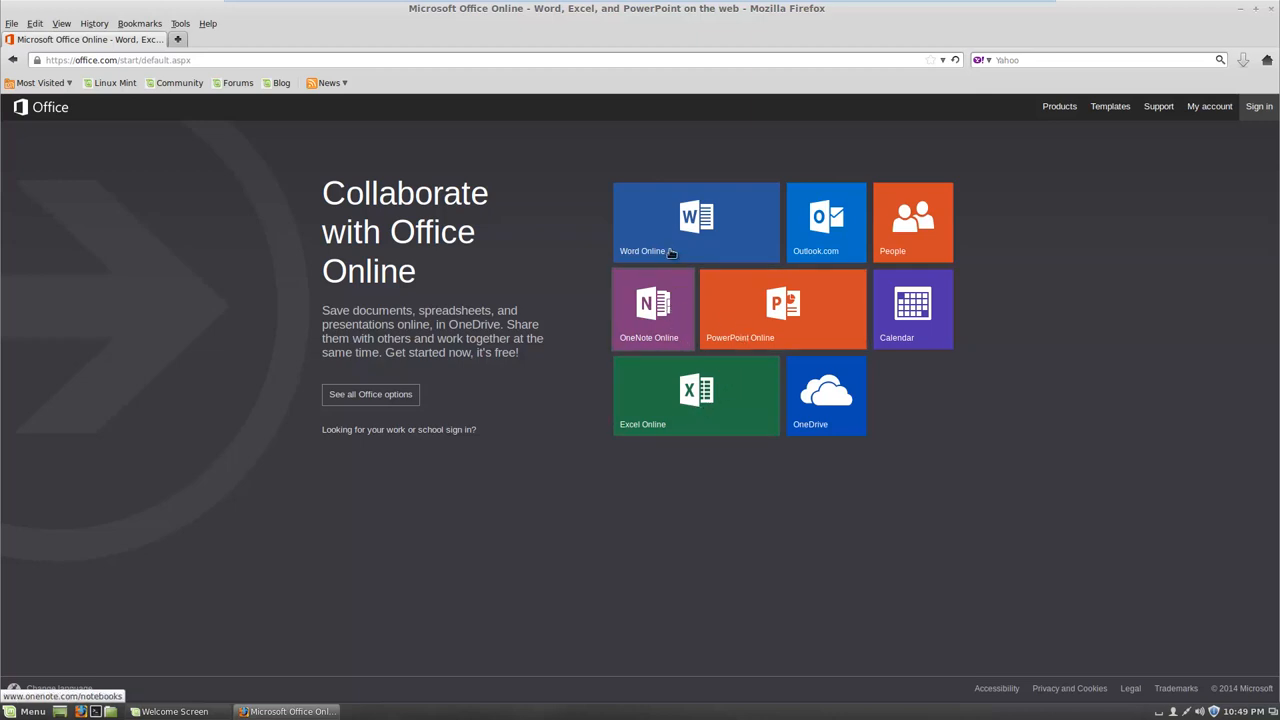
# - Start Word Online from the Office Online portal, reaching the Welcome to Word prompt
pyautogui.click(696, 222)
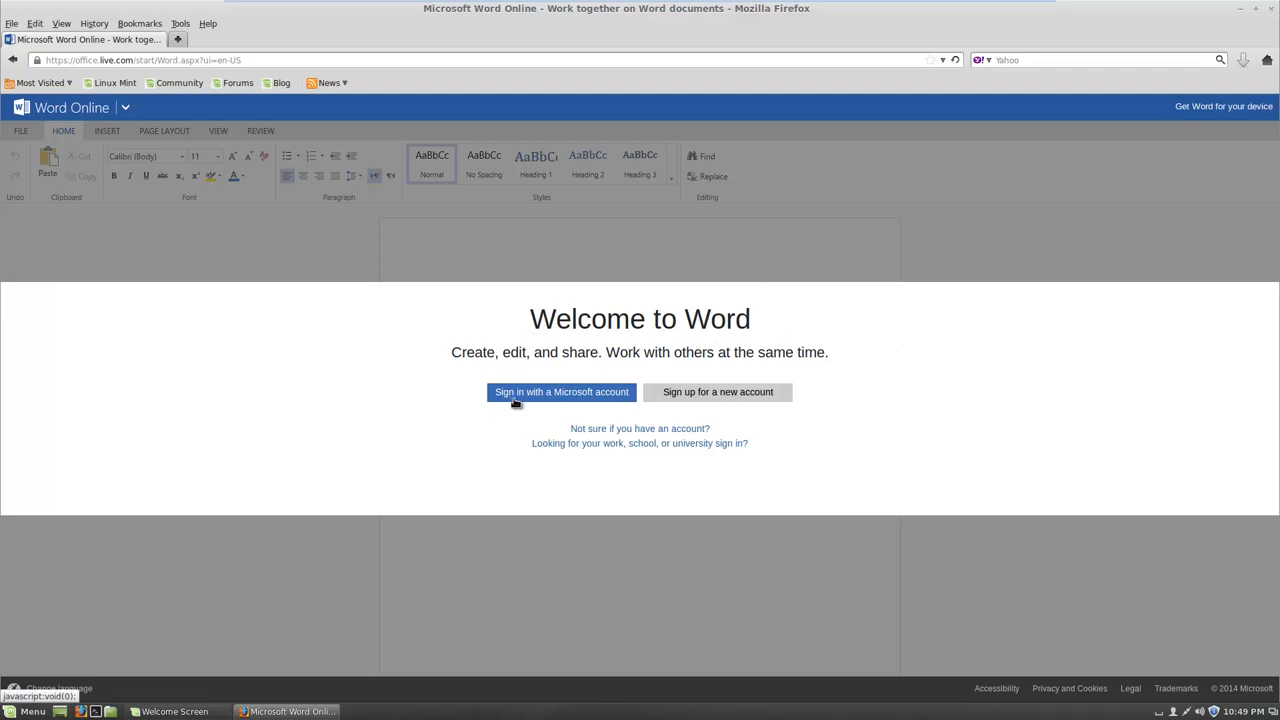
pyautogui.moveTo(688, 398)
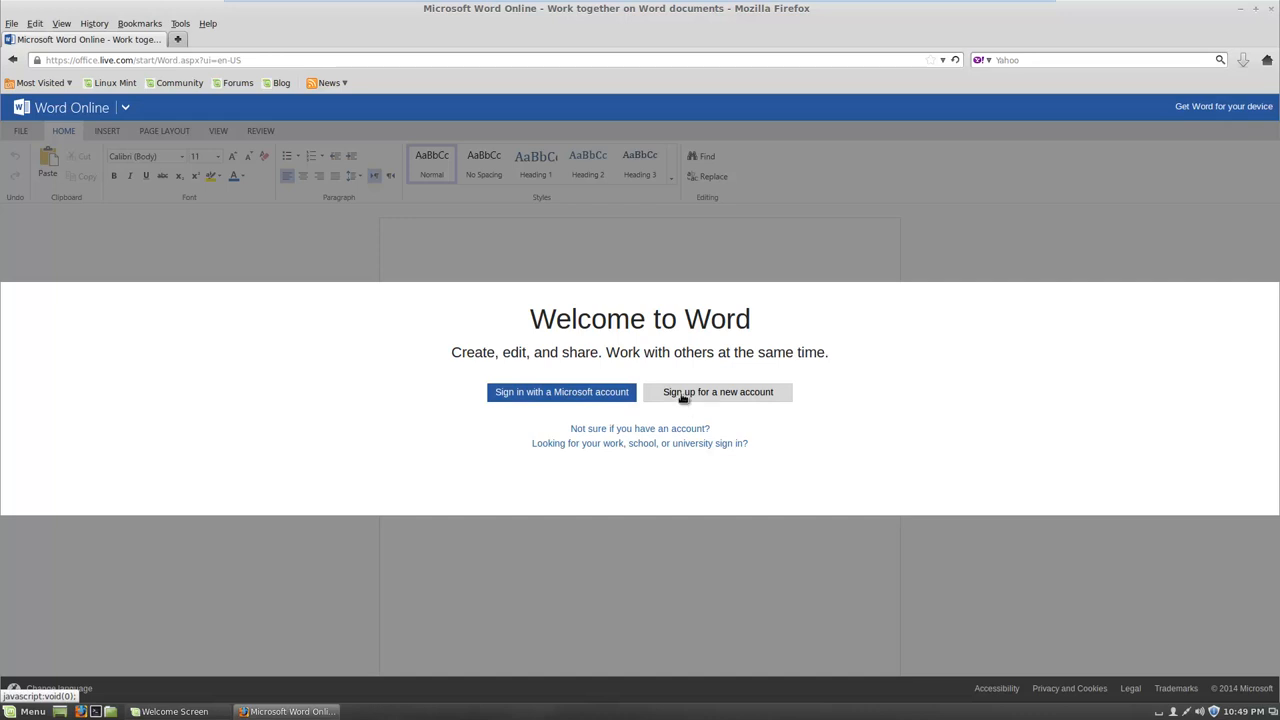
pyautogui.moveTo(672, 400)
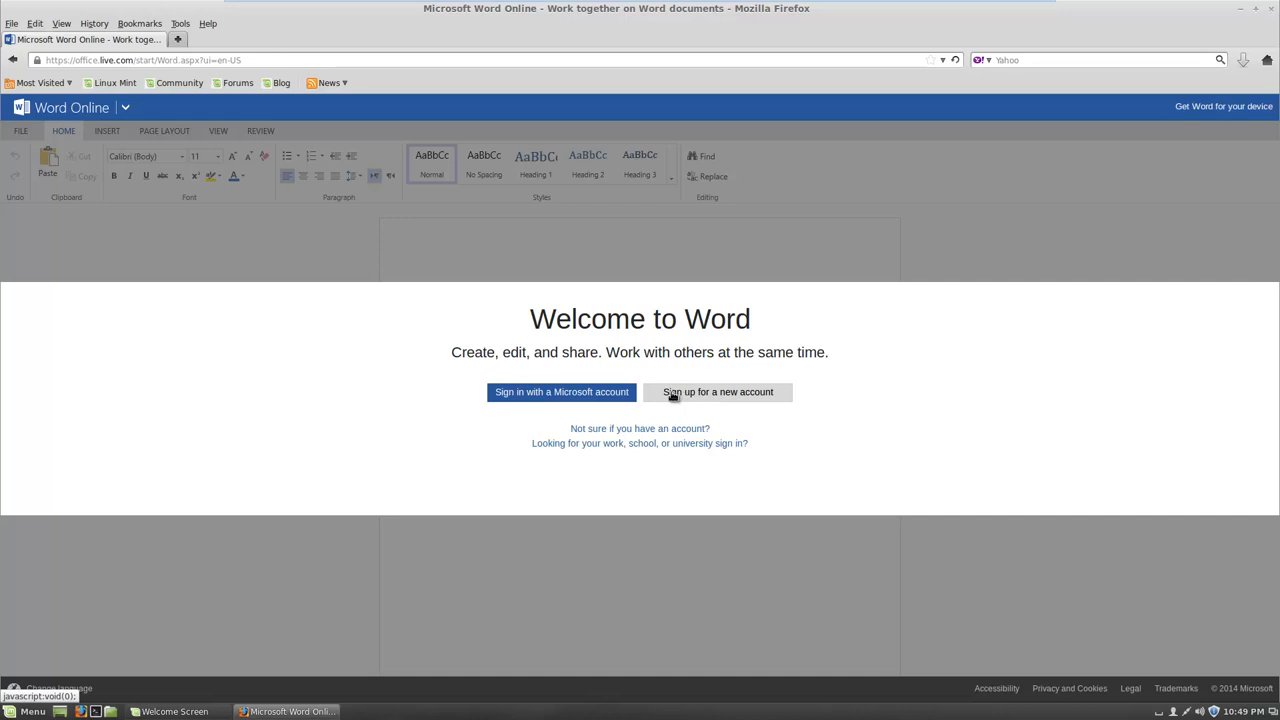
pyautogui.moveTo(730, 404)
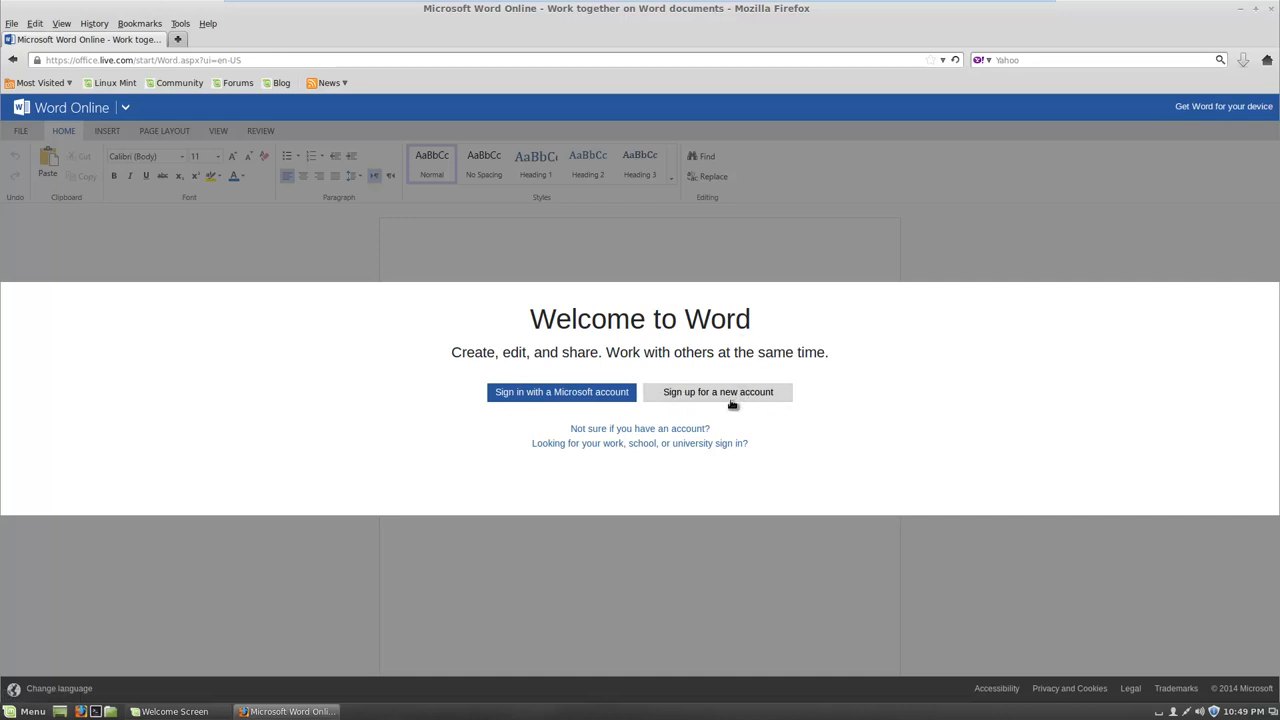
pyautogui.moveTo(700, 390)
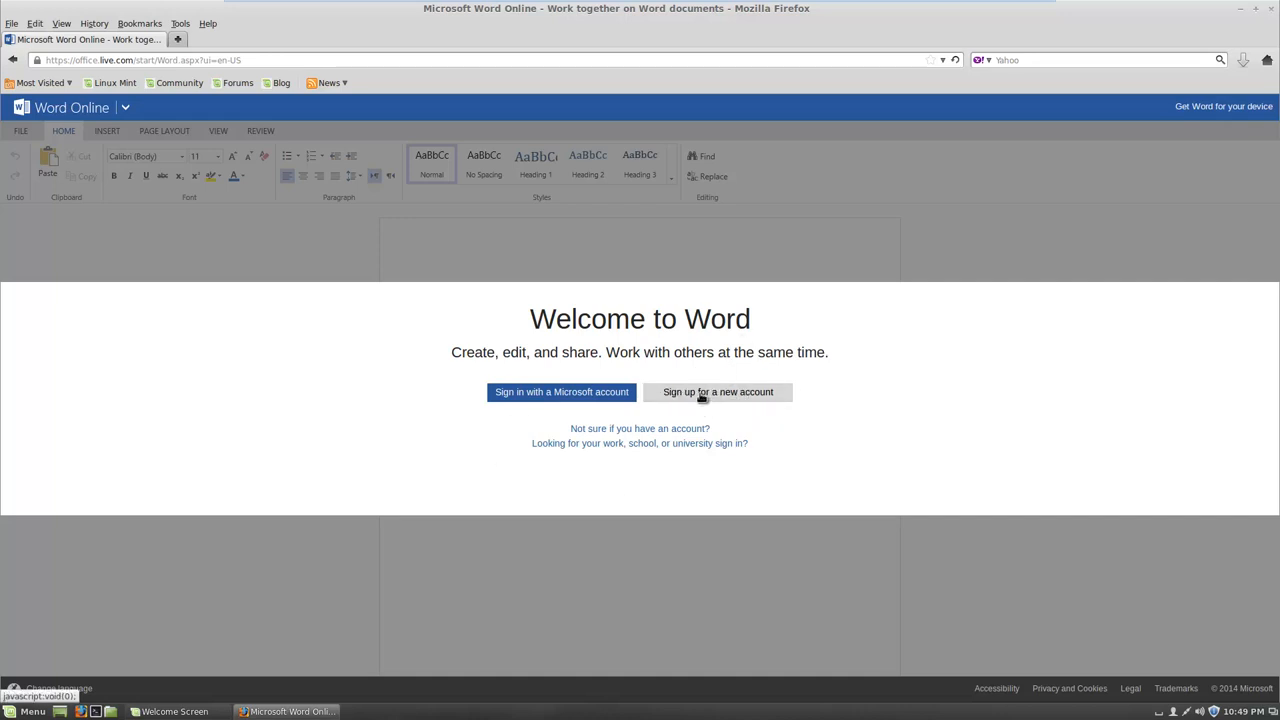
pyautogui.moveTo(660, 400)
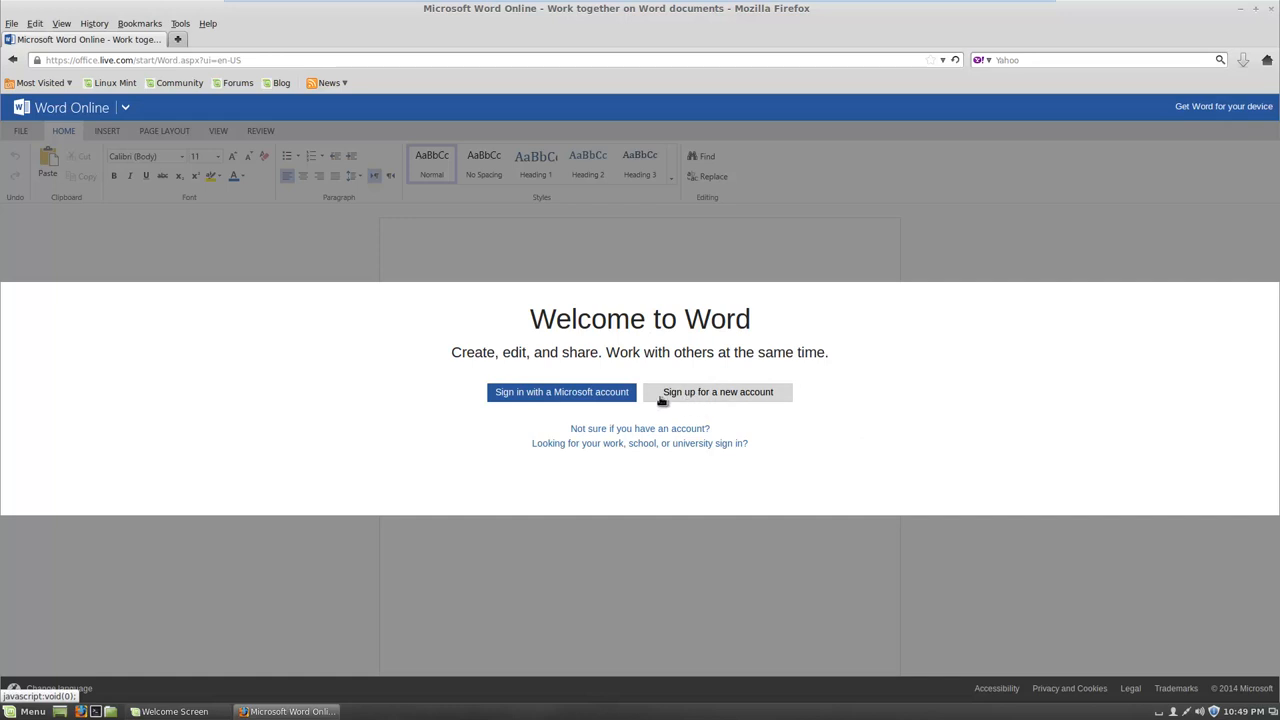
pyautogui.moveTo(584, 400)
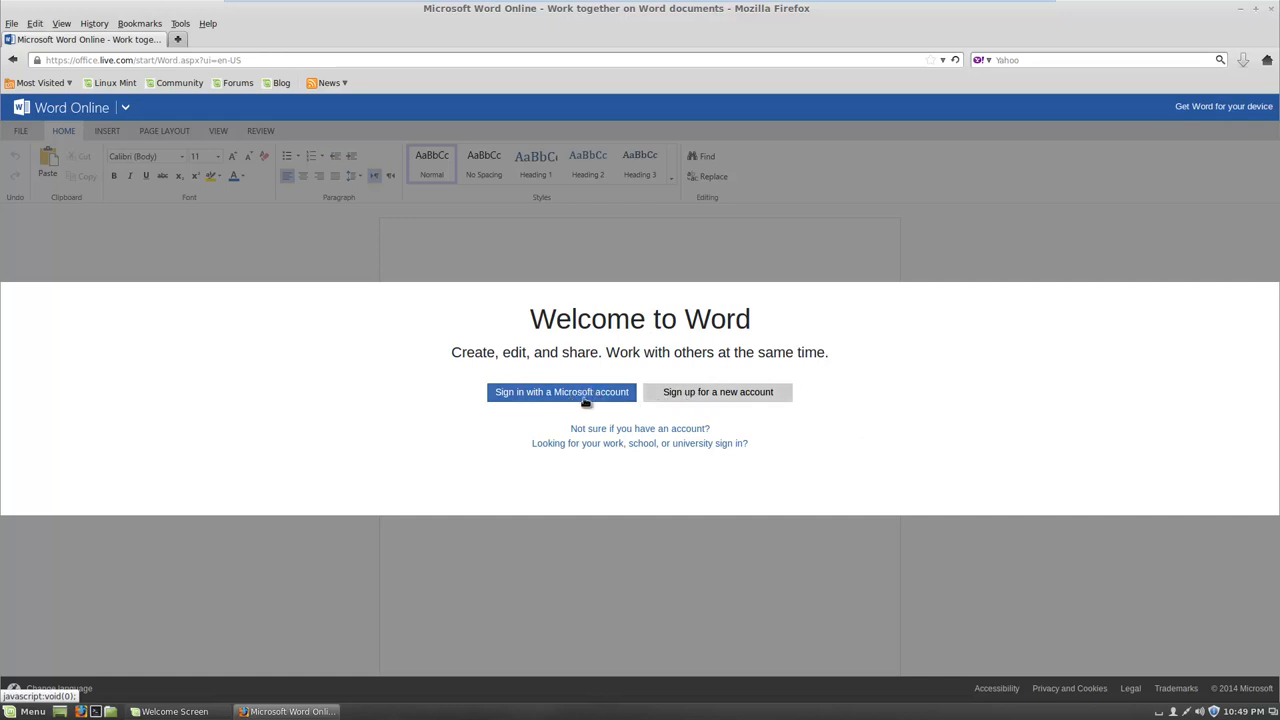
pyautogui.moveTo(558, 414)
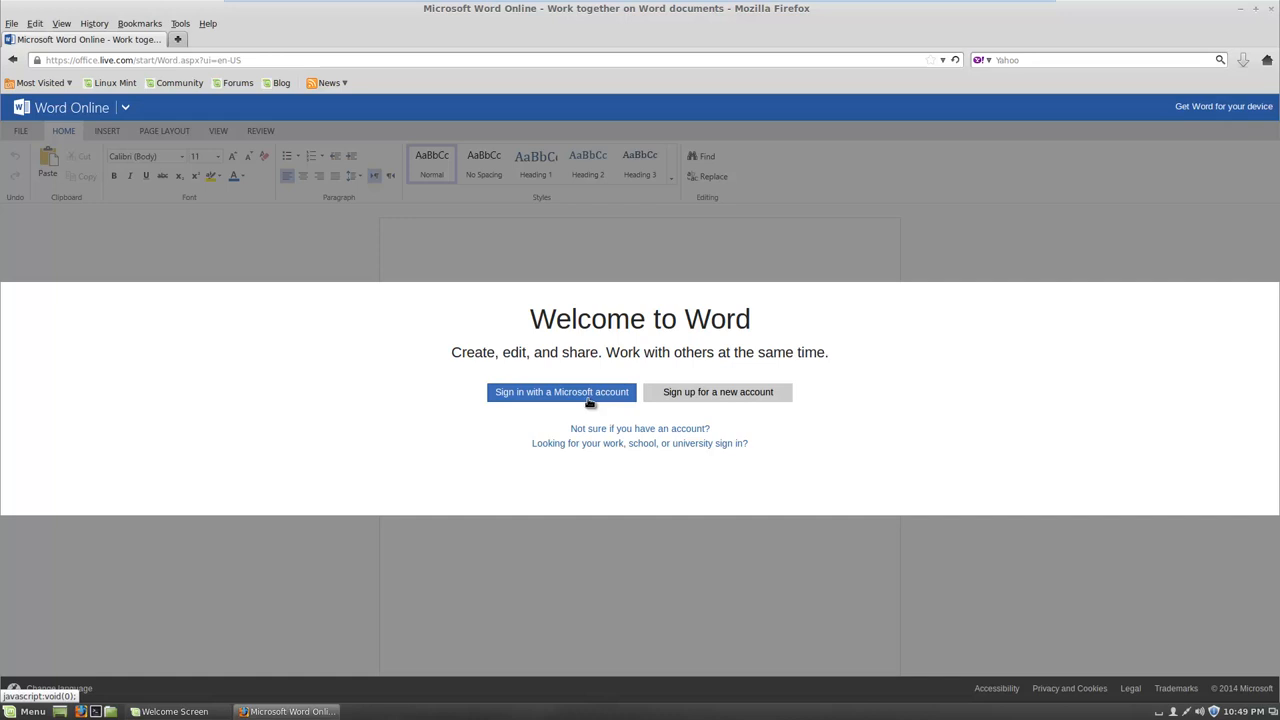
# - Sign in with a Microsoft account, entering the 'Nazm...' address and moving to the password field
pyautogui.click(560, 390)
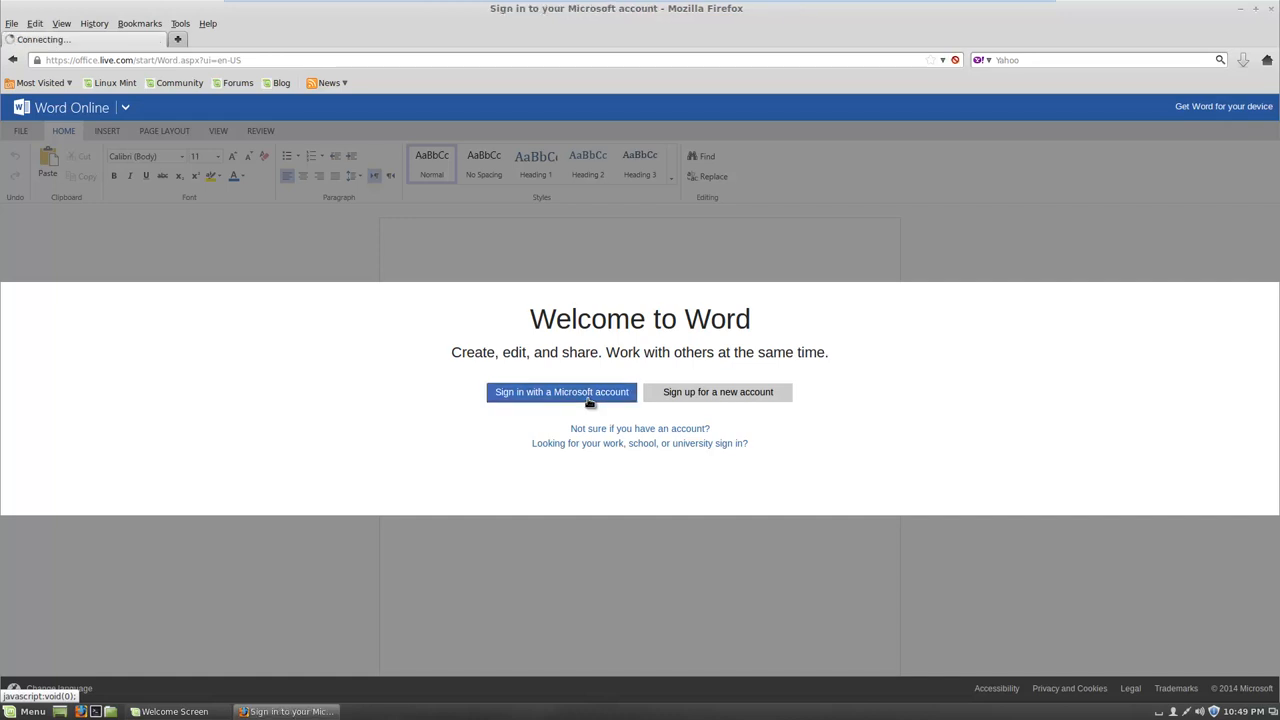
pyautogui.click(560, 390)
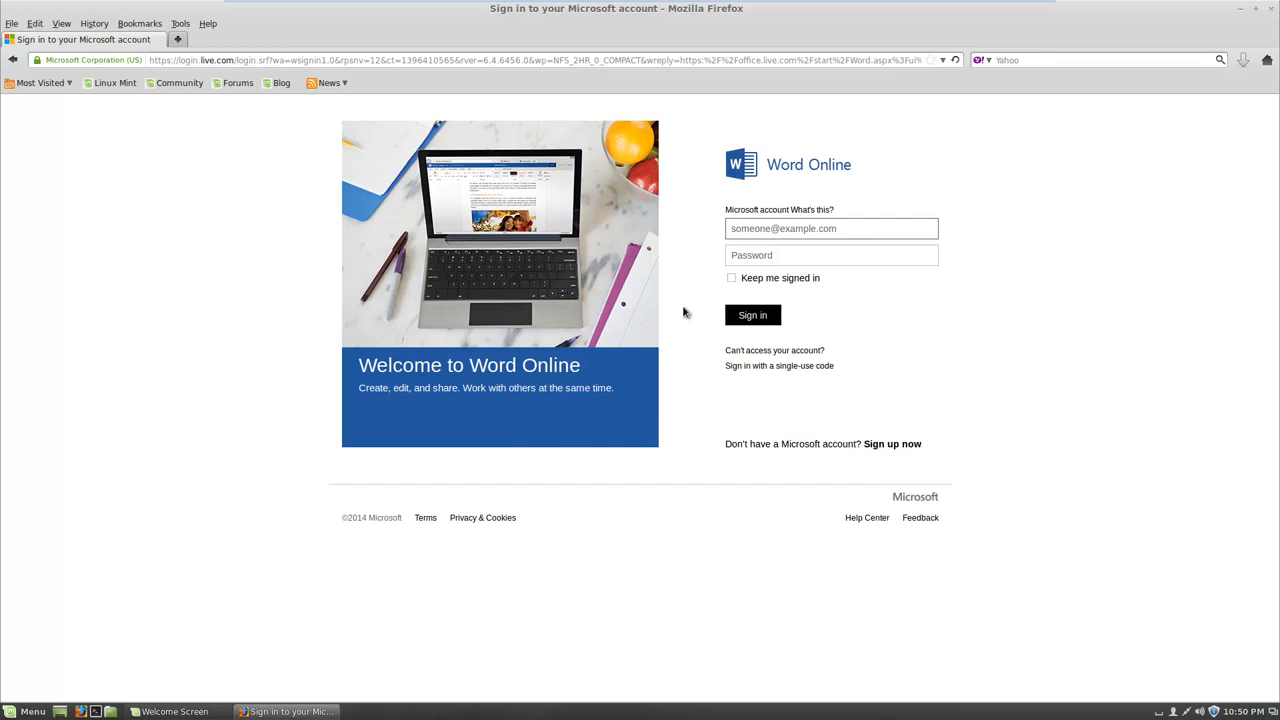
pyautogui.click(832, 228)
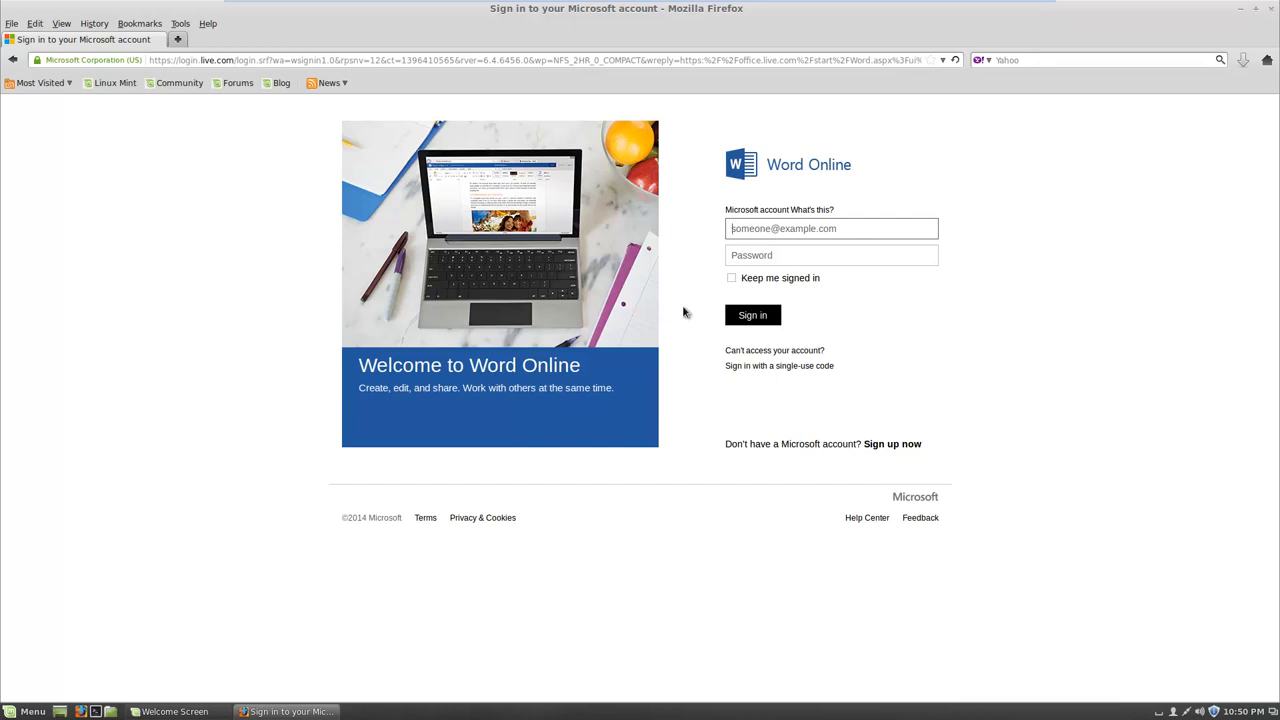
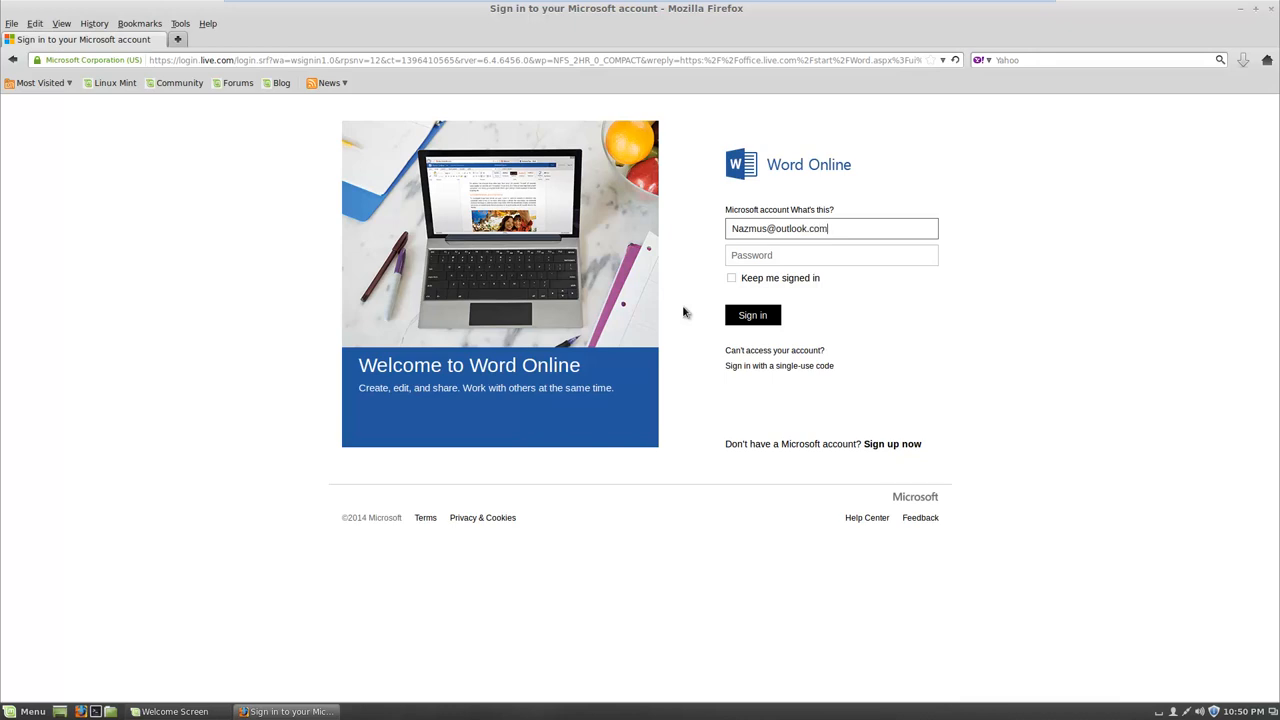
pyautogui.click(752, 316)
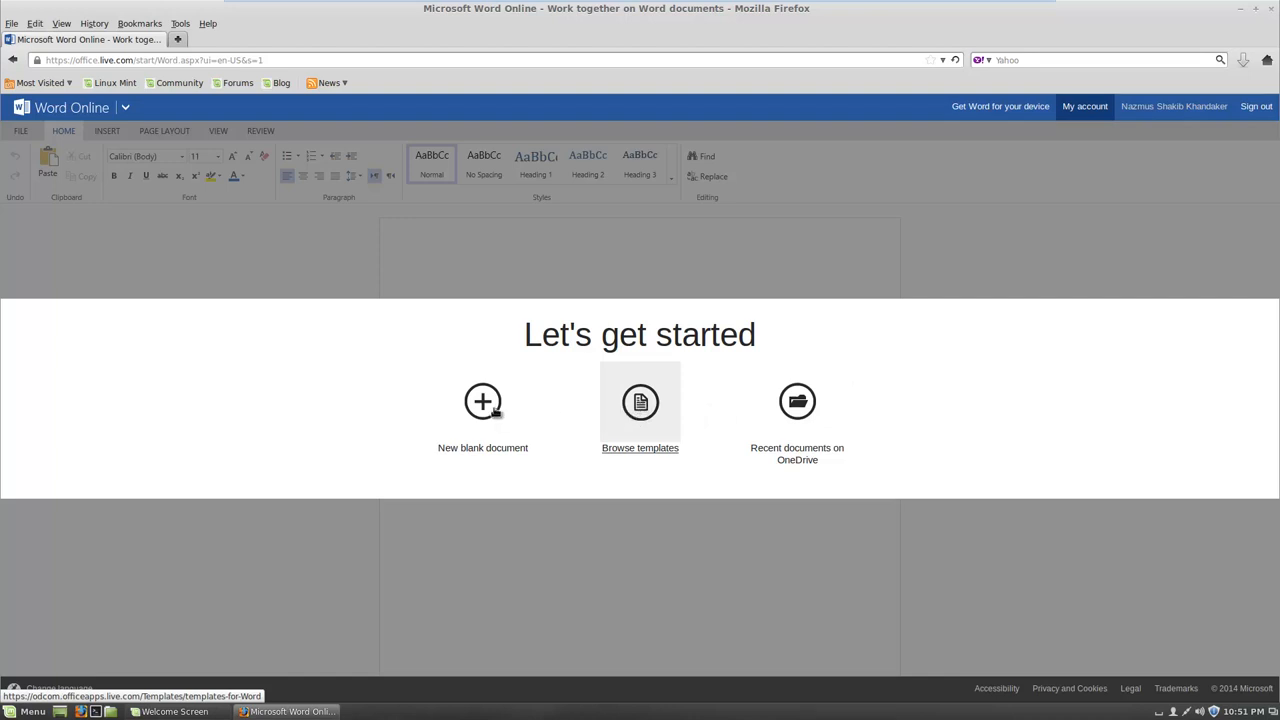
# - Browse the Word templates and select the Event flyer template
pyautogui.click(640, 400)
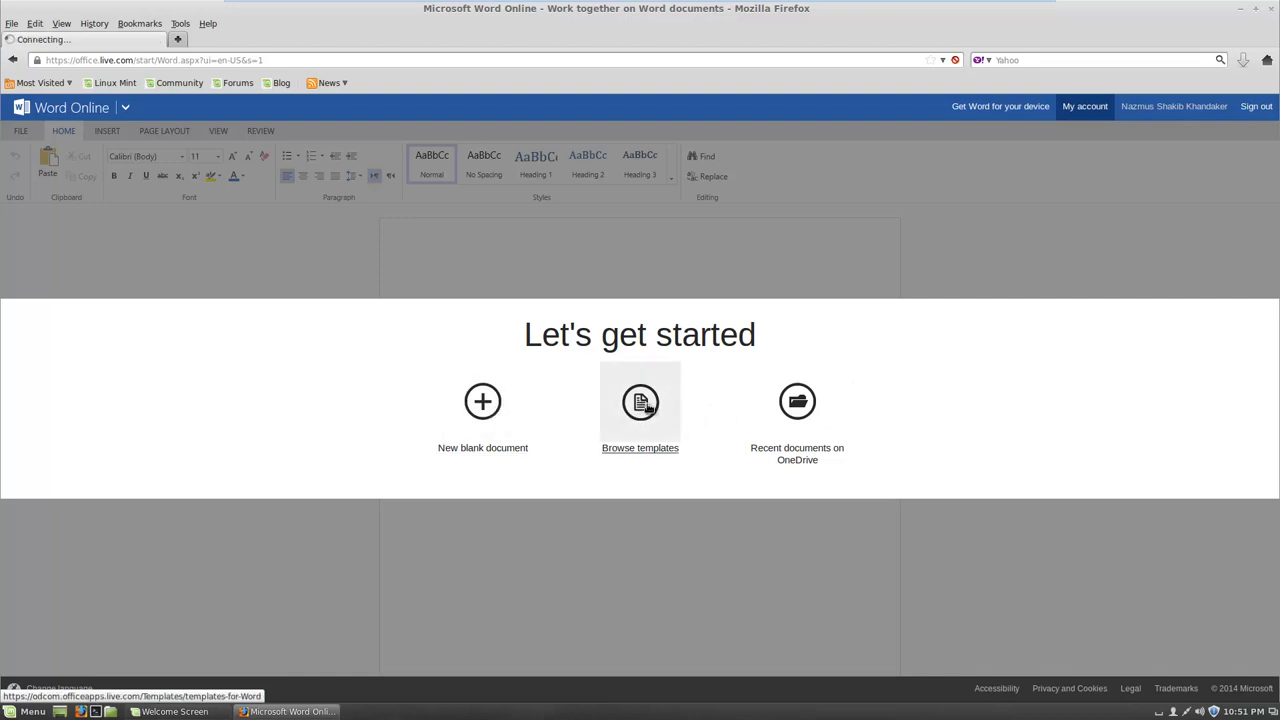
pyautogui.click(640, 400)
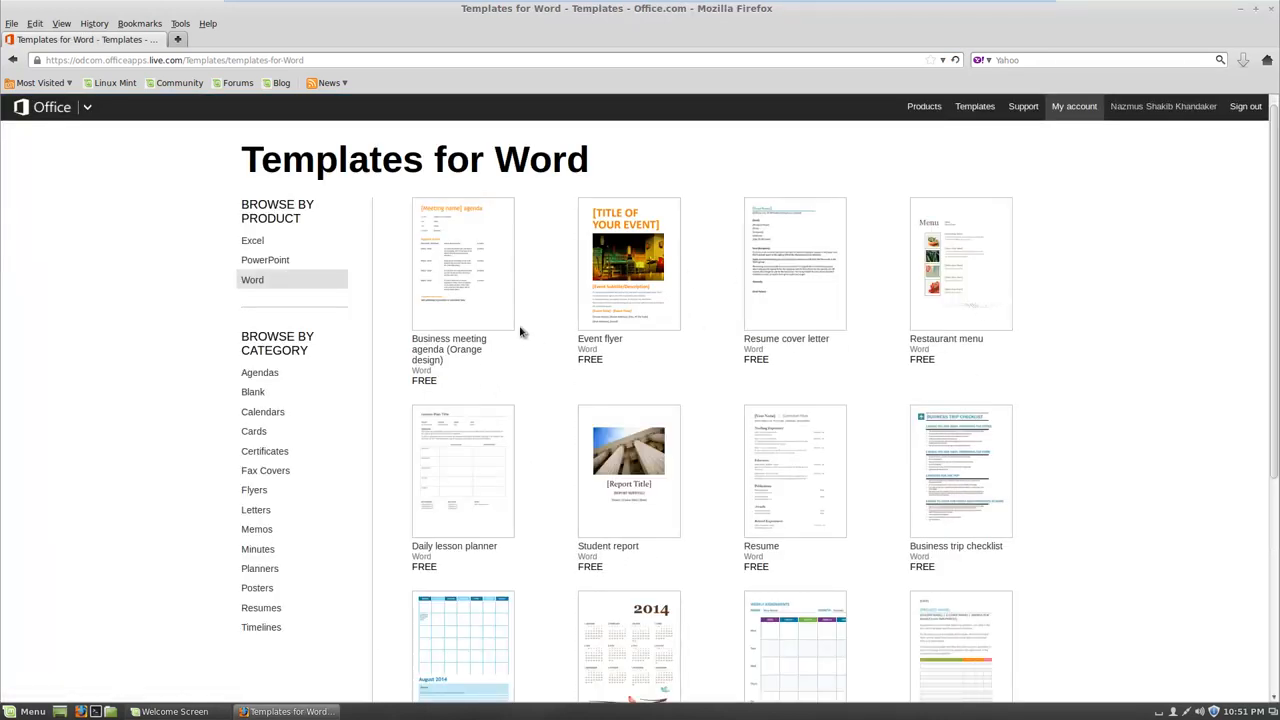
pyautogui.scroll(-3)
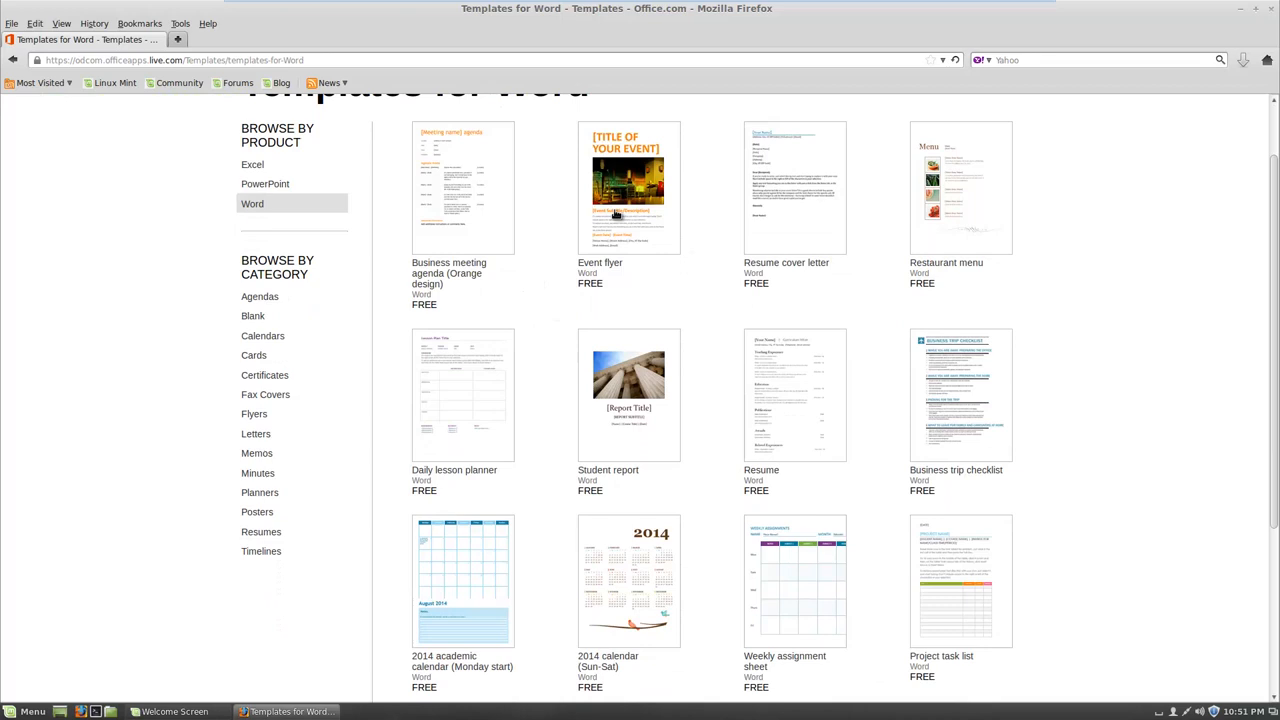
pyautogui.click(628, 188)
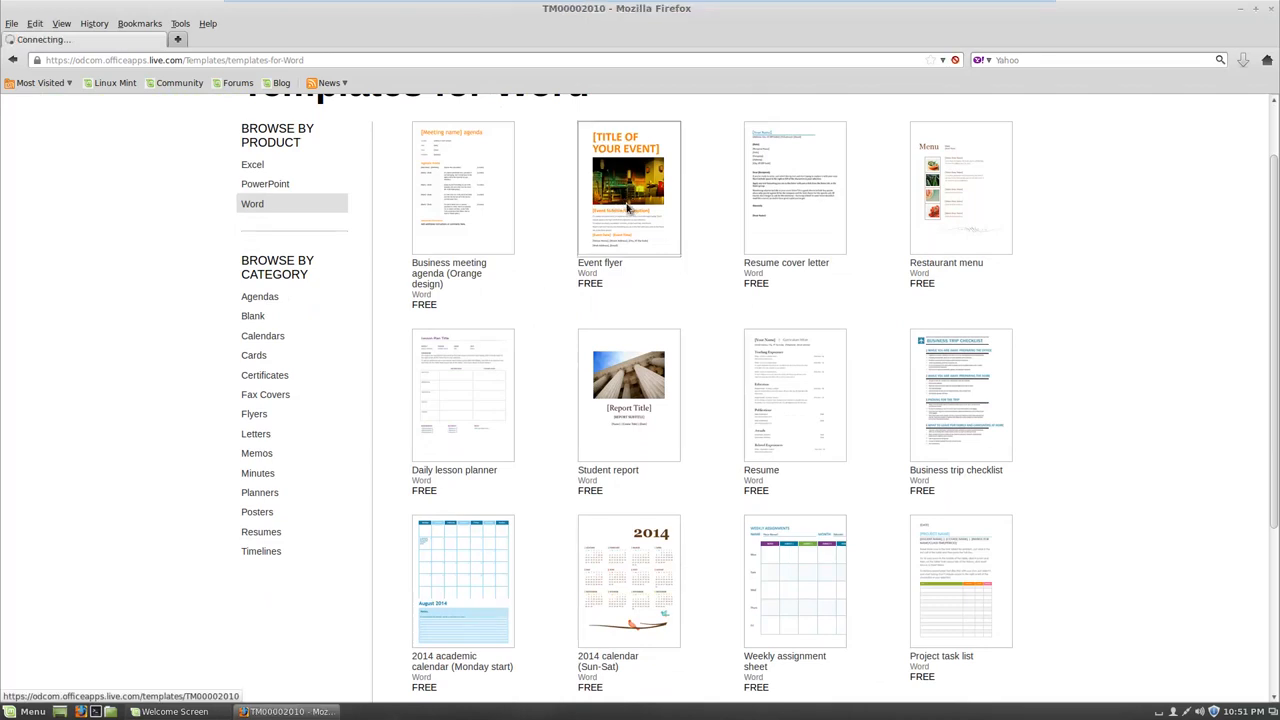
pyautogui.click(628, 188)
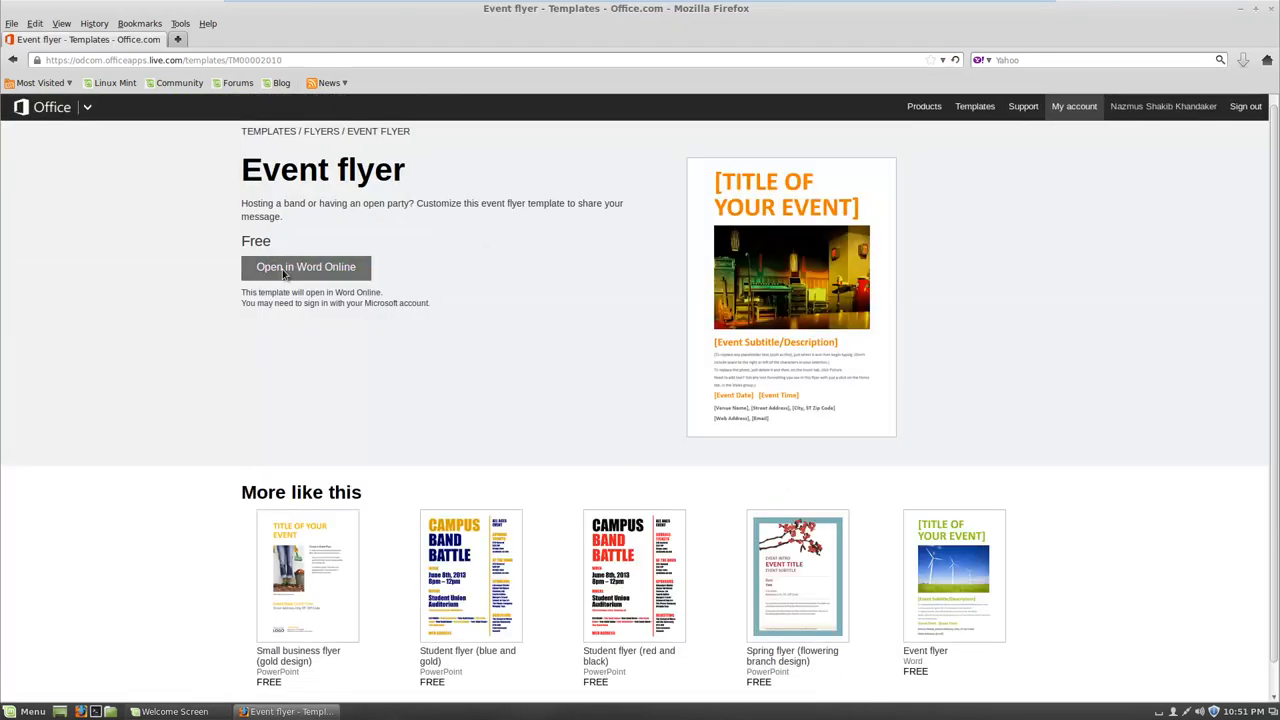
# - Create a new Event flyer document in Word Online, agreeing to save it to OneDrive
pyautogui.click(306, 268)
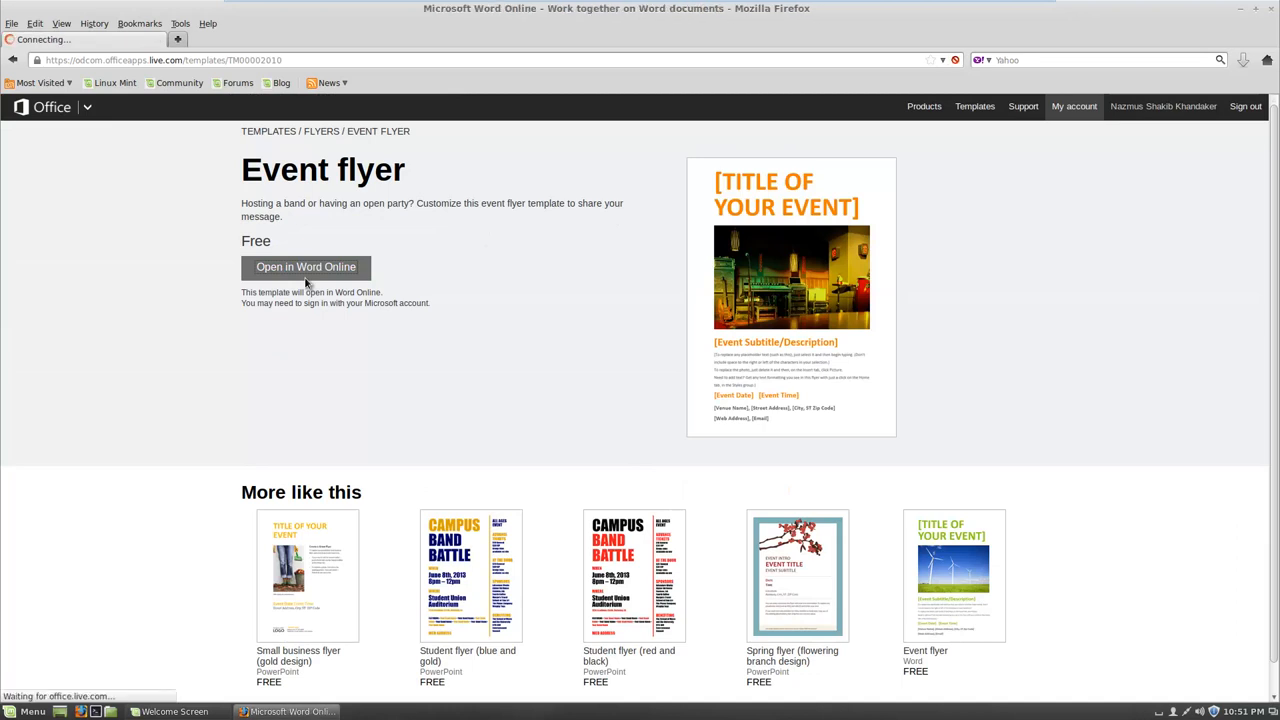
pyautogui.click(304, 268)
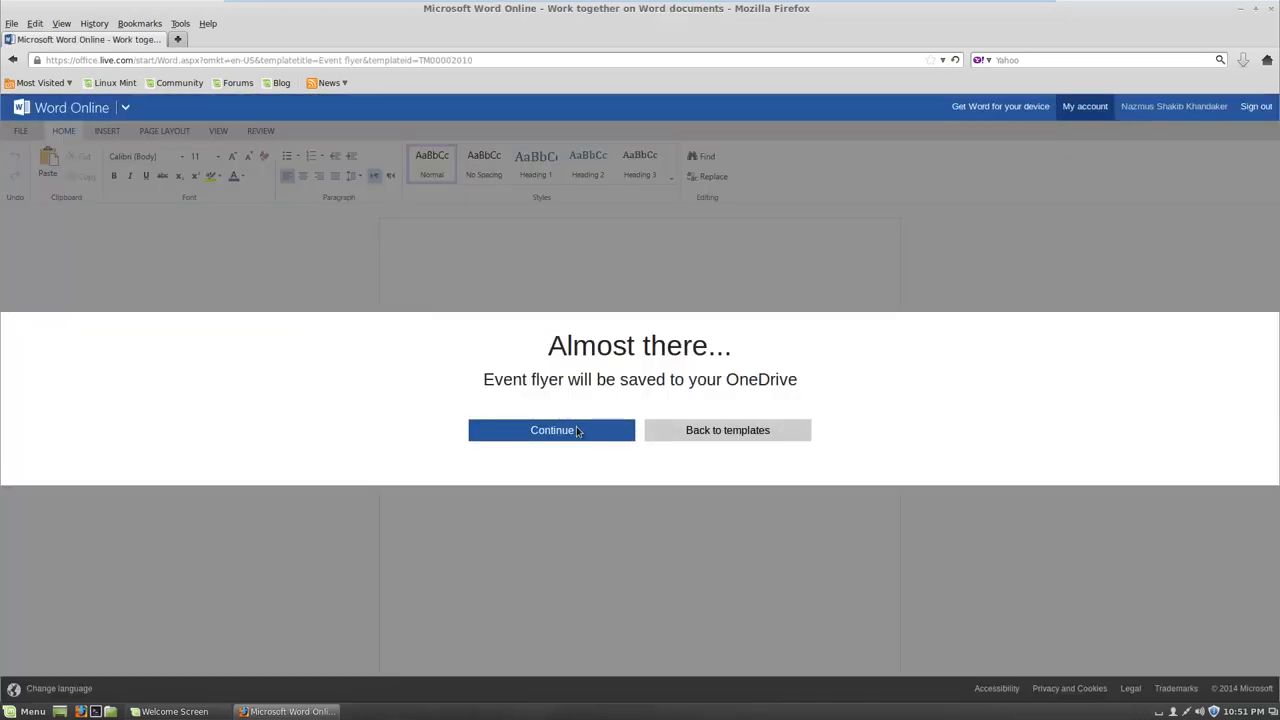
pyautogui.click(552, 430)
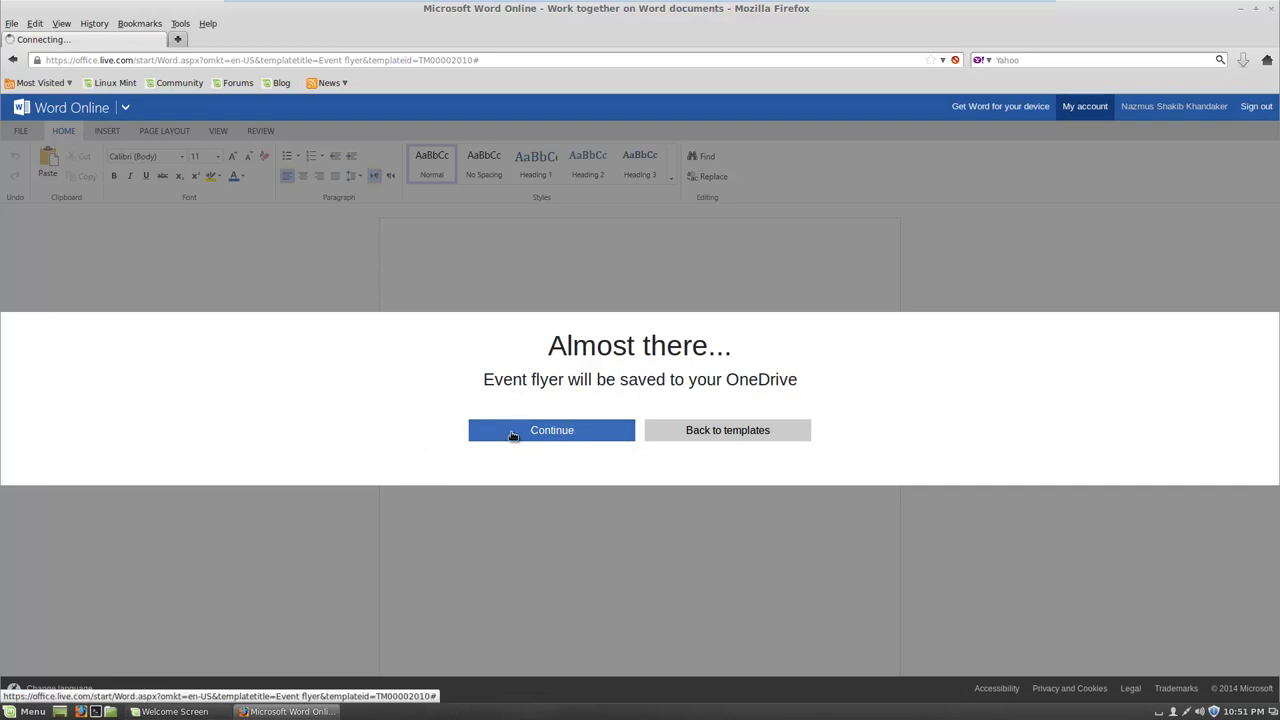
pyautogui.click(552, 430)
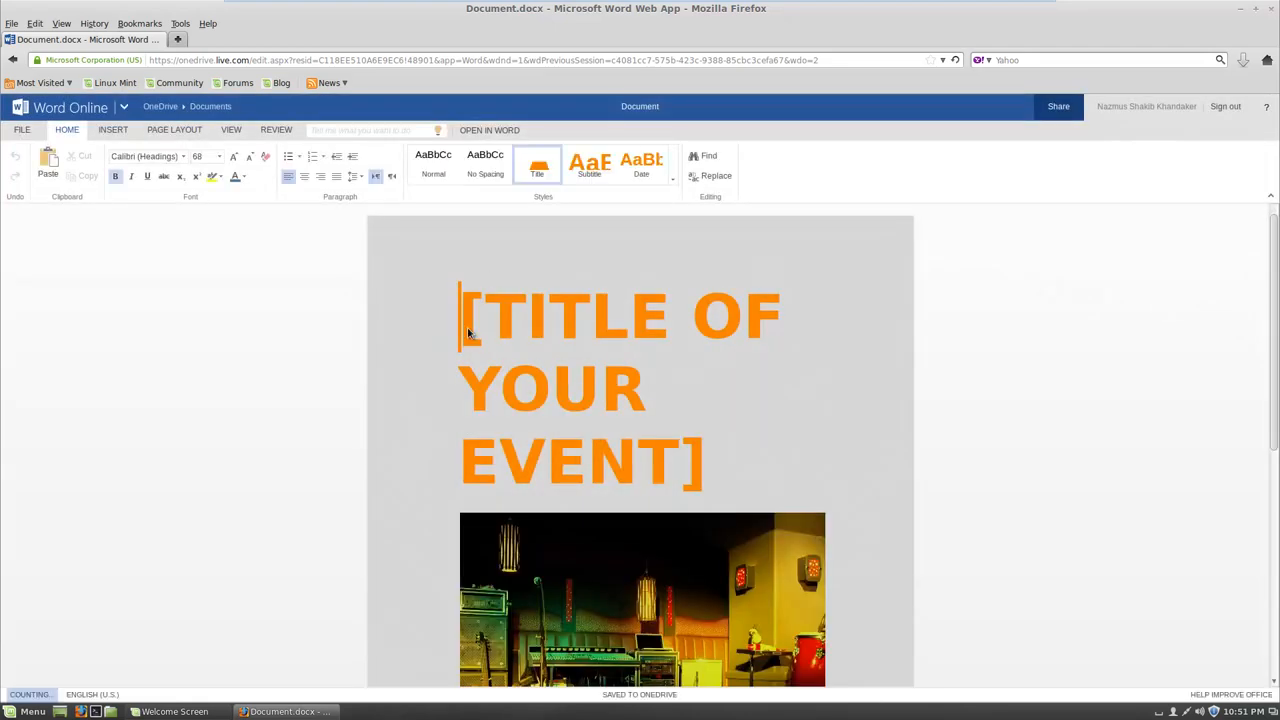
# - Replace the placeholder title TITLE OF YOUR EVENT with 'Word in Linux Mint'
pyautogui.scroll(-3)
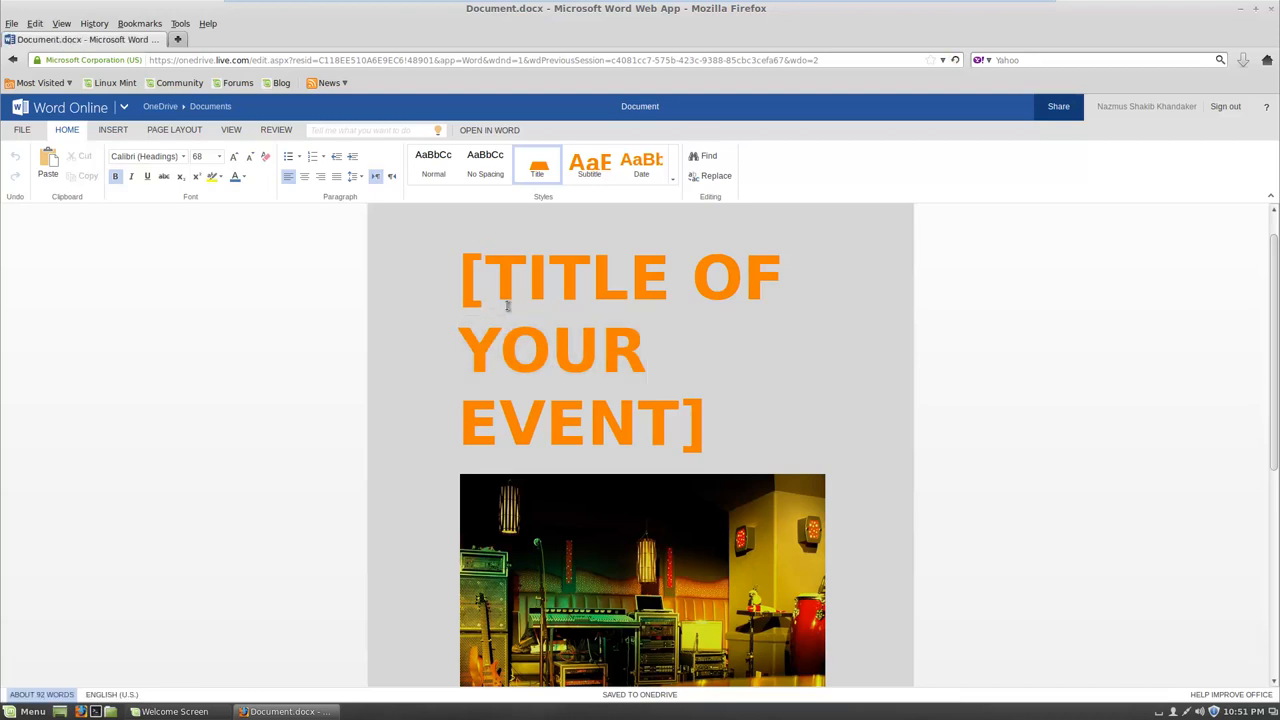
pyautogui.write('W')
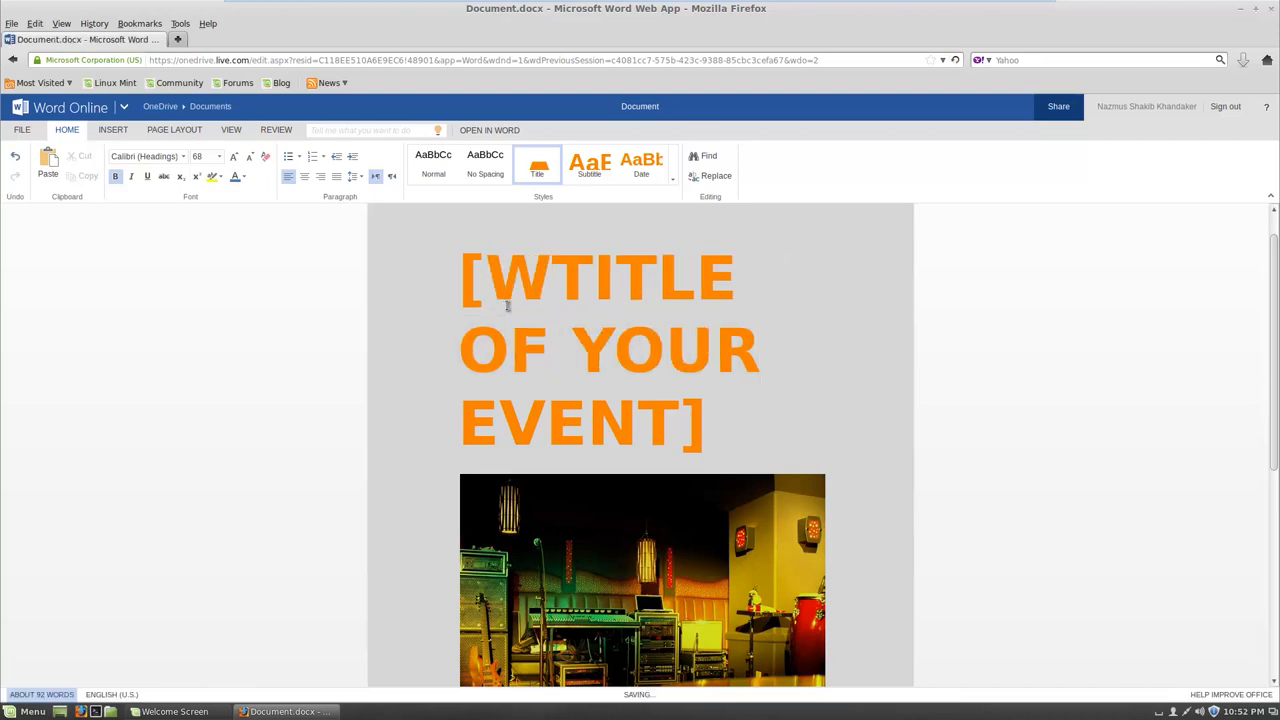
pyautogui.click(484, 276)
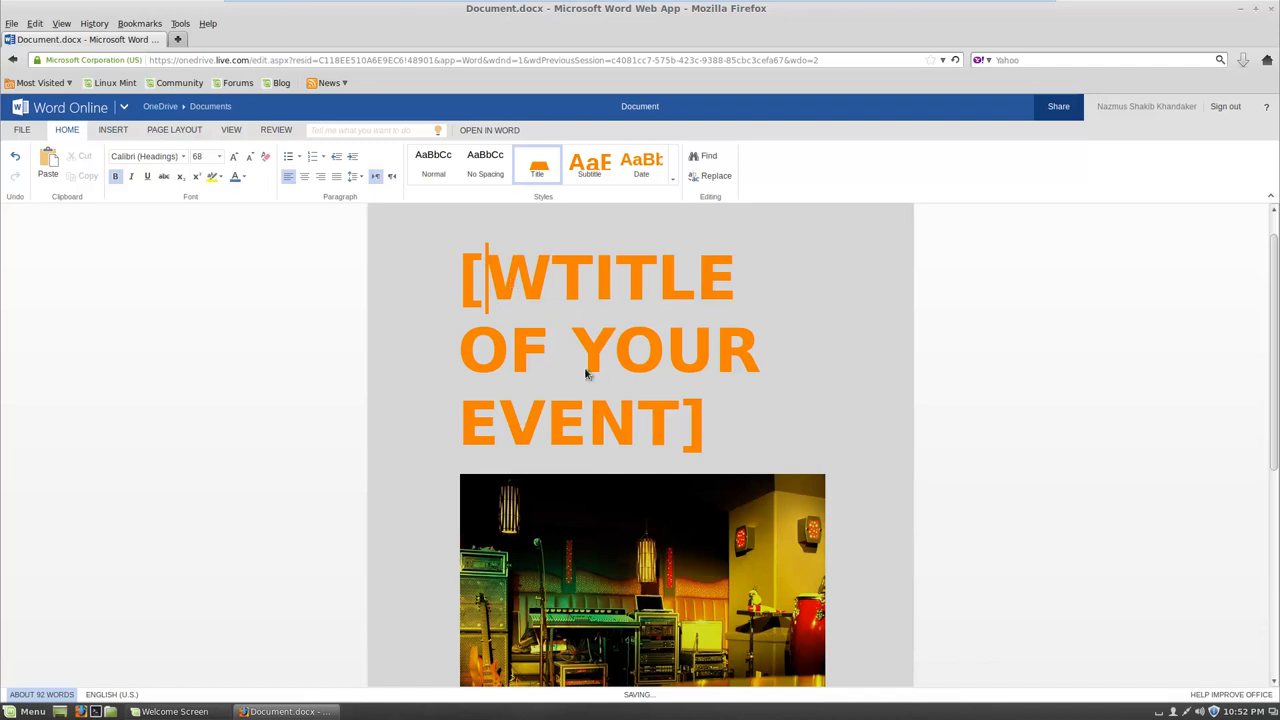
pyautogui.moveTo(476, 276); pyautogui.dragTo(696, 424)
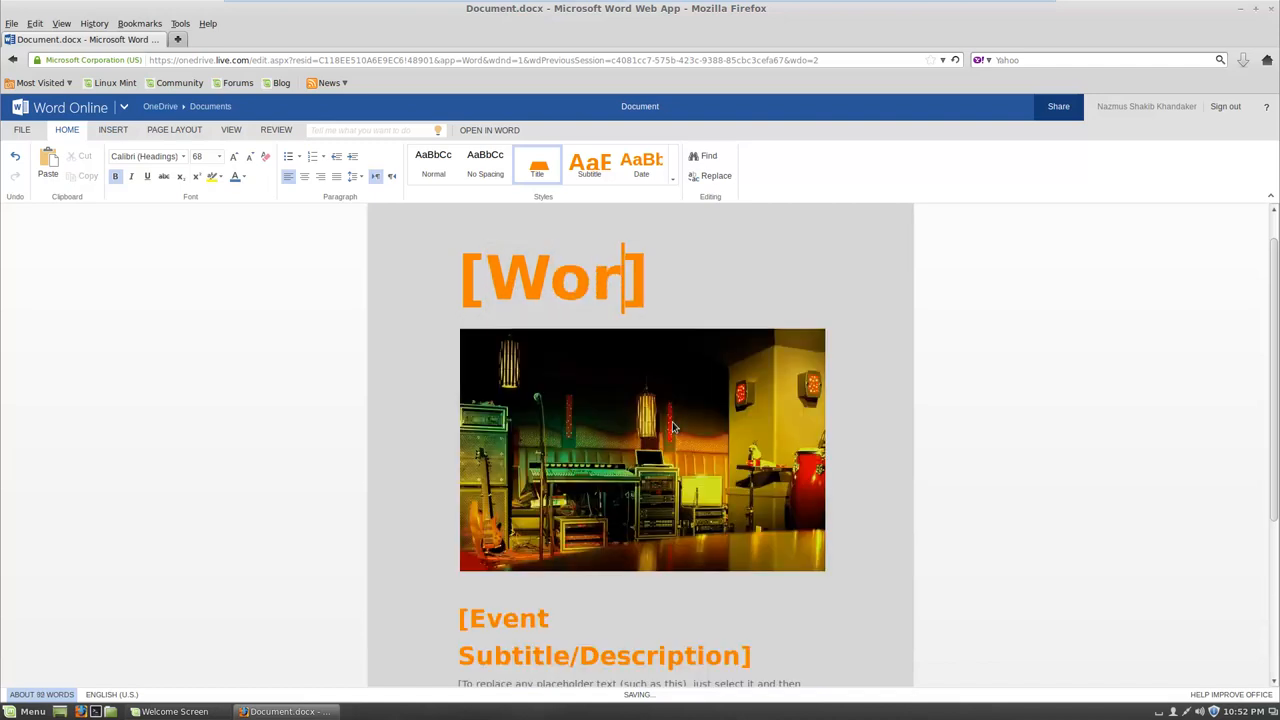
pyautogui.write('d in')
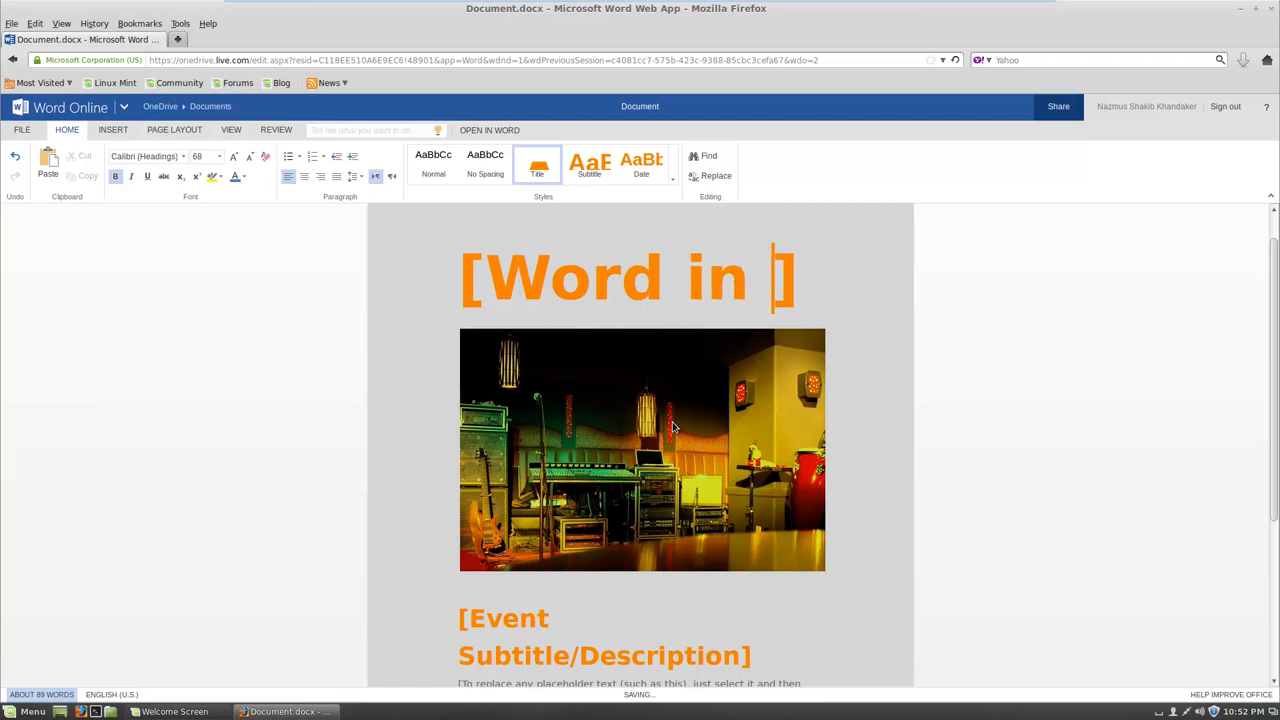
pyautogui.write('Linux M')
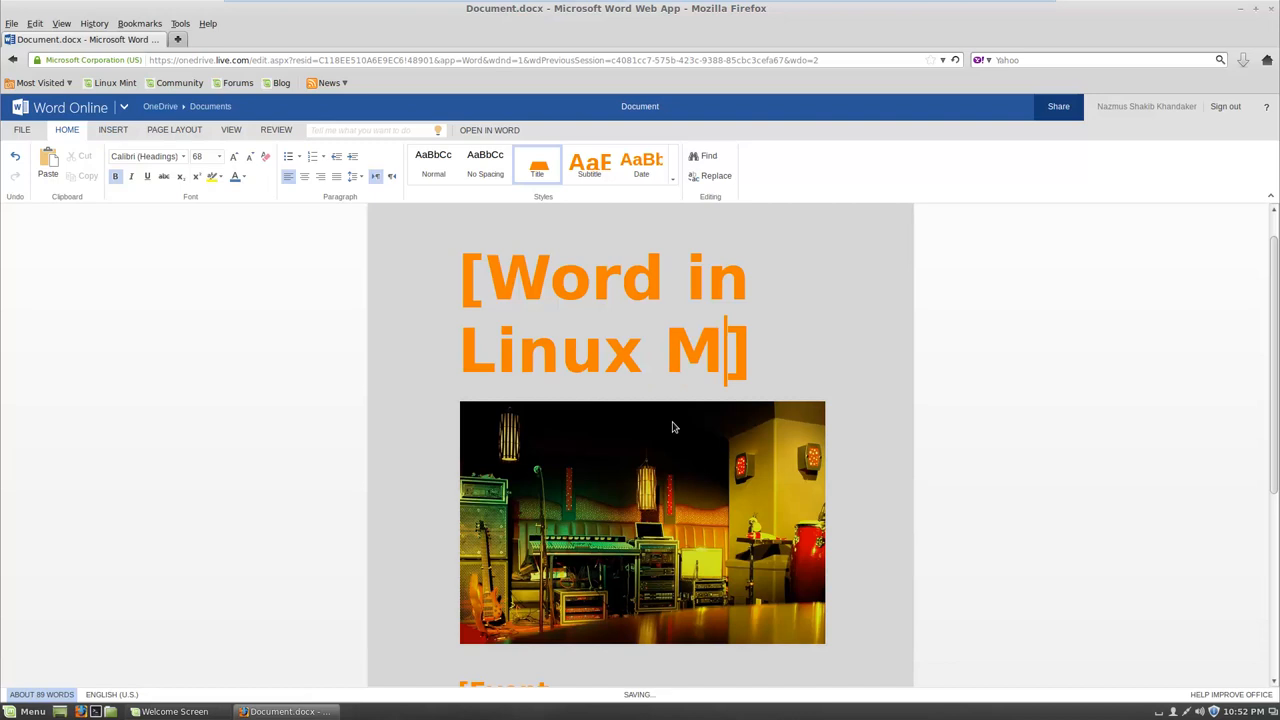
pyautogui.write('int')
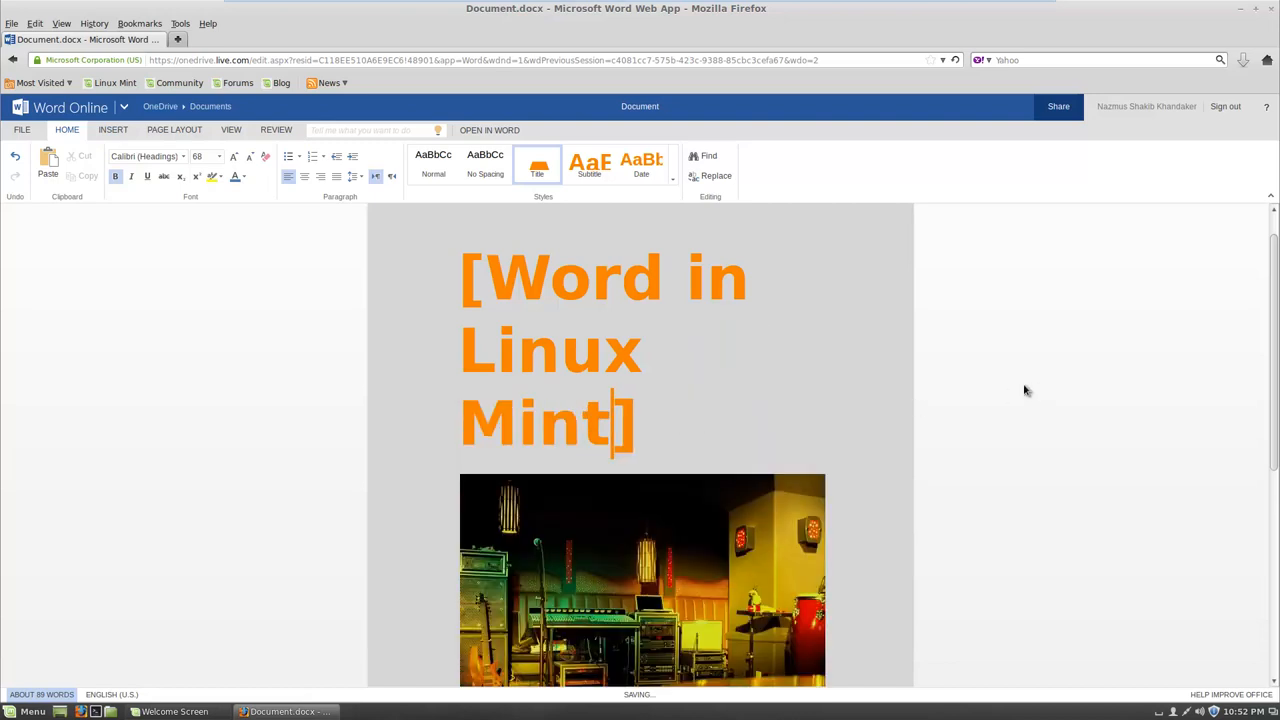
pyautogui.scroll(-3)
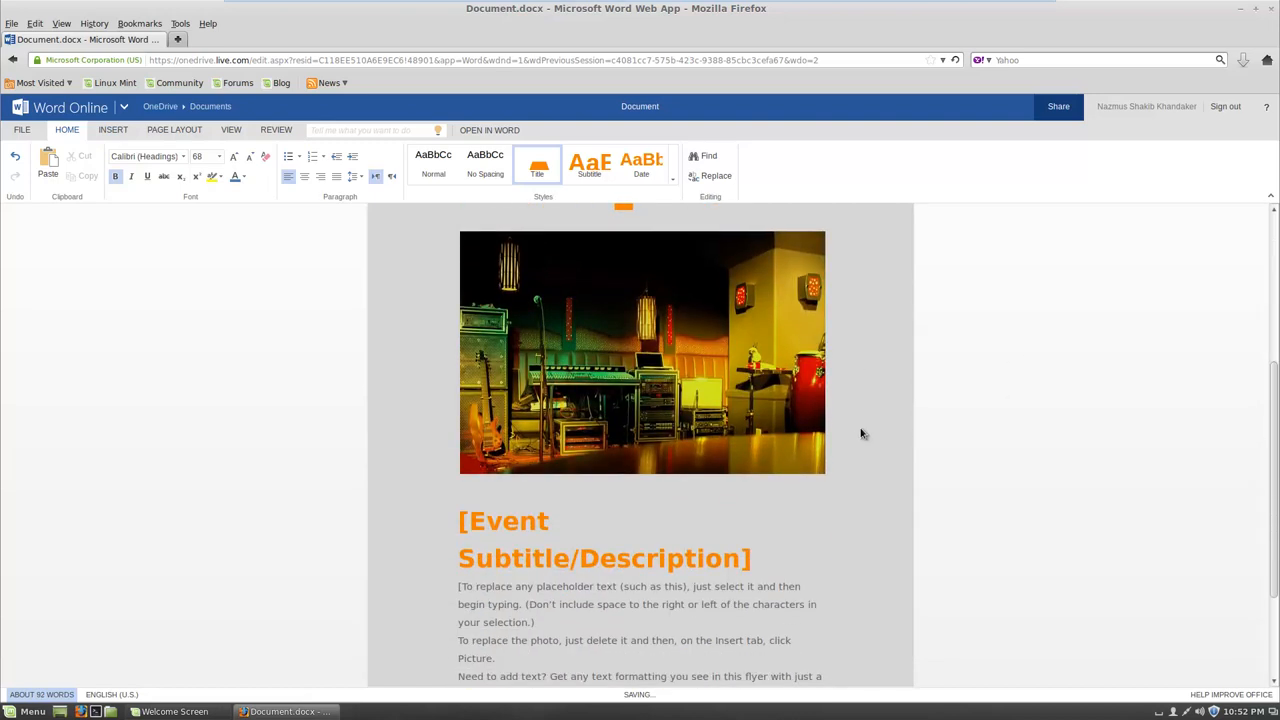
# - Insert a peppermint candy clip art below the photo by searching clip art for 'mint'
pyautogui.click(640, 350)
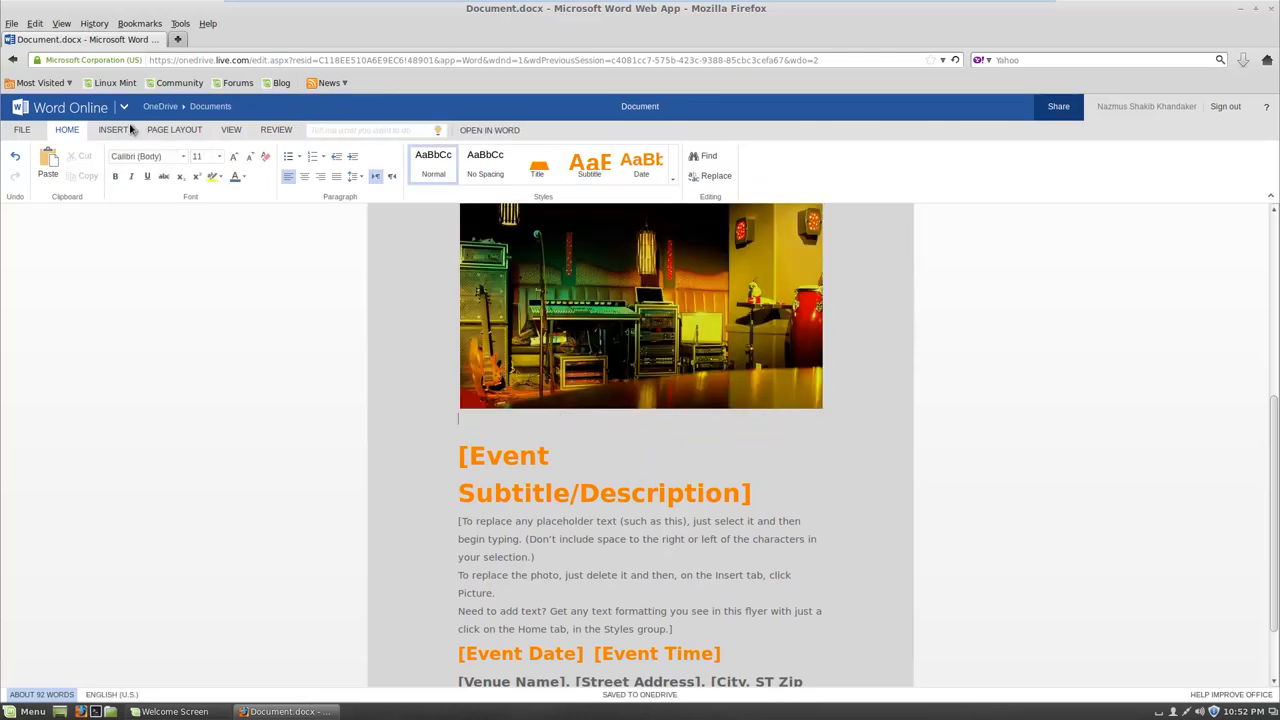
pyautogui.click(112, 130)
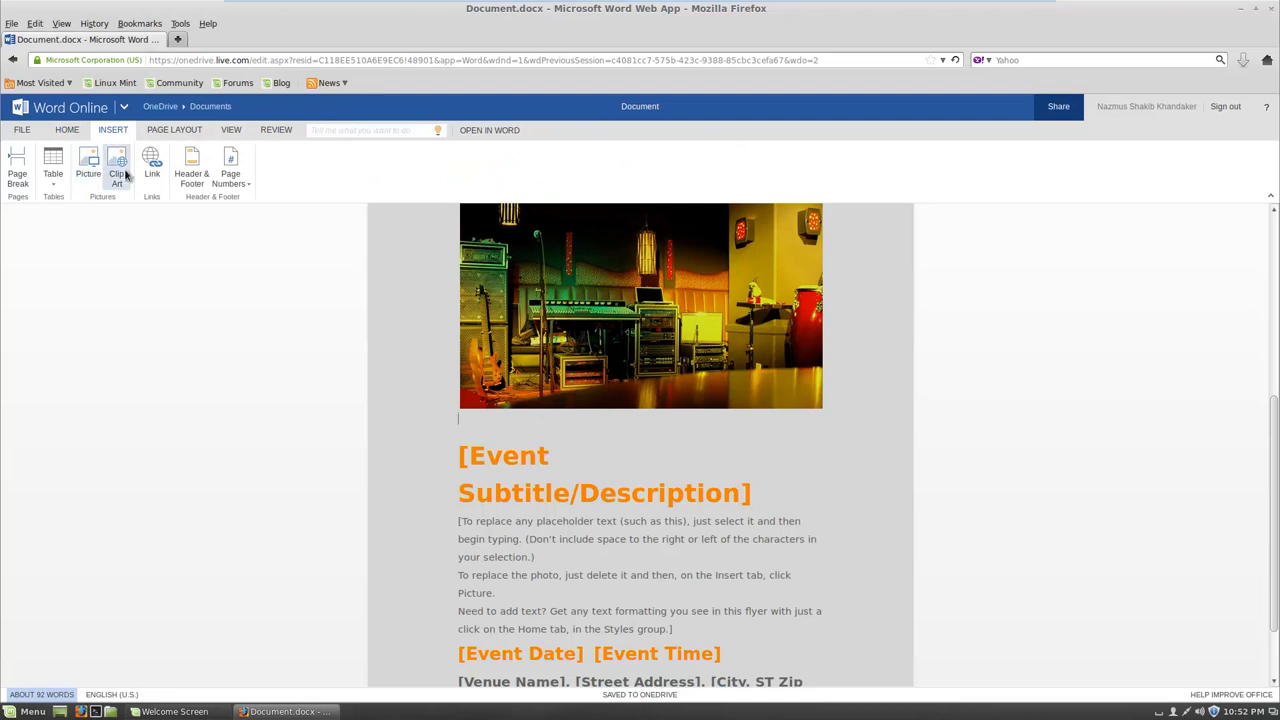
pyautogui.click(116, 168)
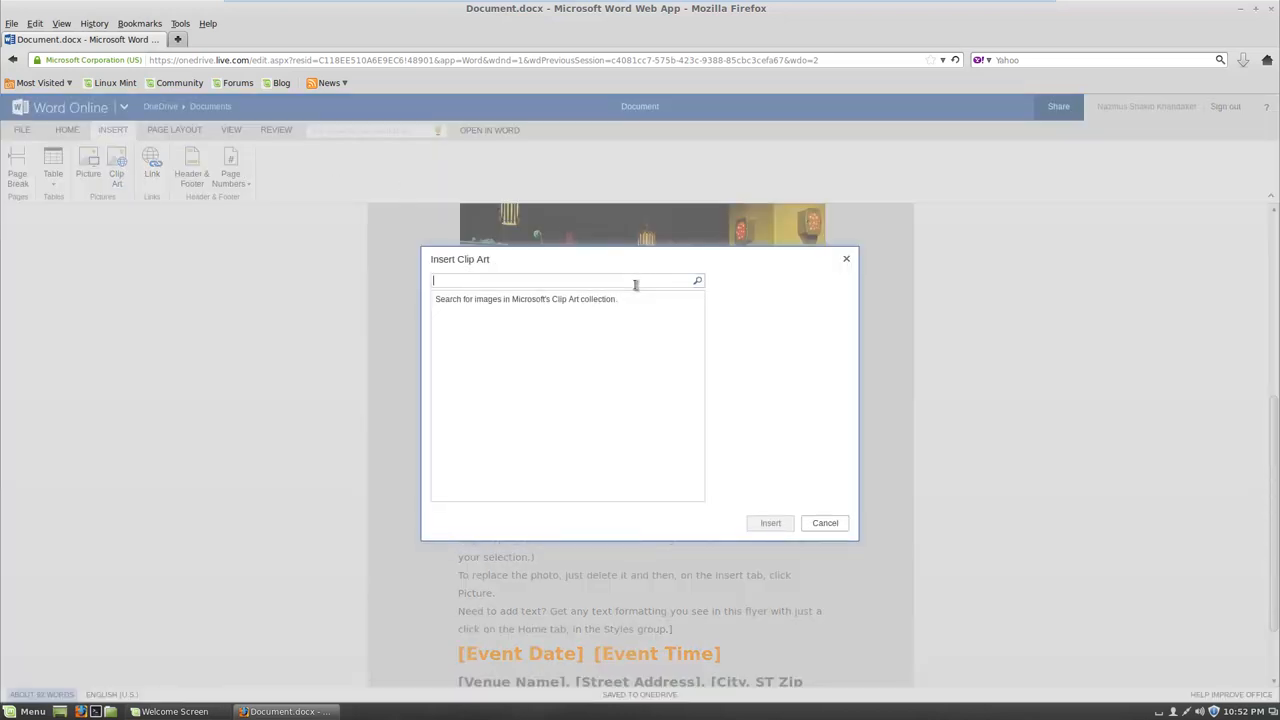
pyautogui.write('mint')
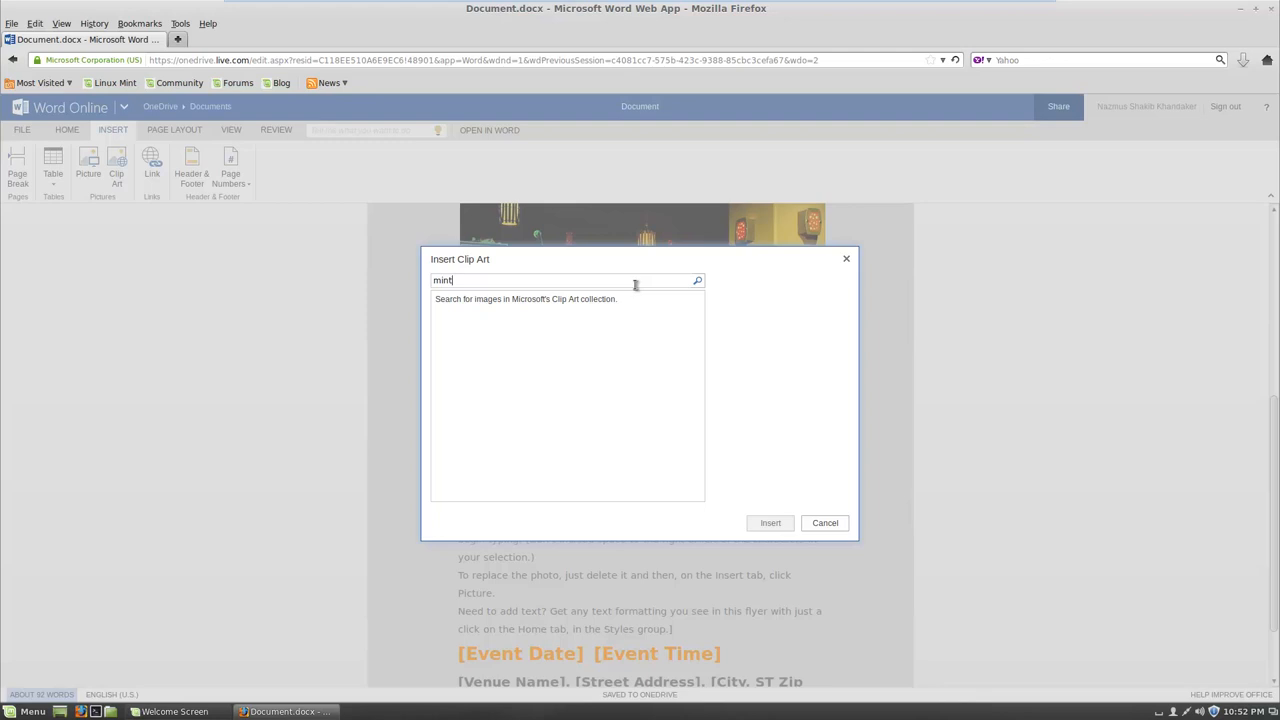
pyautogui.click(696, 280)
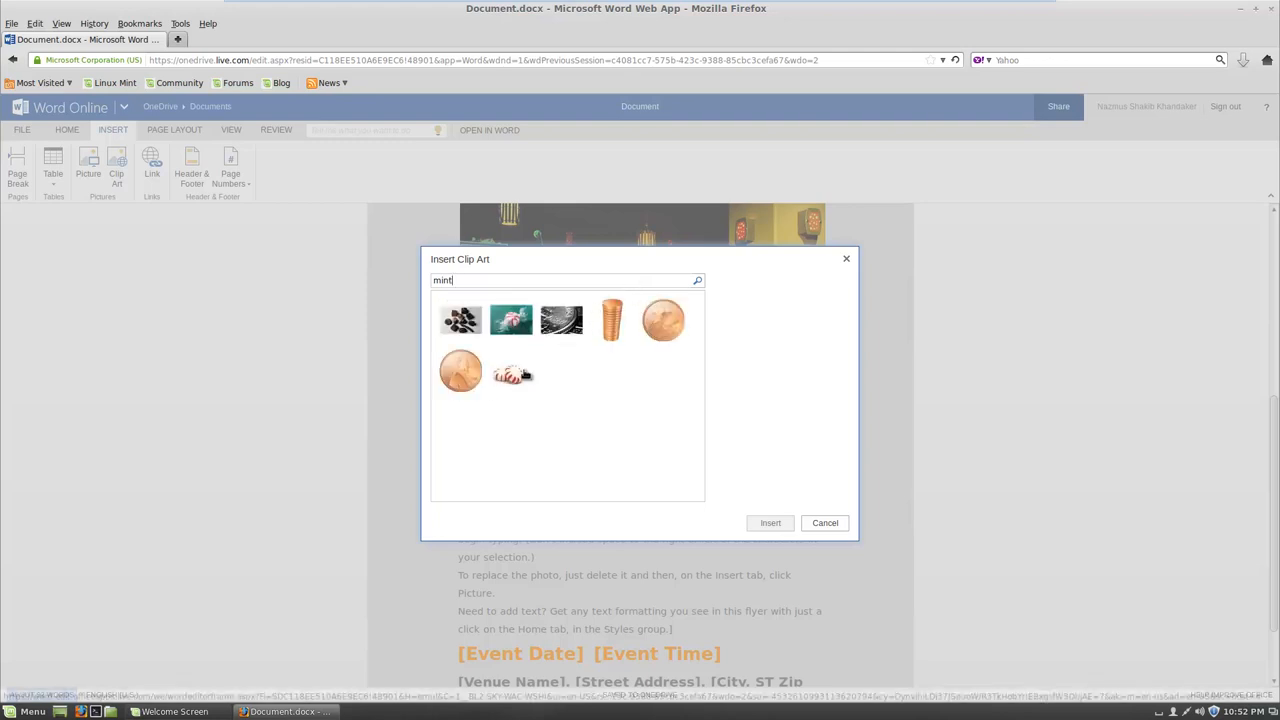
pyautogui.click(770, 522)
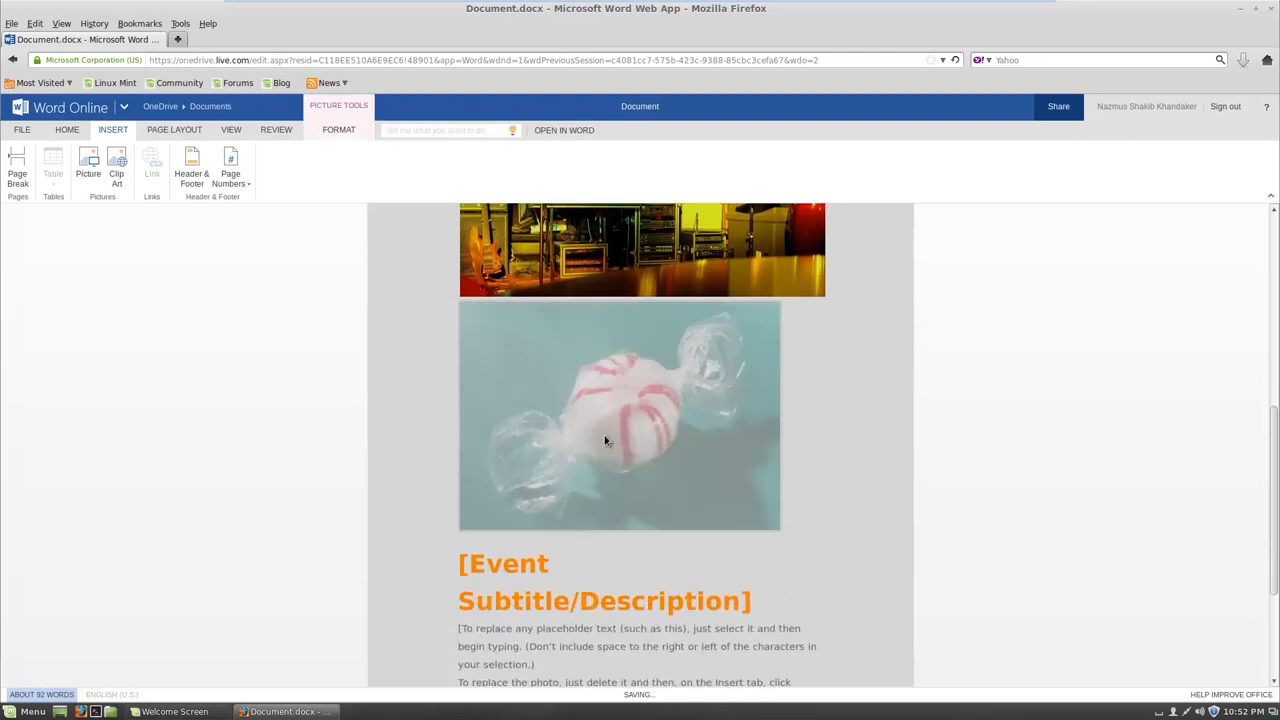
pyautogui.moveTo(604, 438)
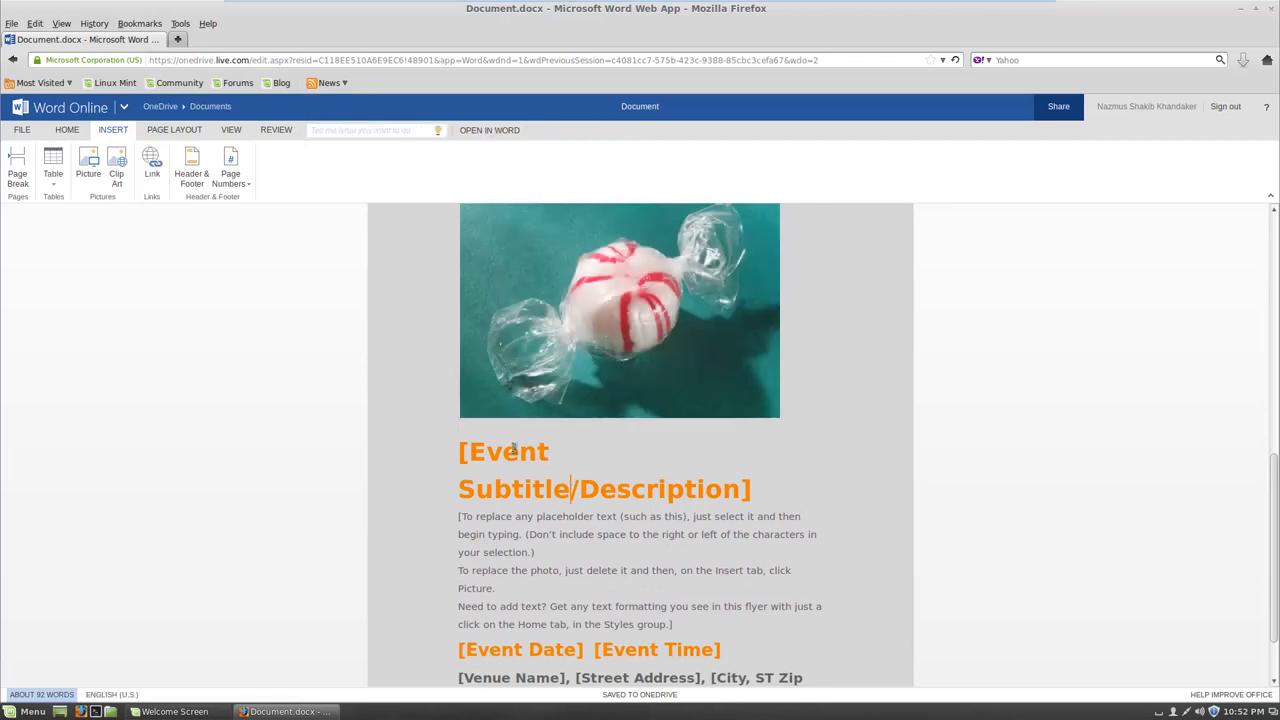
# - Overwrite the [Event Subtitle/Description] placeholder with 'Everyday'
pyautogui.scroll(-3)
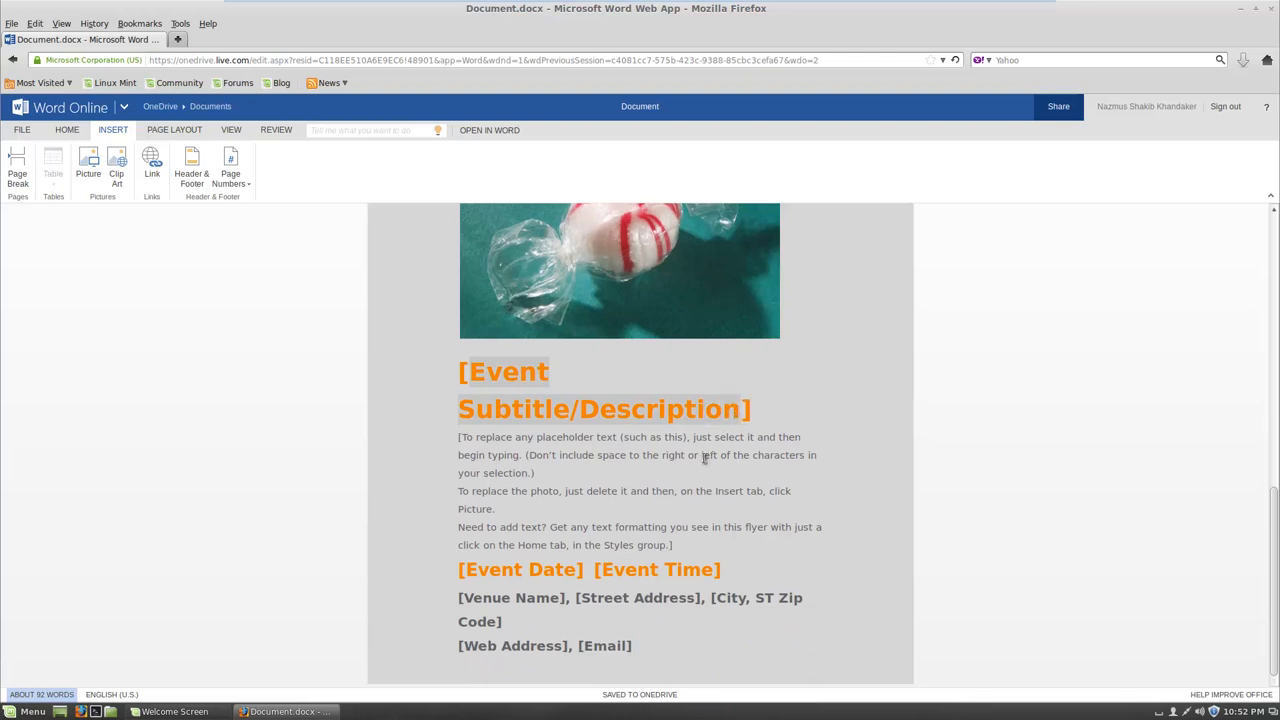
pyautogui.write('W')
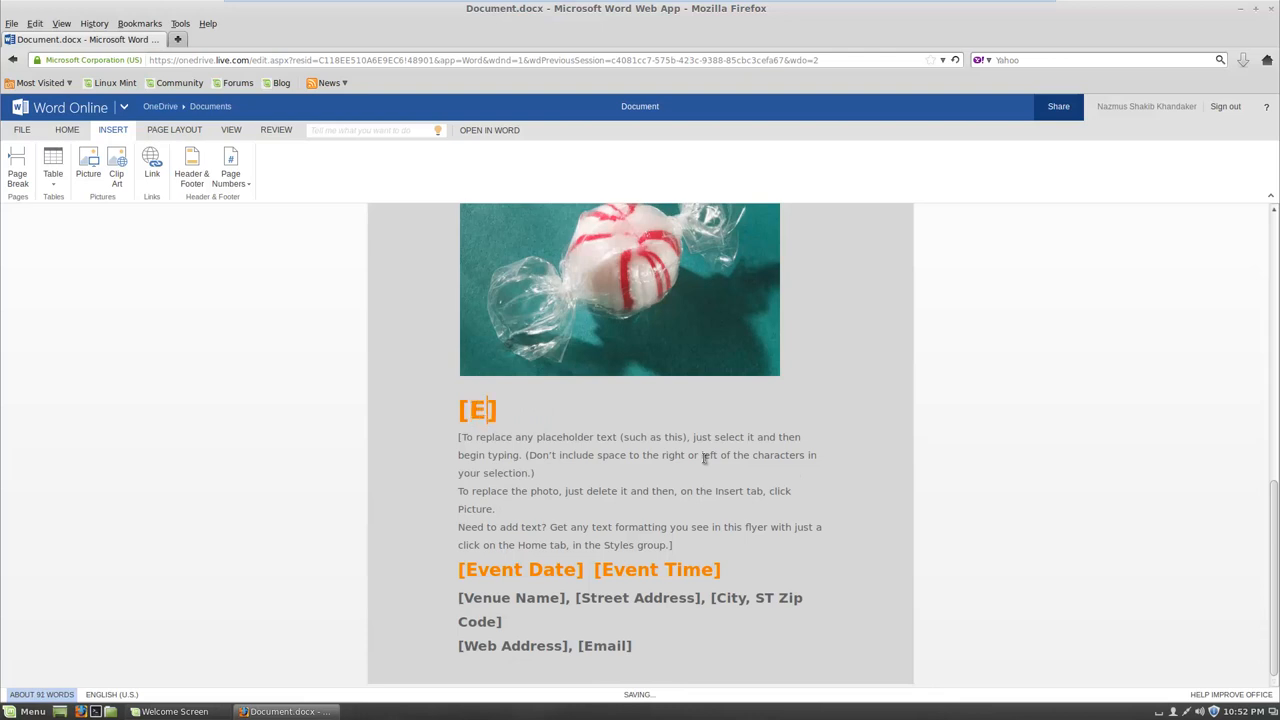
pyautogui.write('ver')
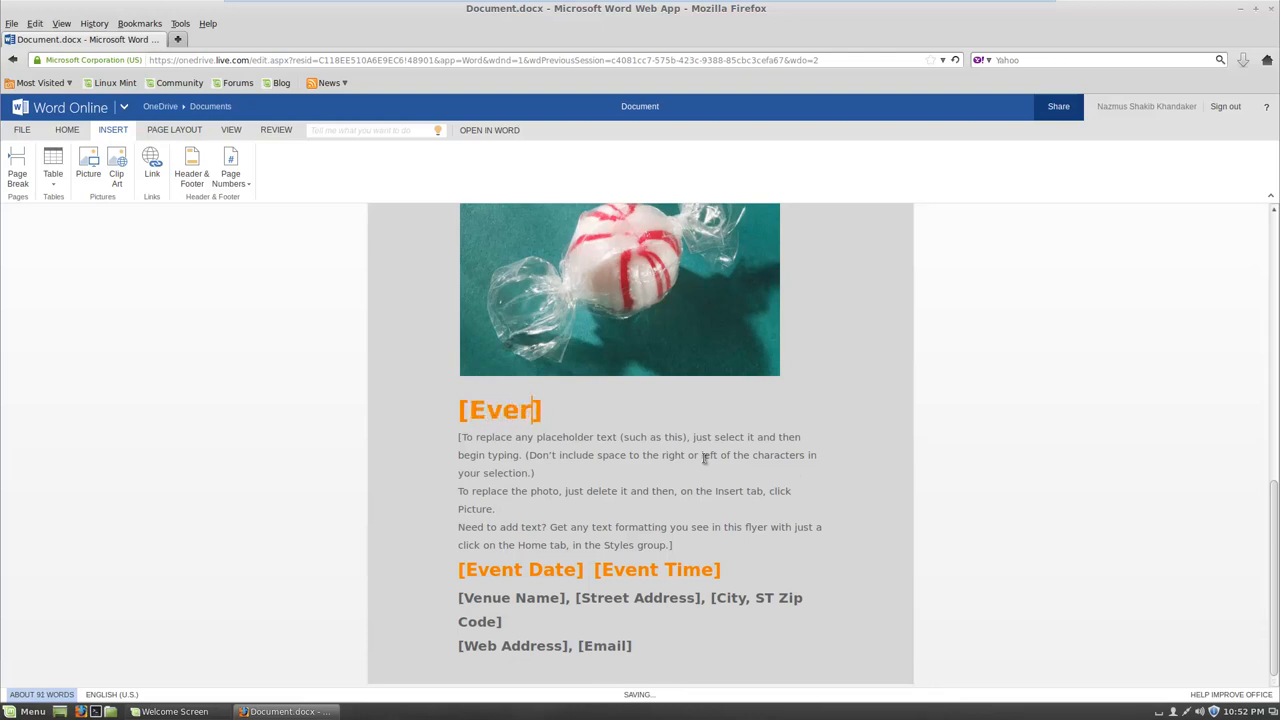
pyautogui.write('yday')
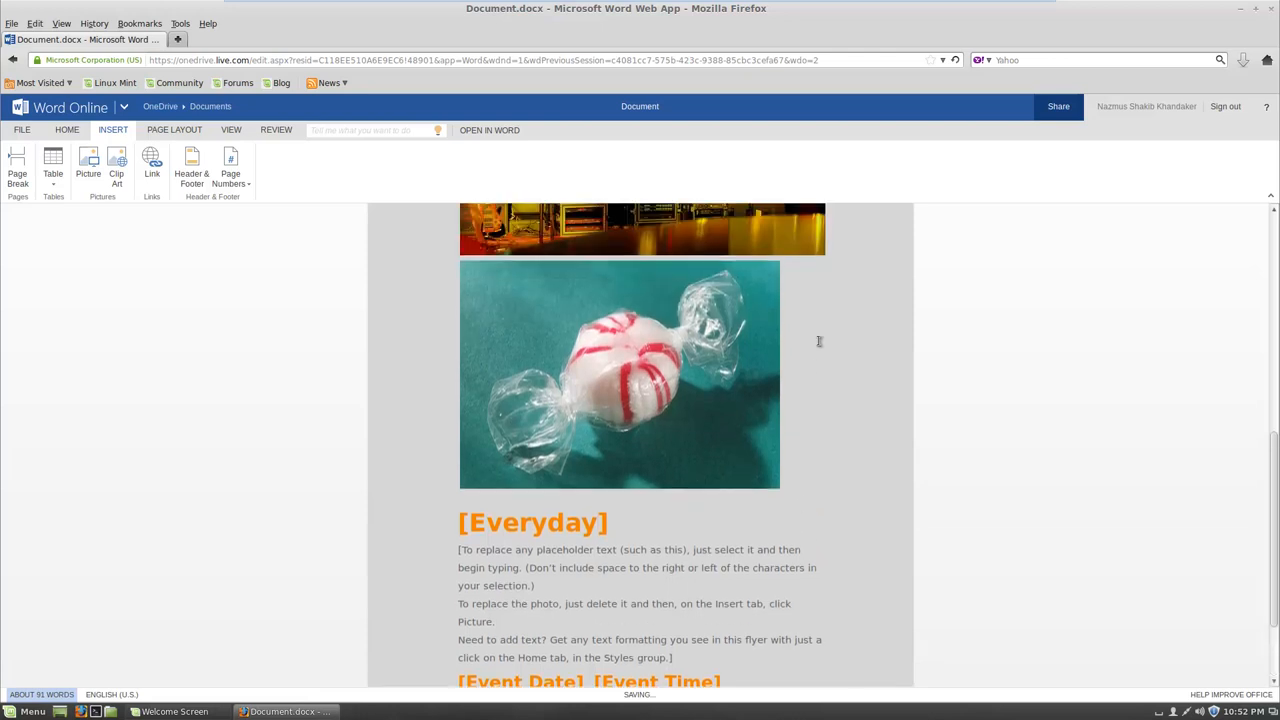
pyautogui.scroll(-3)
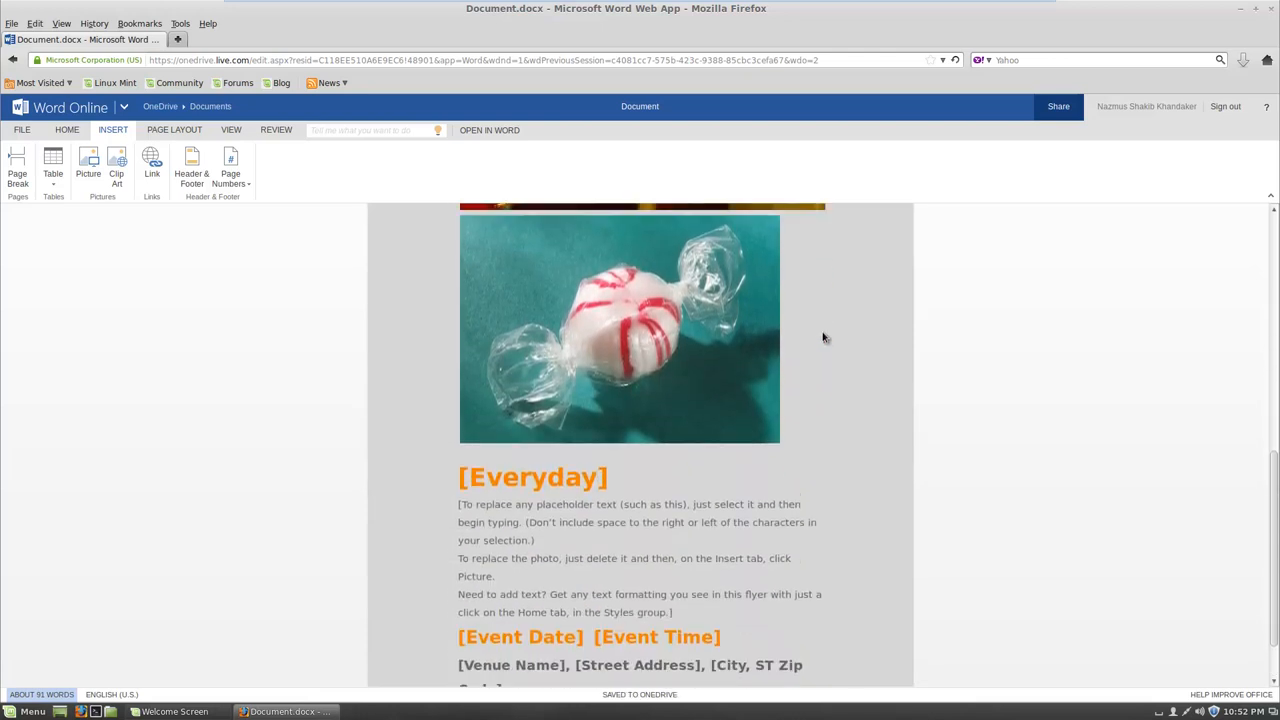
pyautogui.scroll(3)
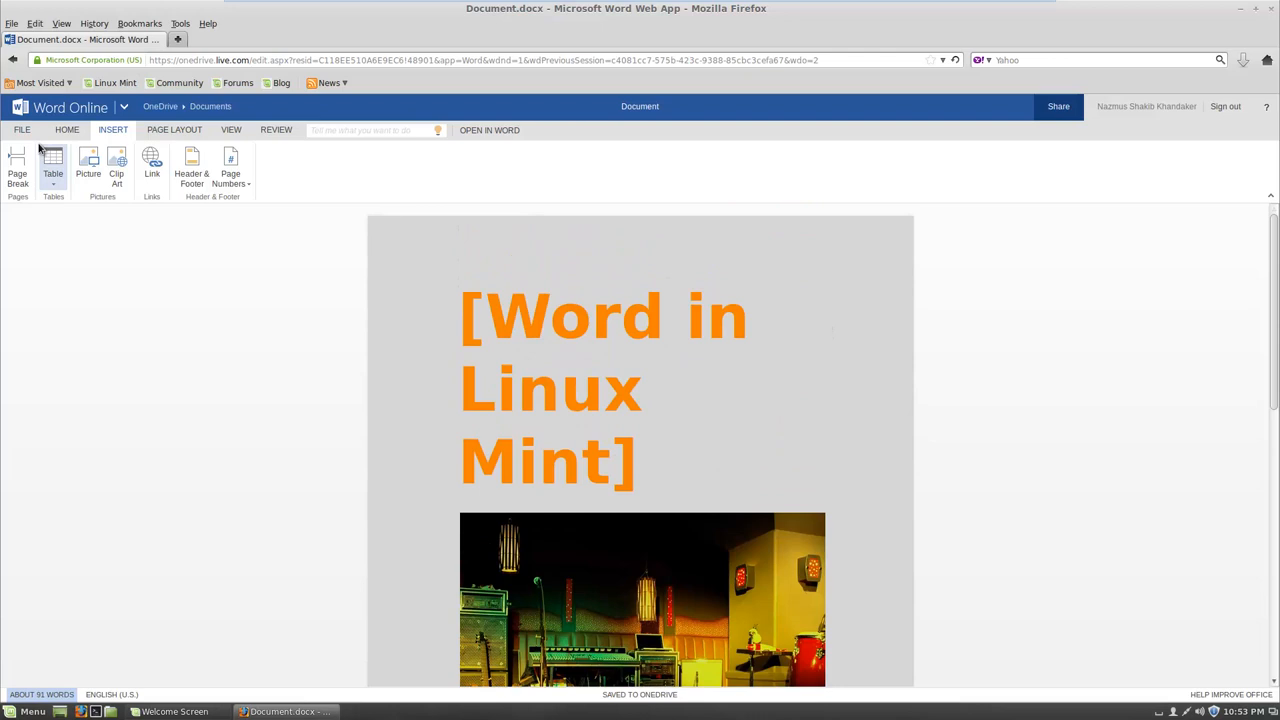
# - Leave the flyer via File > Open > More on OneDrive to reach the Documents folder
pyautogui.click(20, 130)
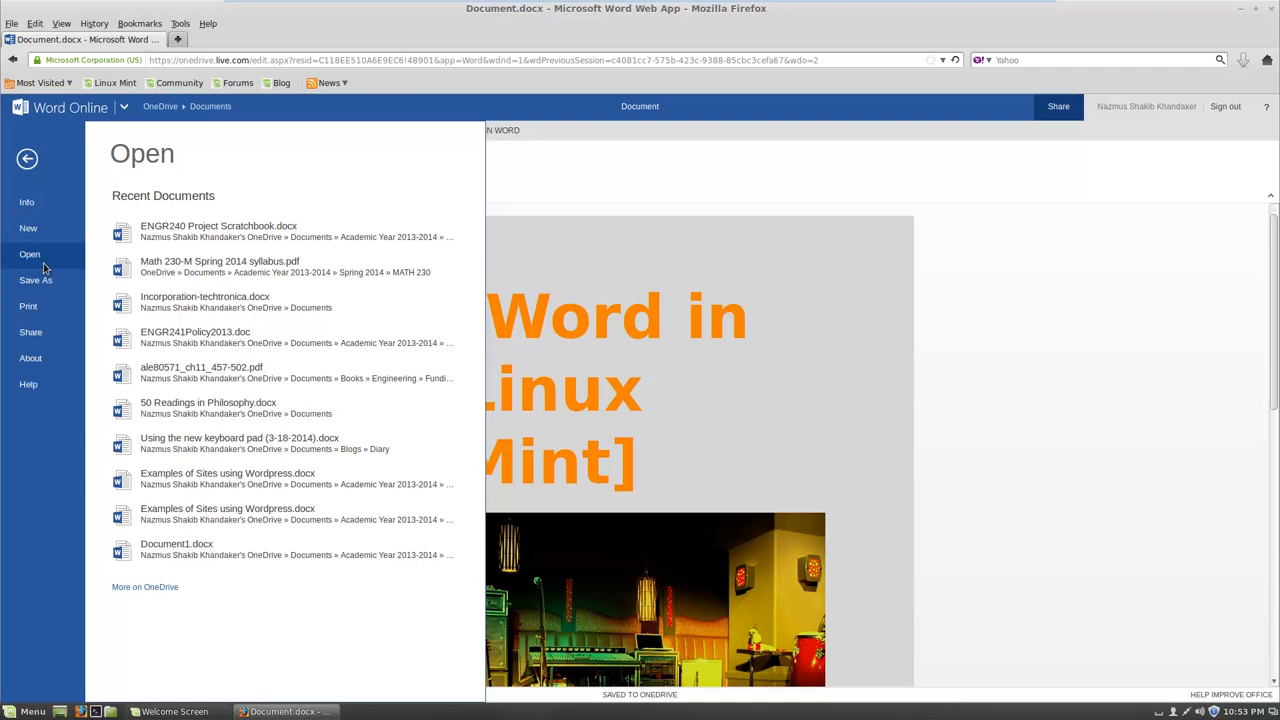
pyautogui.click(28, 160)
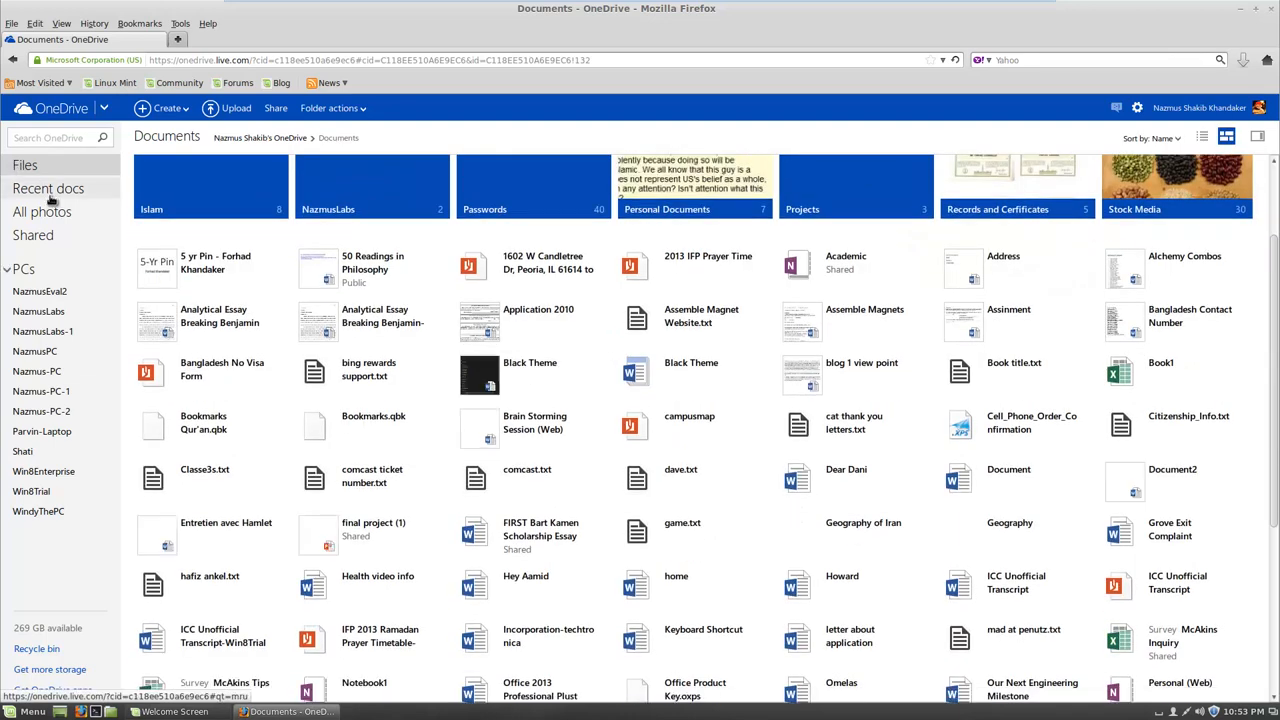
# - From OneDrive's Recent docs, reopen the just-edited flyer Document in Word Online
pyautogui.click(48, 188)
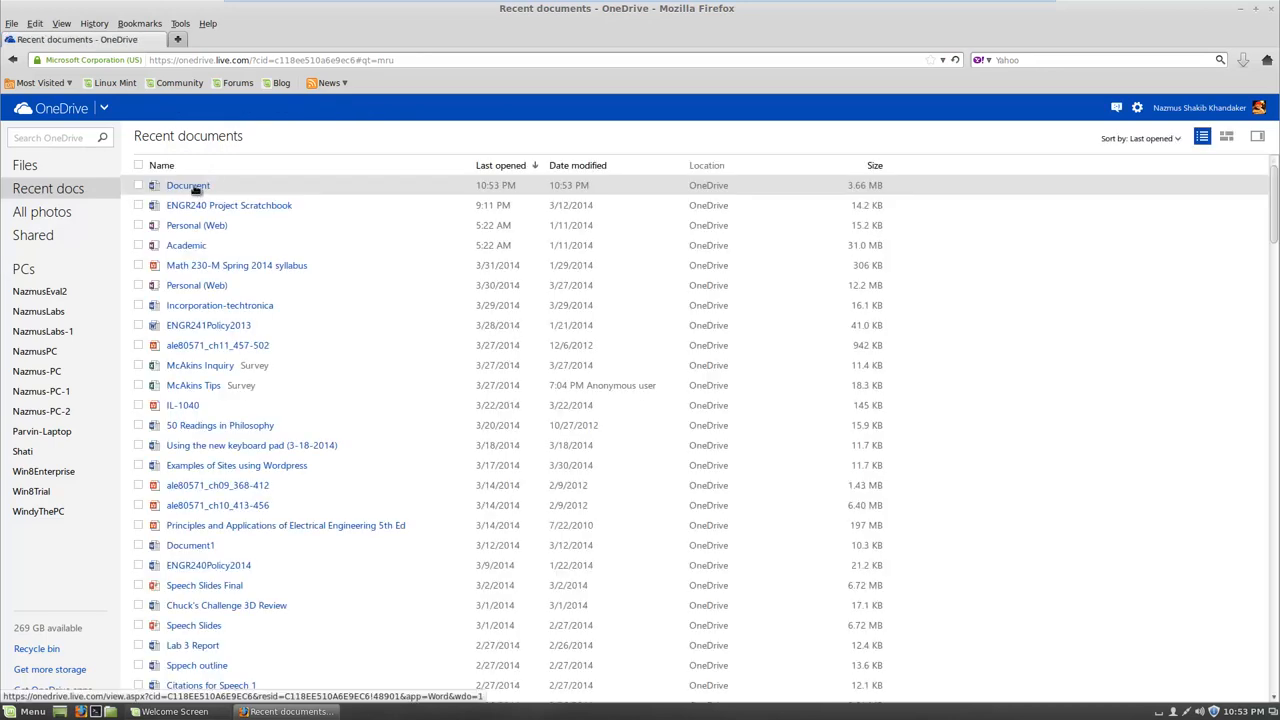
pyautogui.click(188, 184)
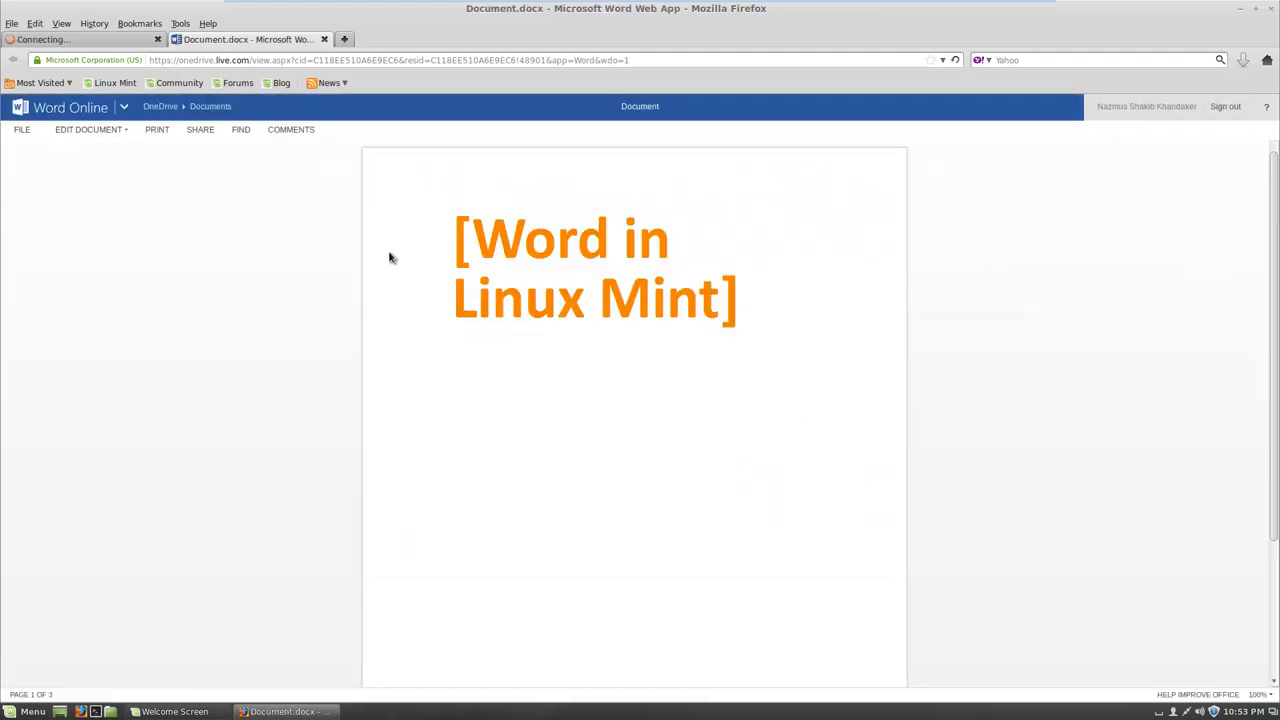
pyautogui.scroll(-3)
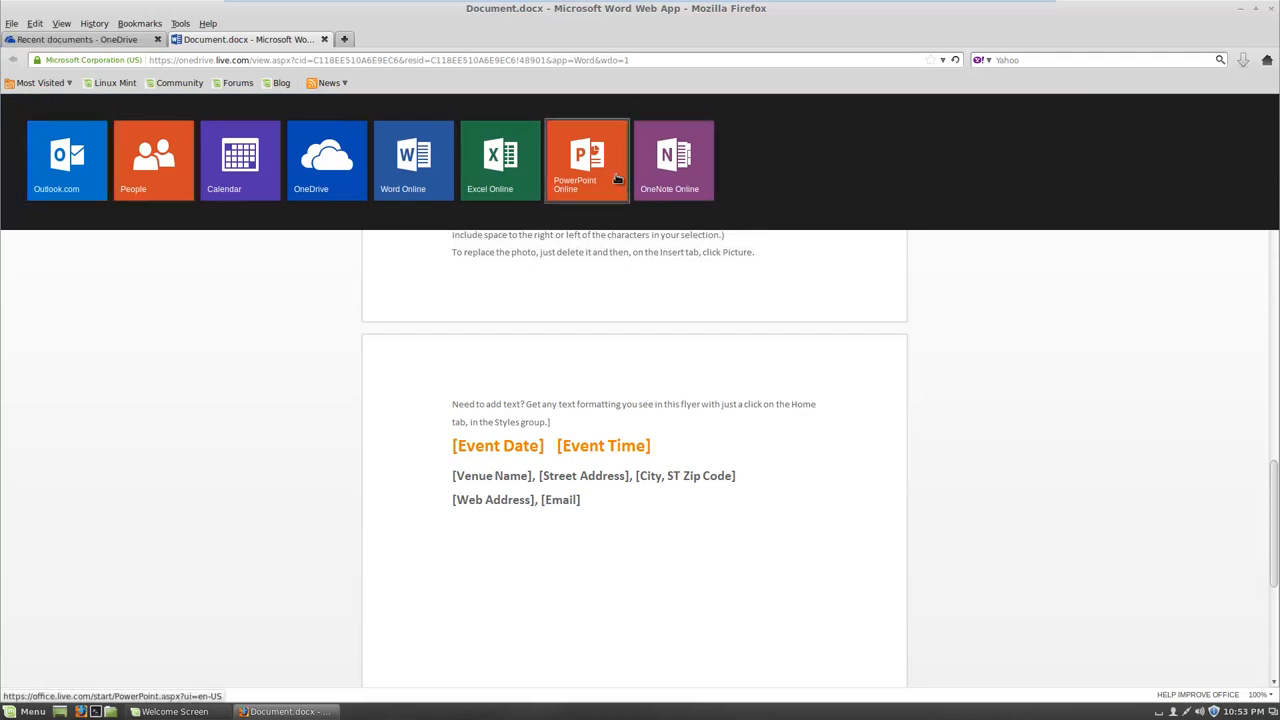
# - Launch PowerPoint Online from the app launcher and start a new blank presentation
pyautogui.click(586, 160)
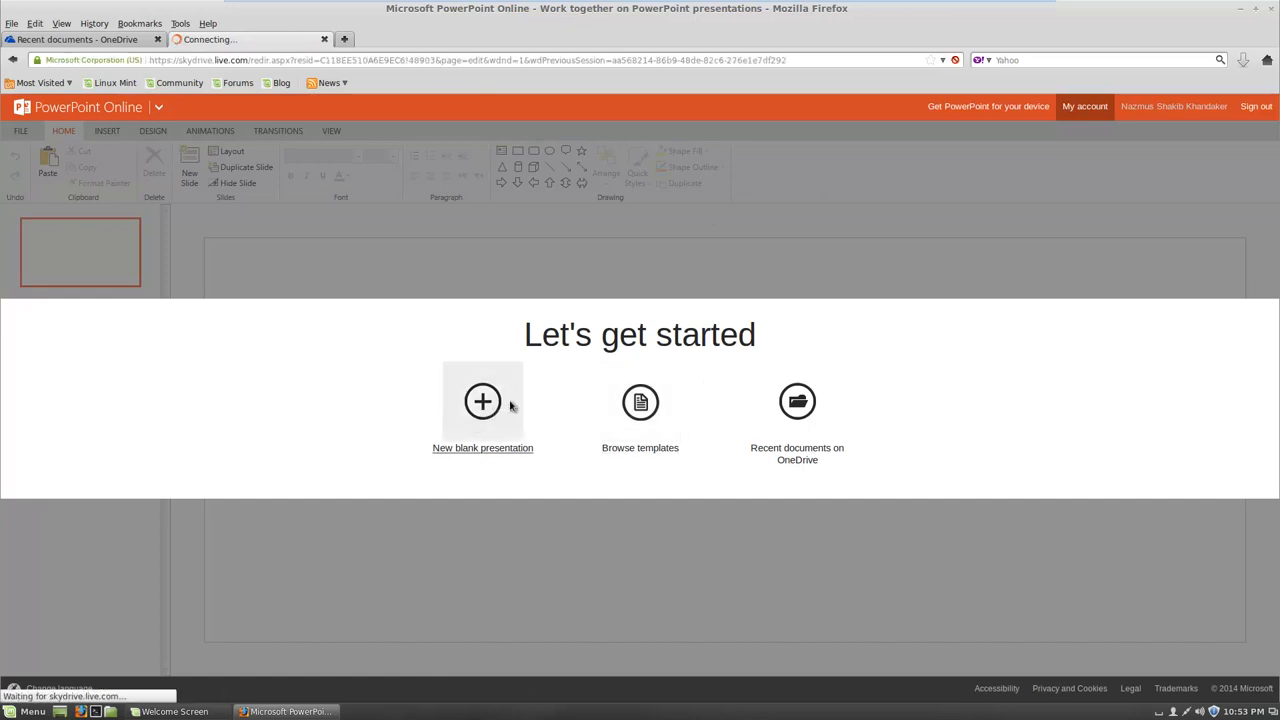
pyautogui.click(482, 400)
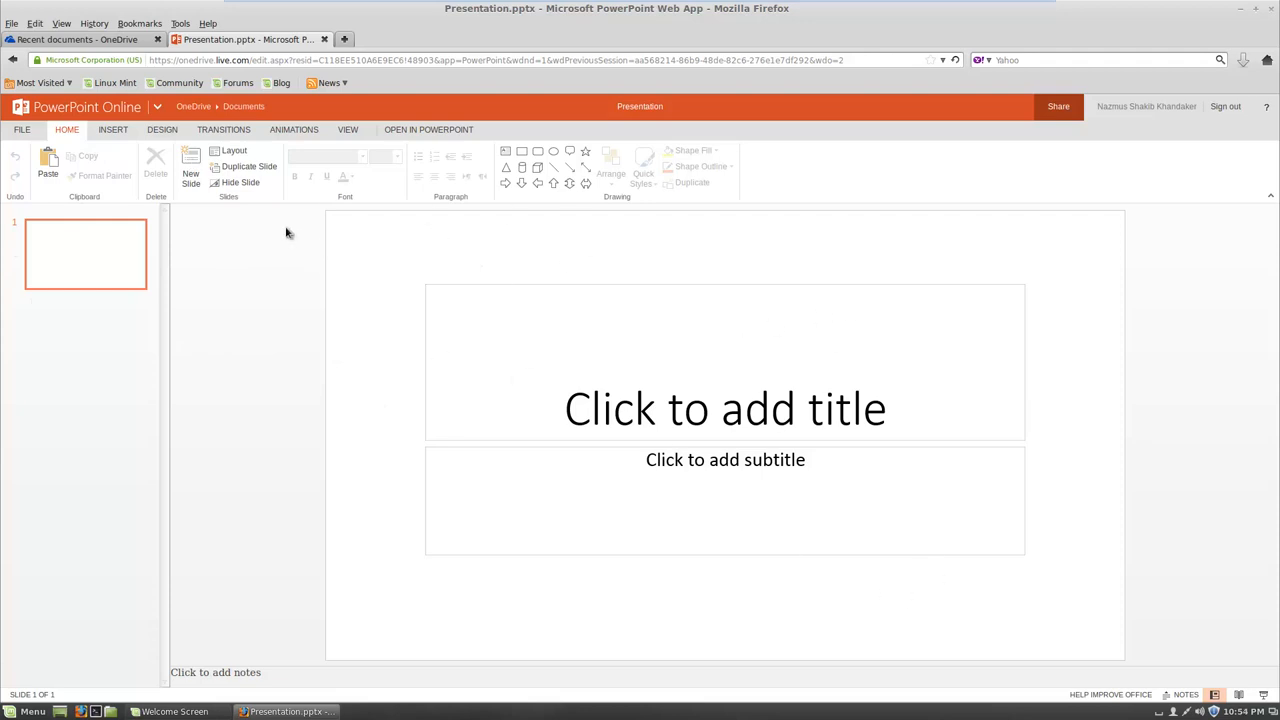
# - Apply the purple design theme with its first variant from the Design tab
pyautogui.click(112, 128)
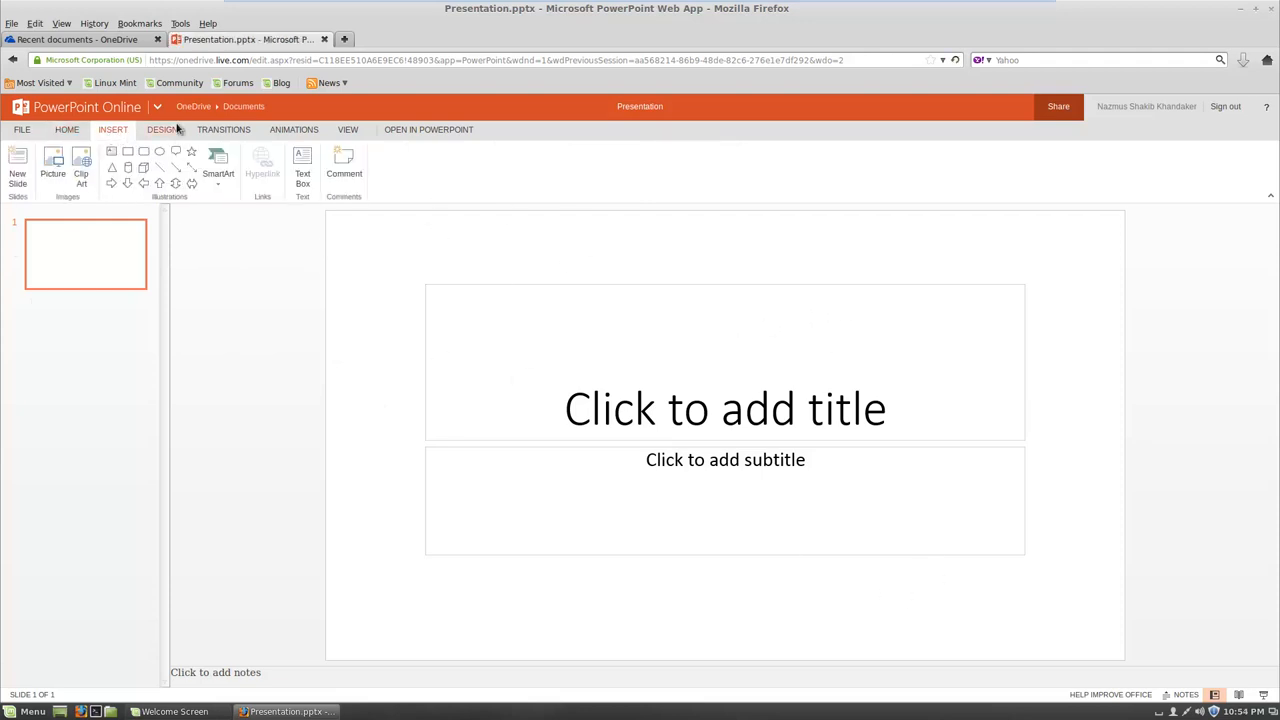
pyautogui.click(162, 128)
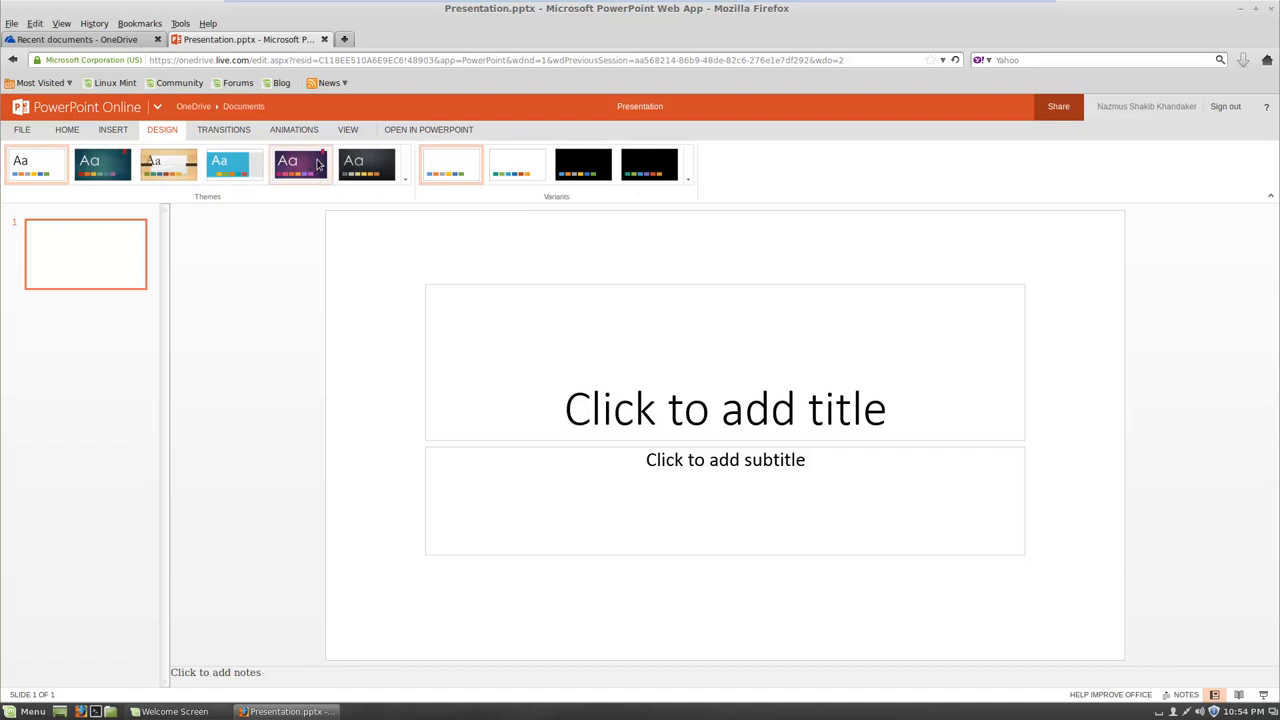
pyautogui.click(300, 164)
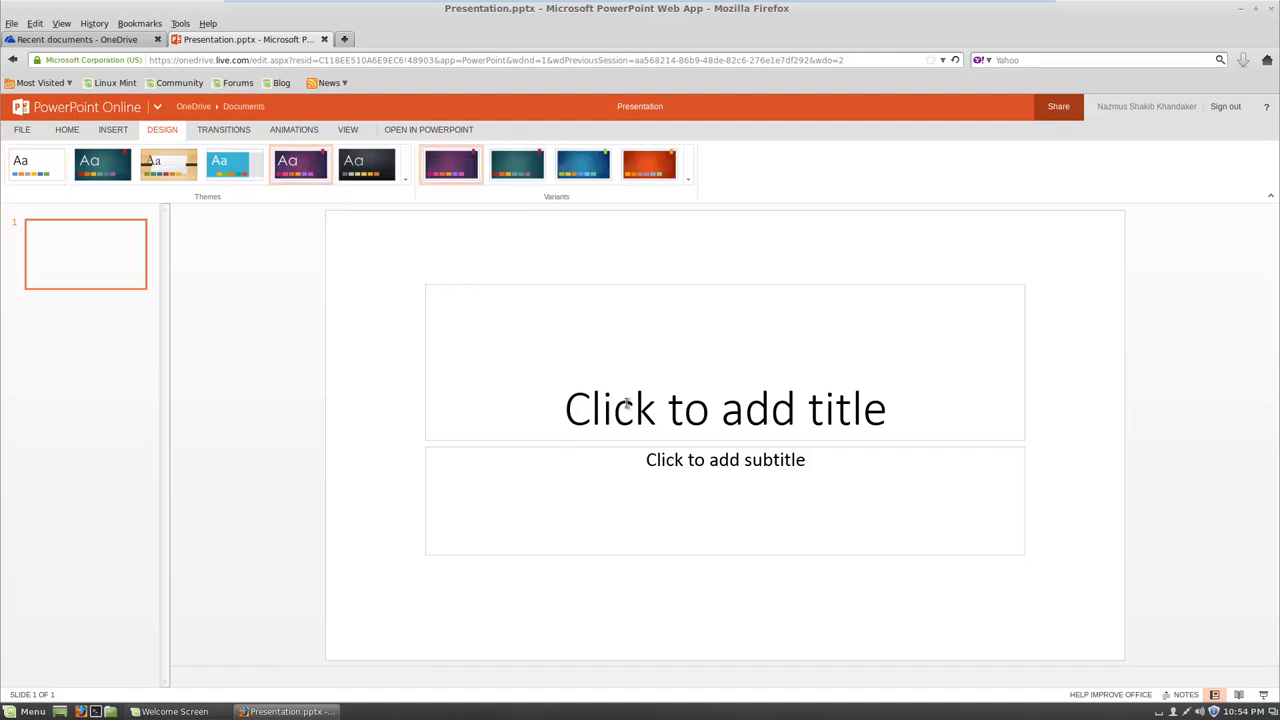
pyautogui.click(450, 164)
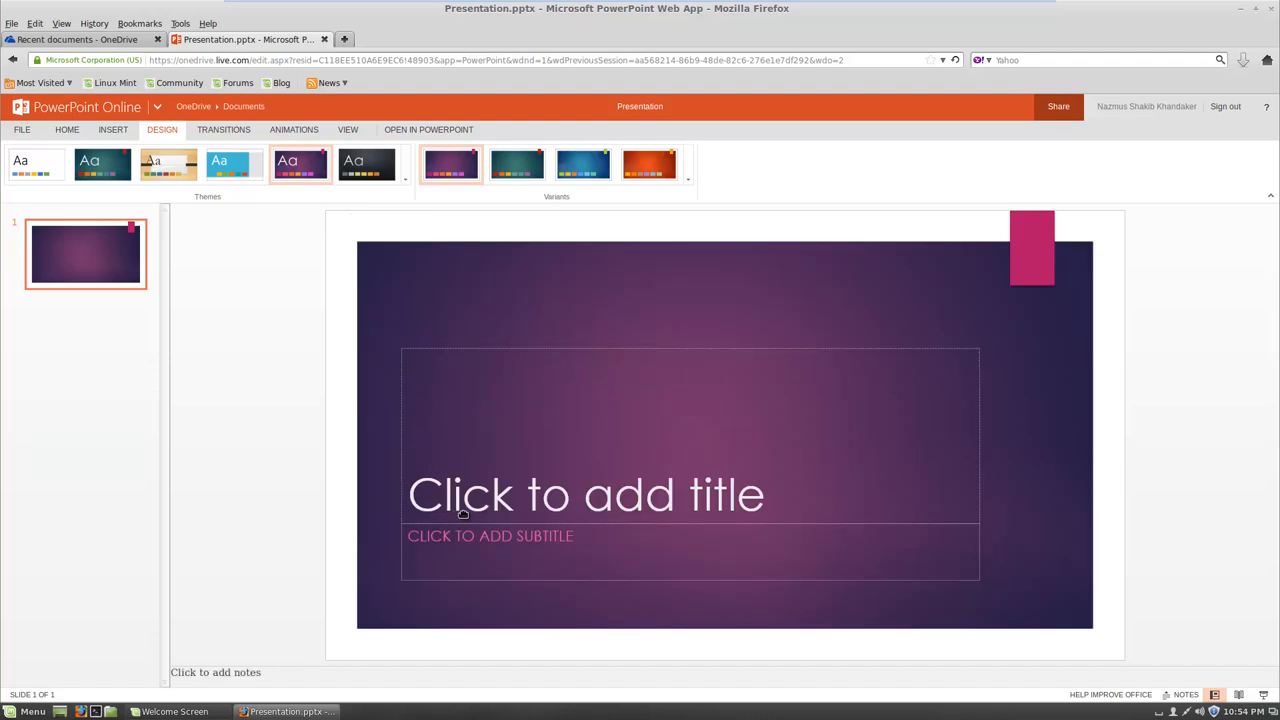
pyautogui.moveTo(476, 360)
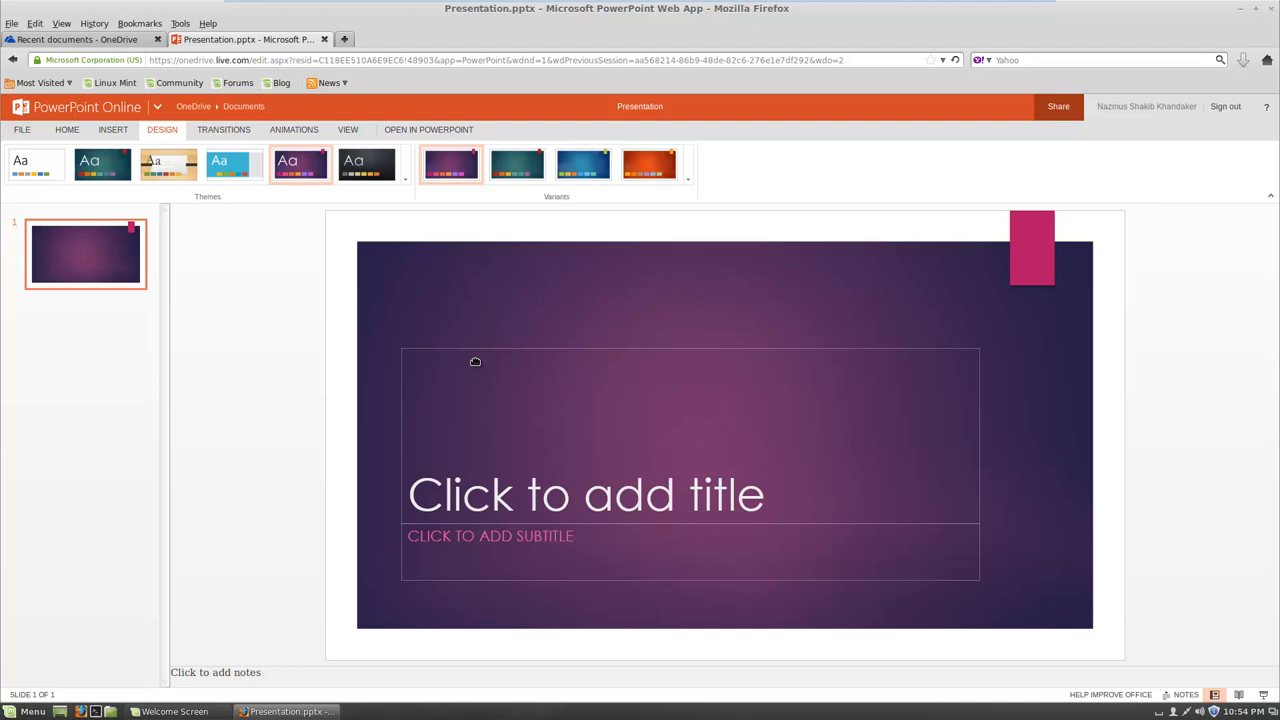
# - Title the slide 'I like Pie' with subtitle 'YEAY' and finish editing
pyautogui.click(584, 494)
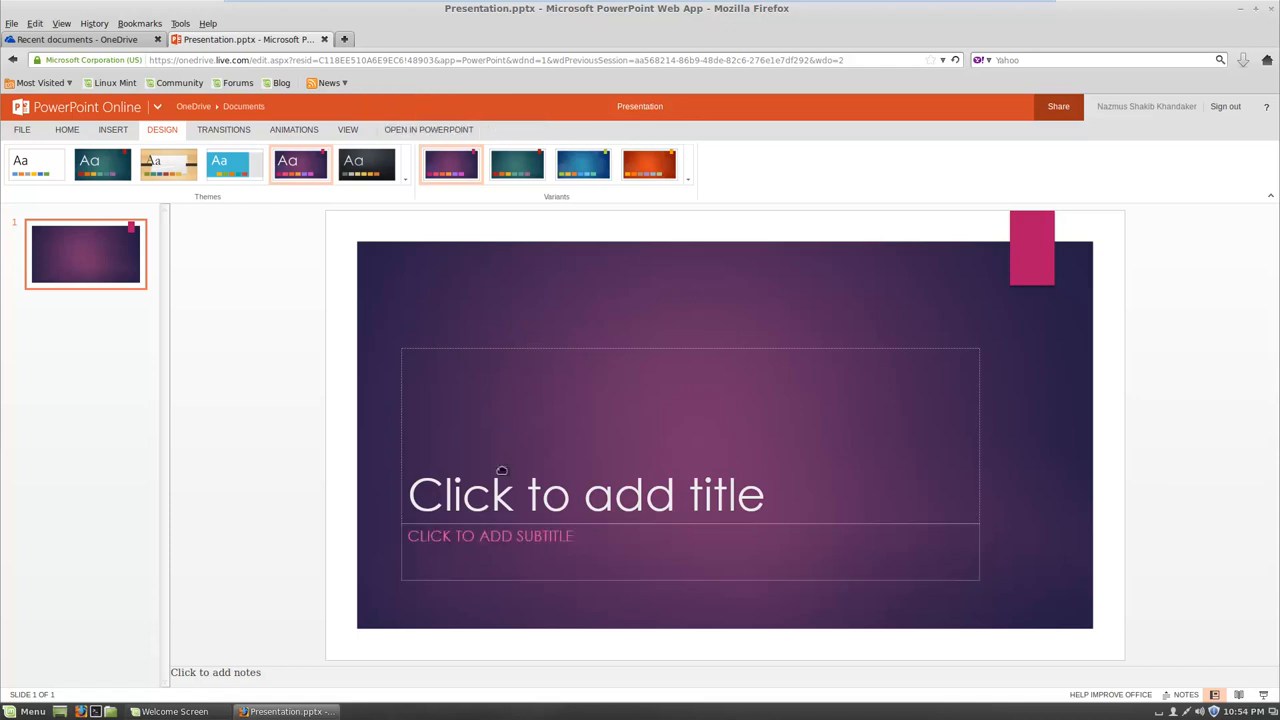
pyautogui.click(584, 494)
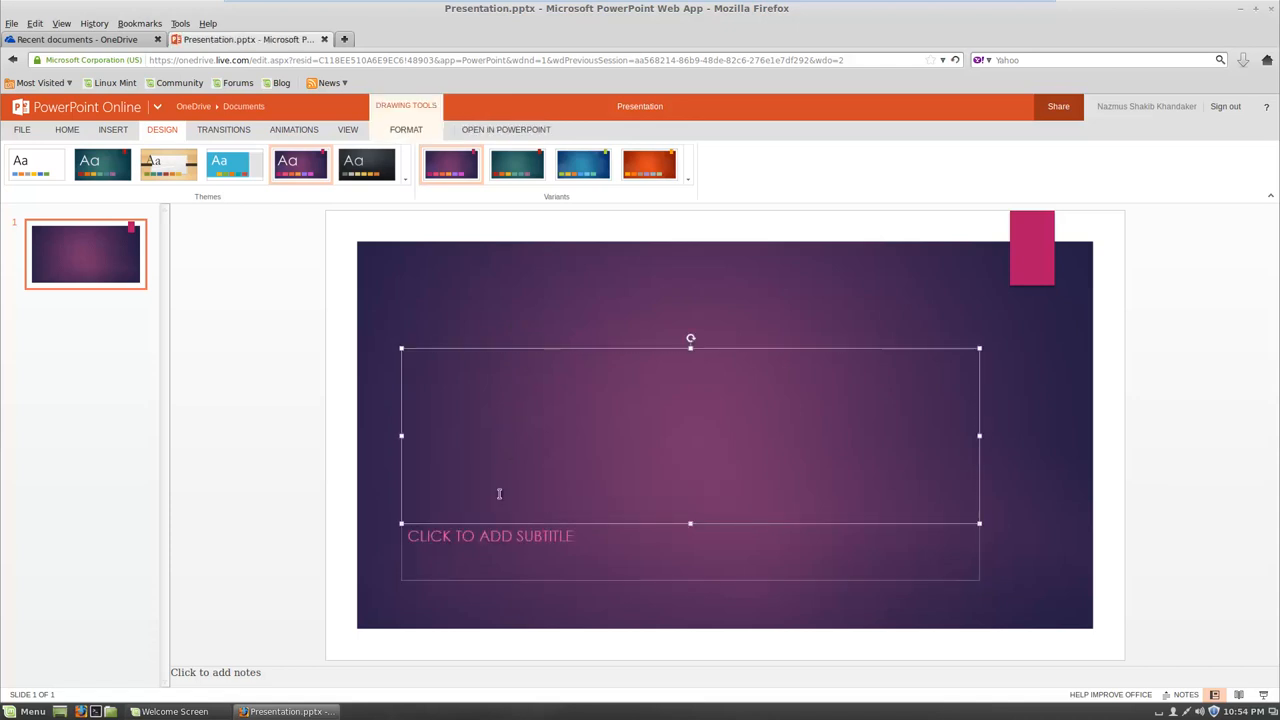
pyautogui.write('I lik')
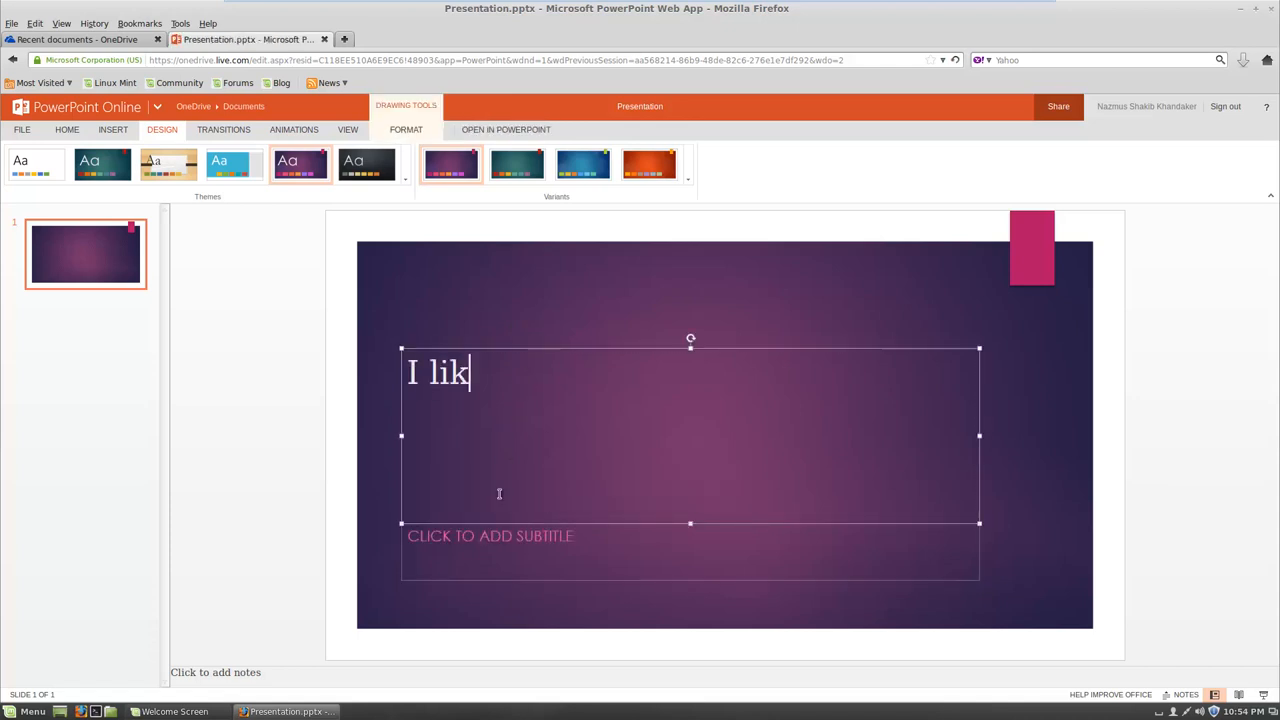
pyautogui.write('e j')
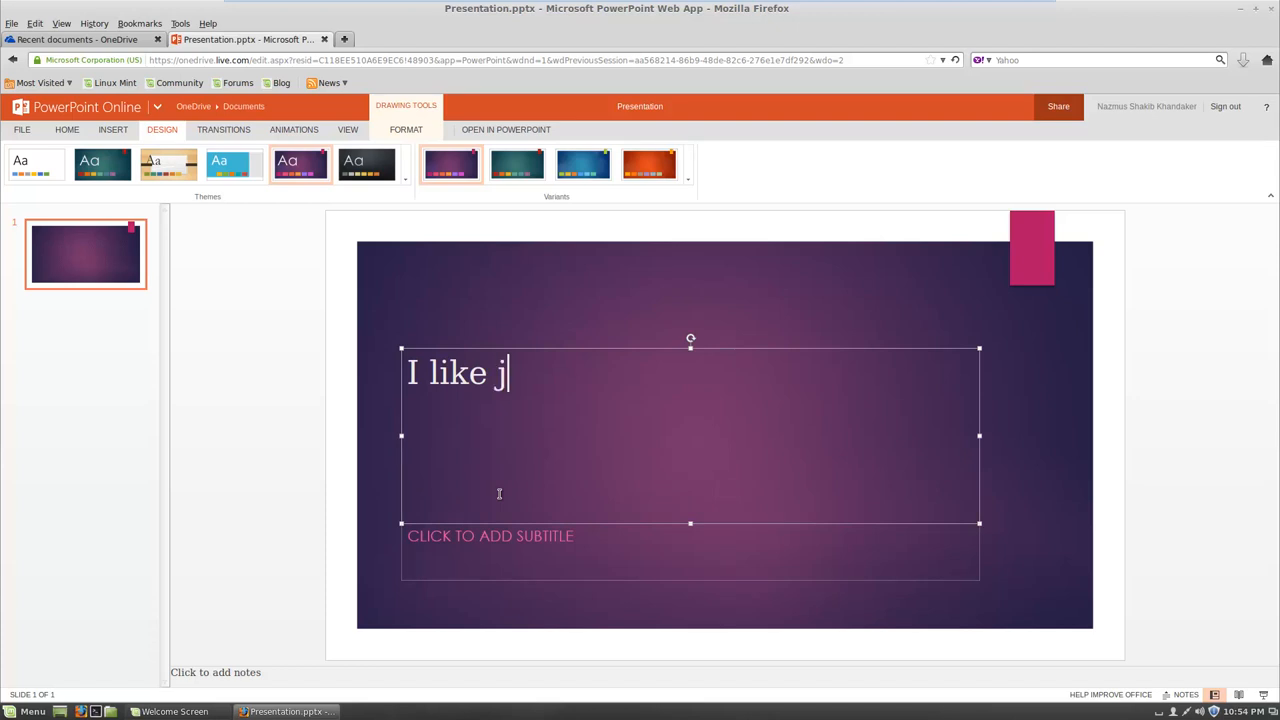
pyautogui.write('Pie')
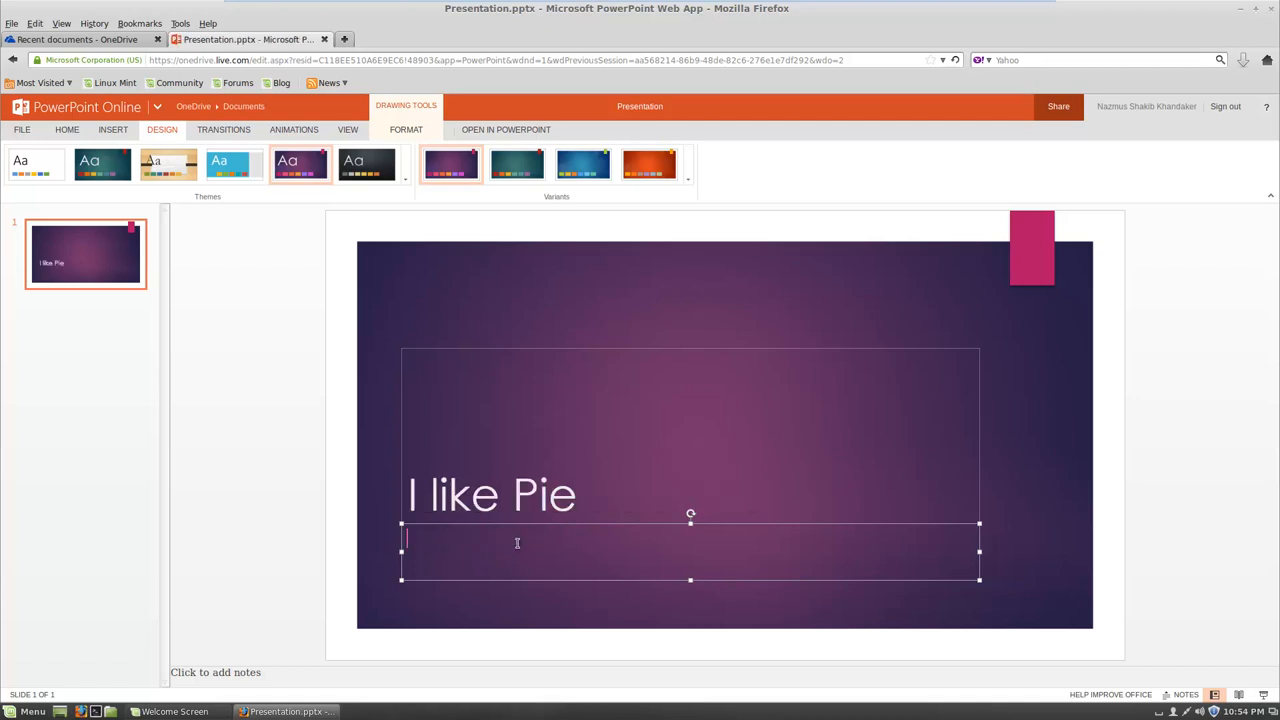
pyautogui.write('Y')
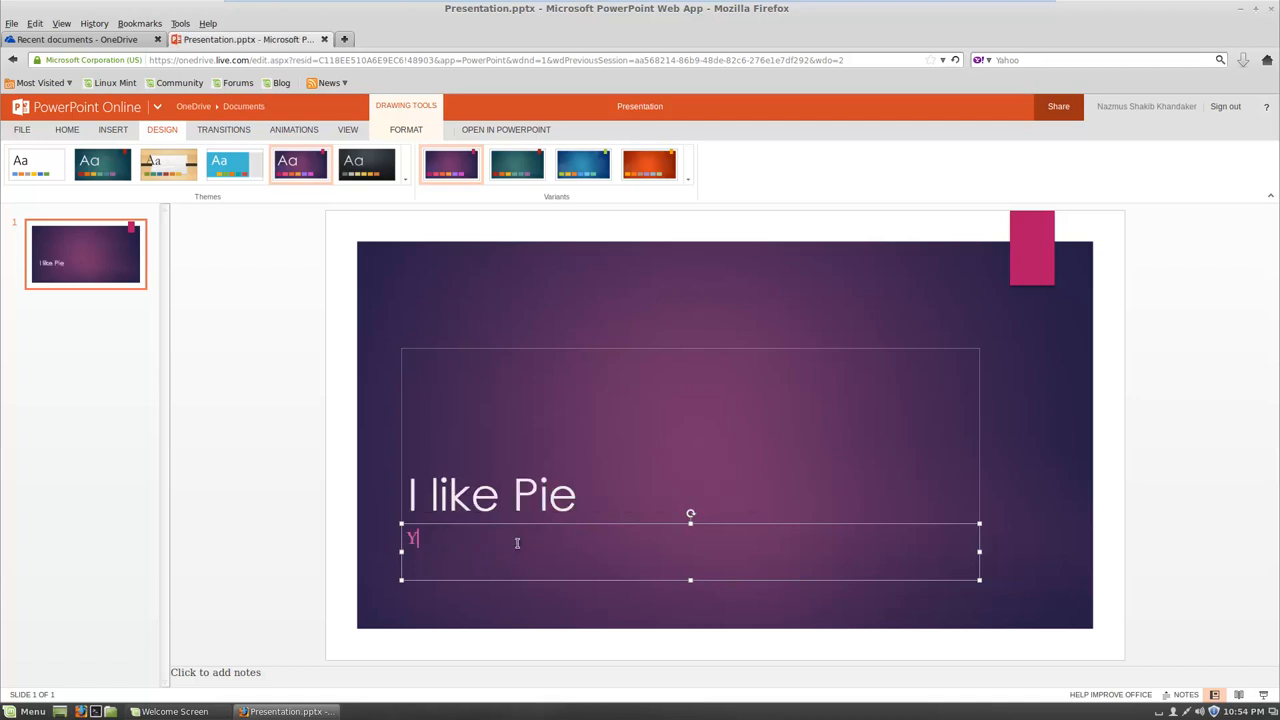
pyautogui.write('EAY')
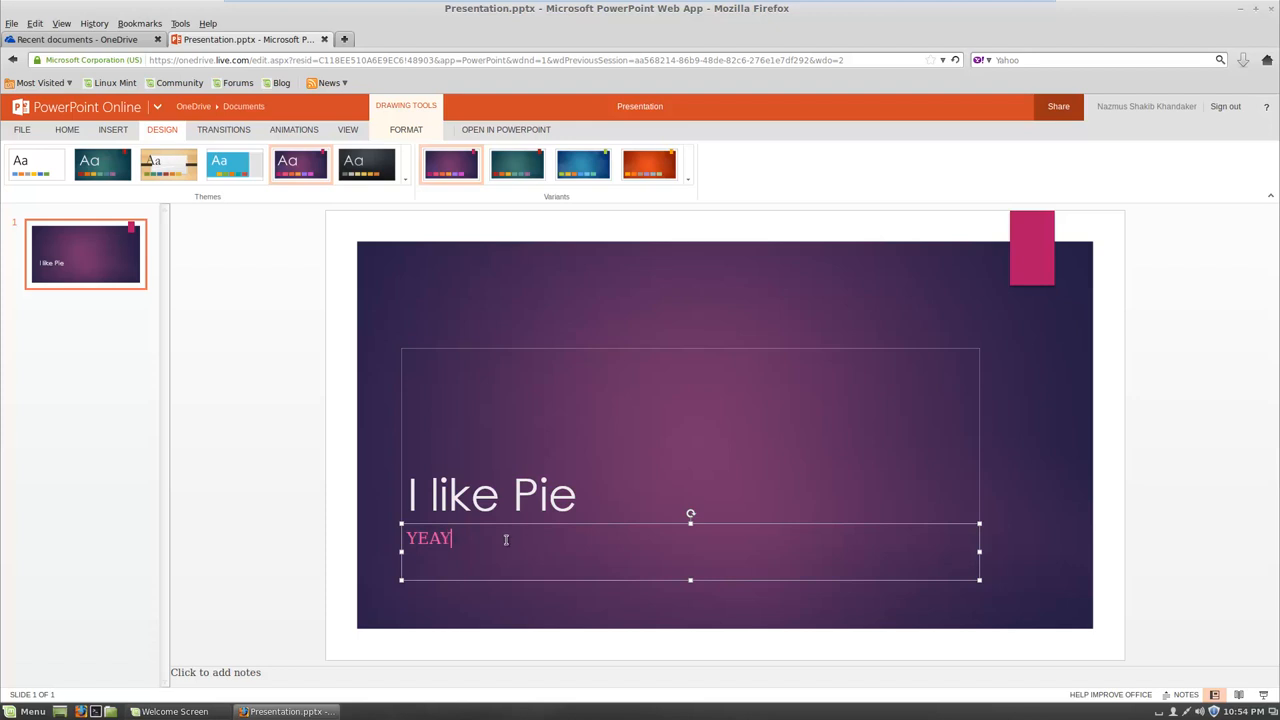
pyautogui.click(96, 136)
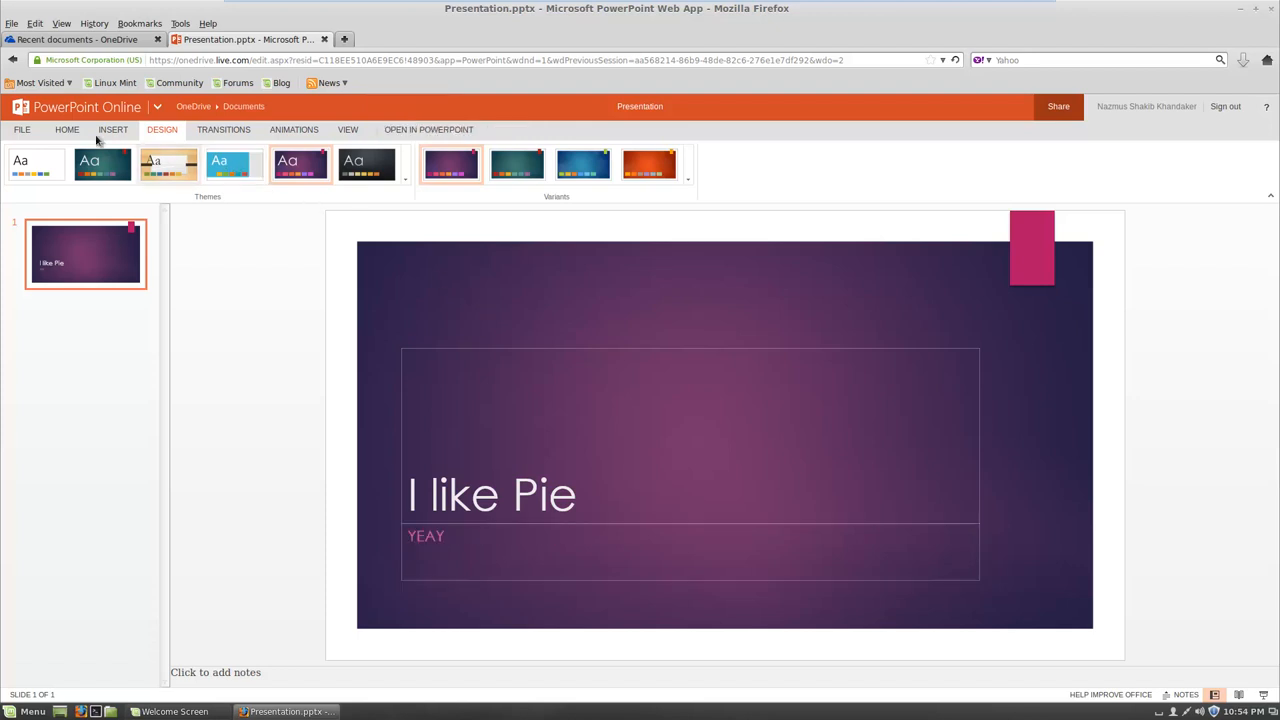
# - Insert a second slide with the Comparison layout, then bring up the Office online apps list
pyautogui.click(18, 170)
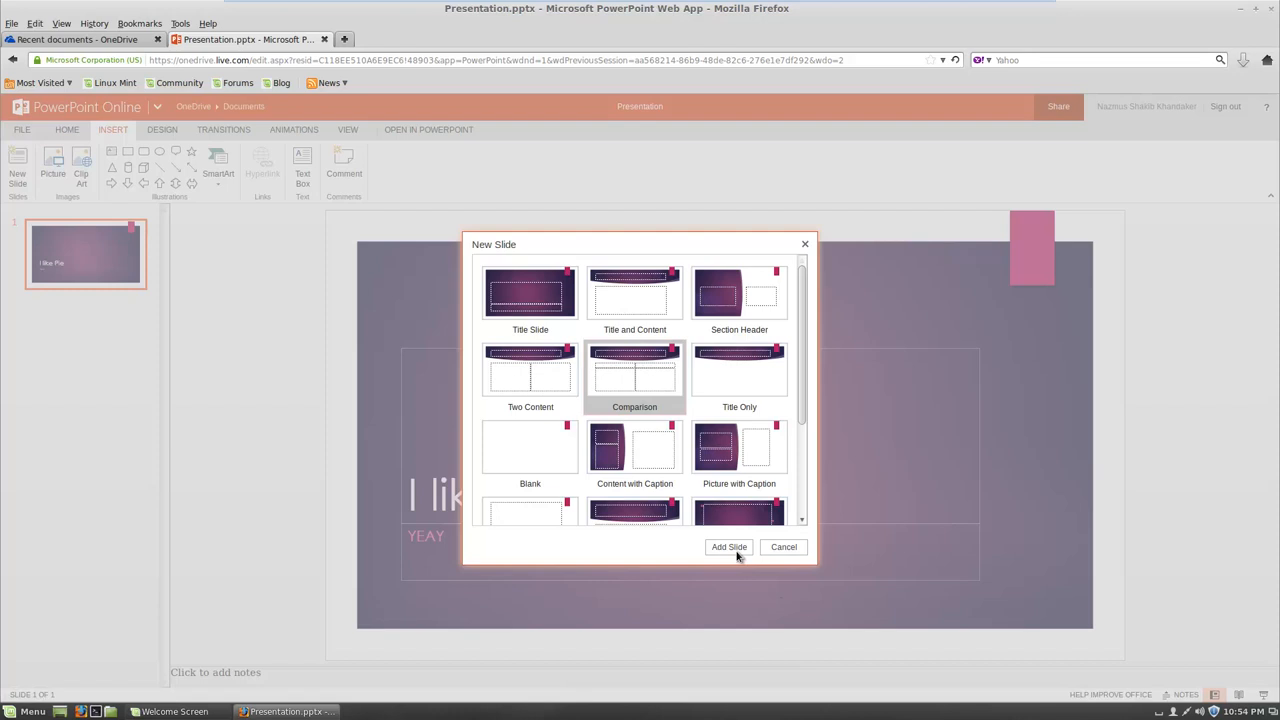
pyautogui.click(784, 548)
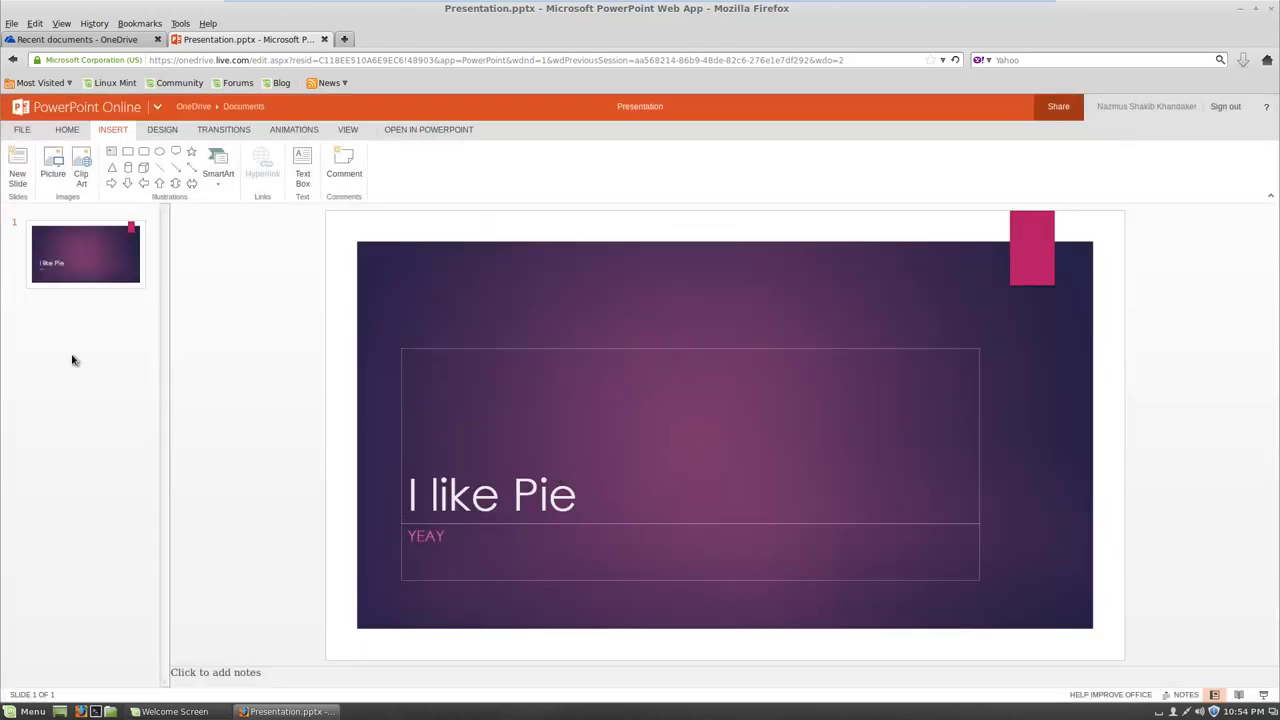
pyautogui.click(16, 164)
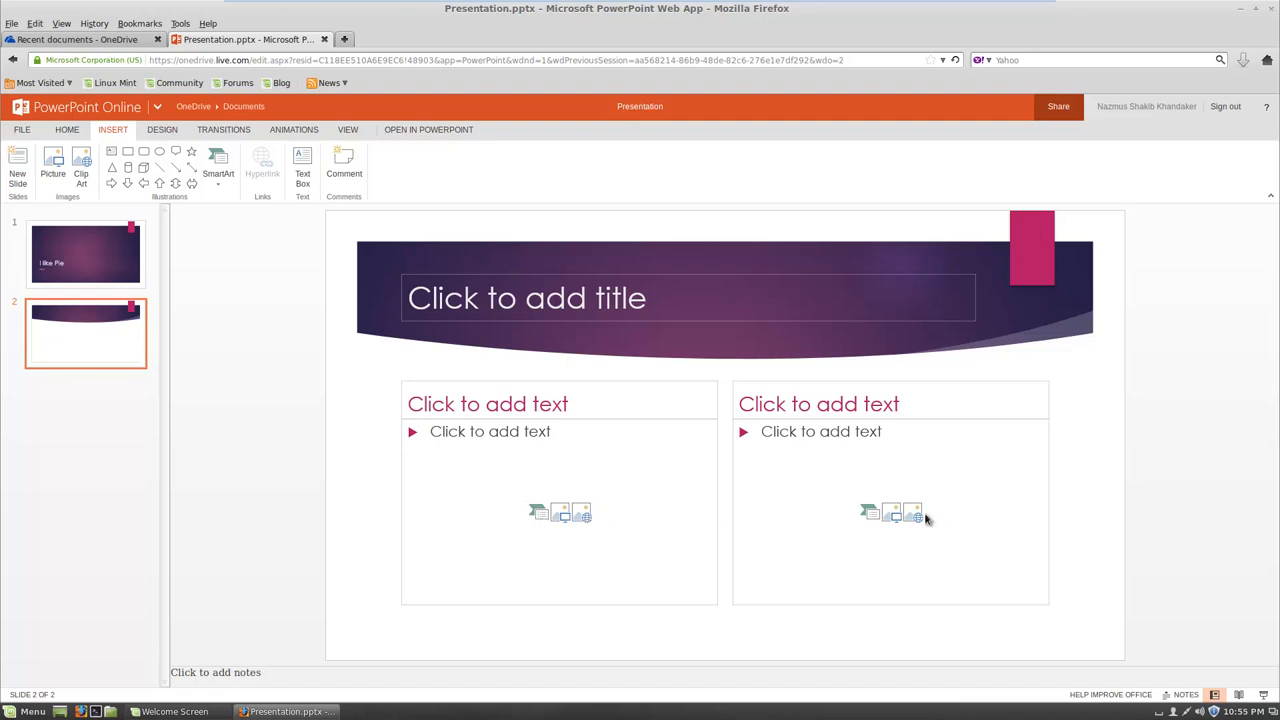
pyautogui.moveTo(668, 310)
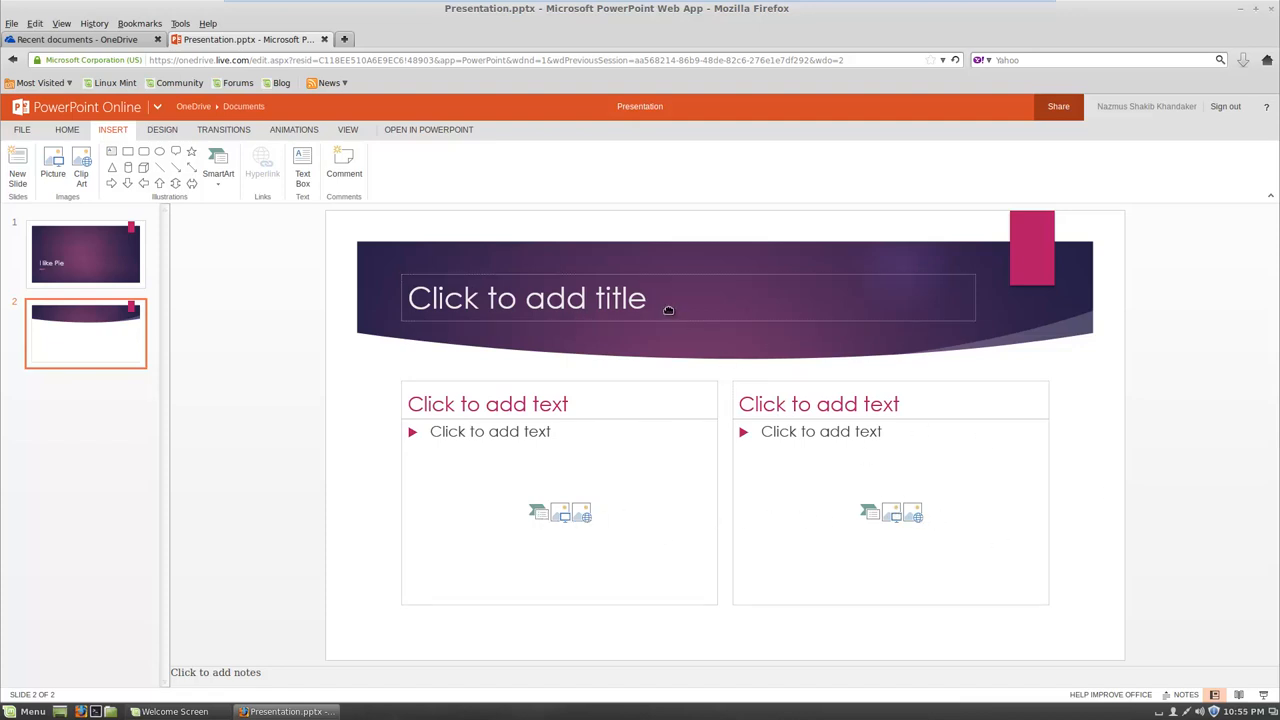
pyautogui.click(86, 252)
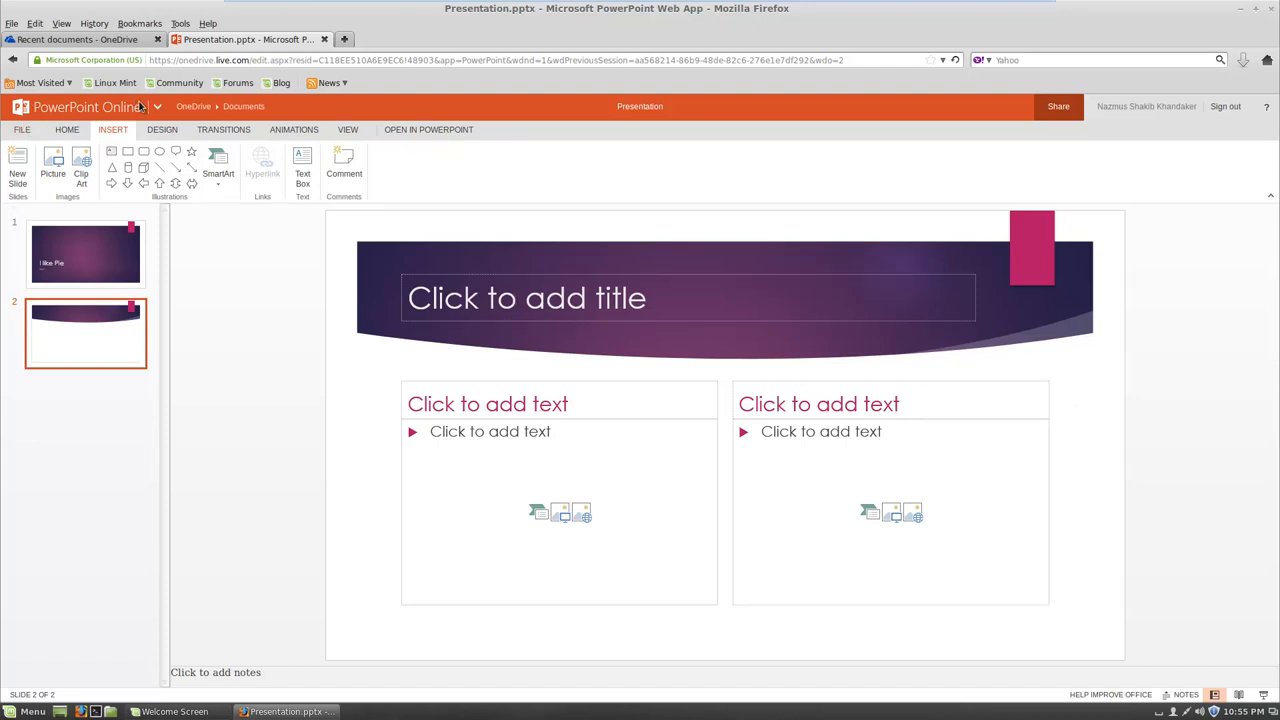
pyautogui.click(20, 108)
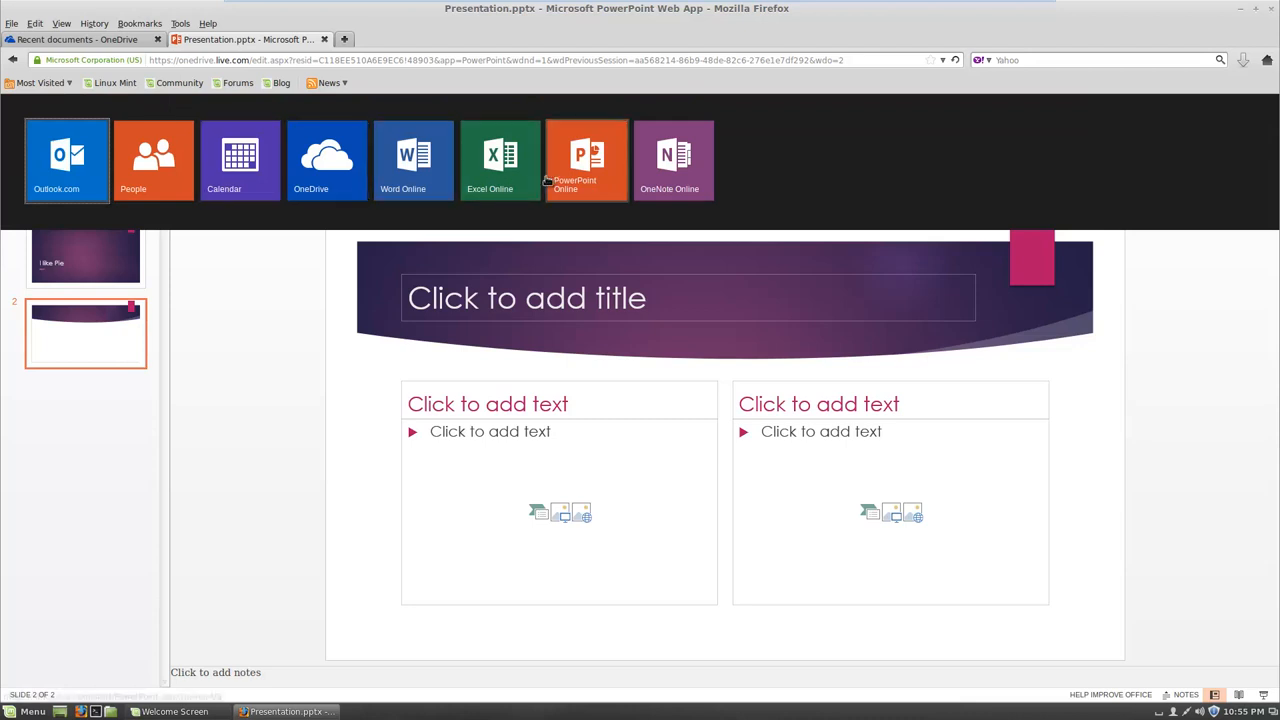
# - Launch Excel Online, start a new blank workbook and select a cell in Sheet1
pyautogui.click(500, 160)
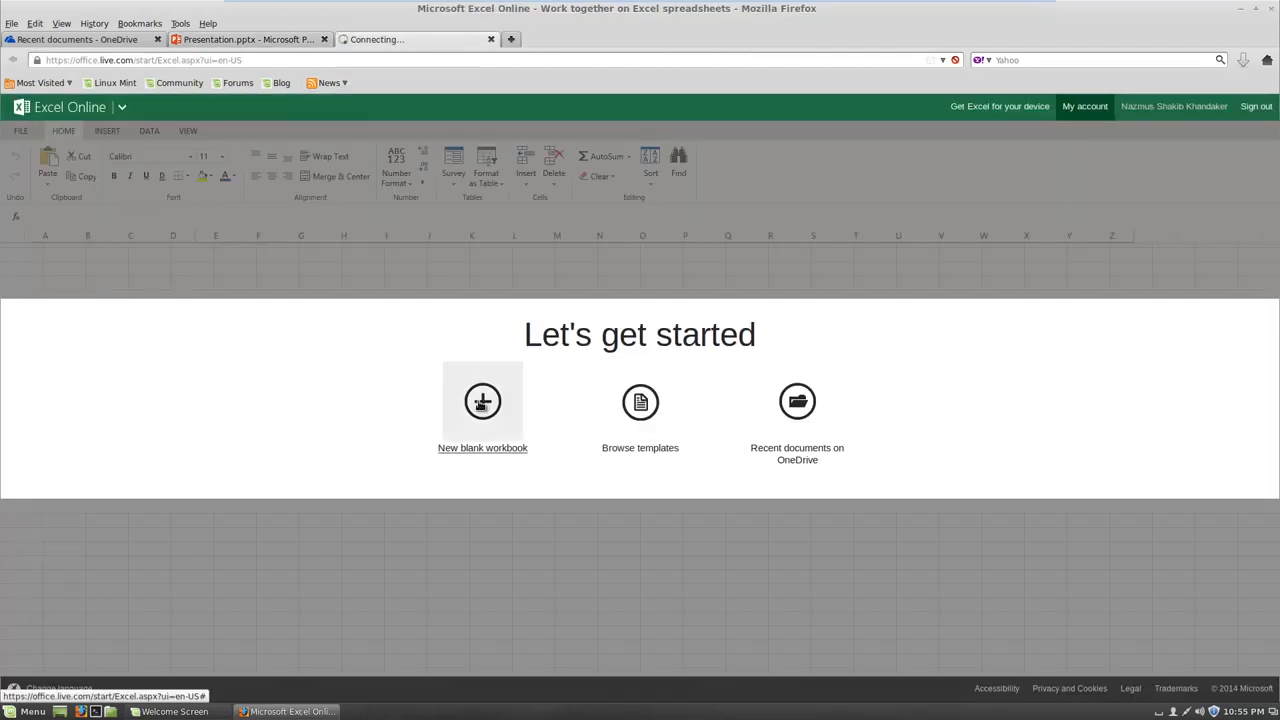
pyautogui.click(482, 400)
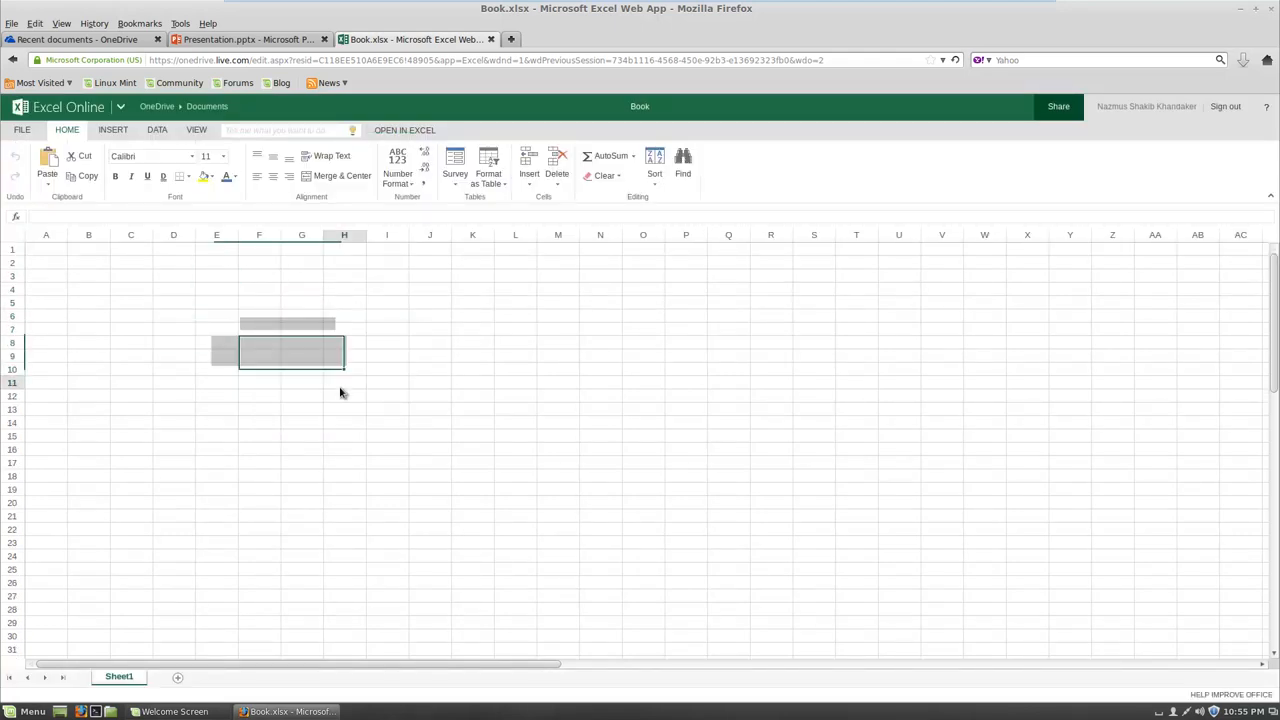
pyautogui.click(302, 328)
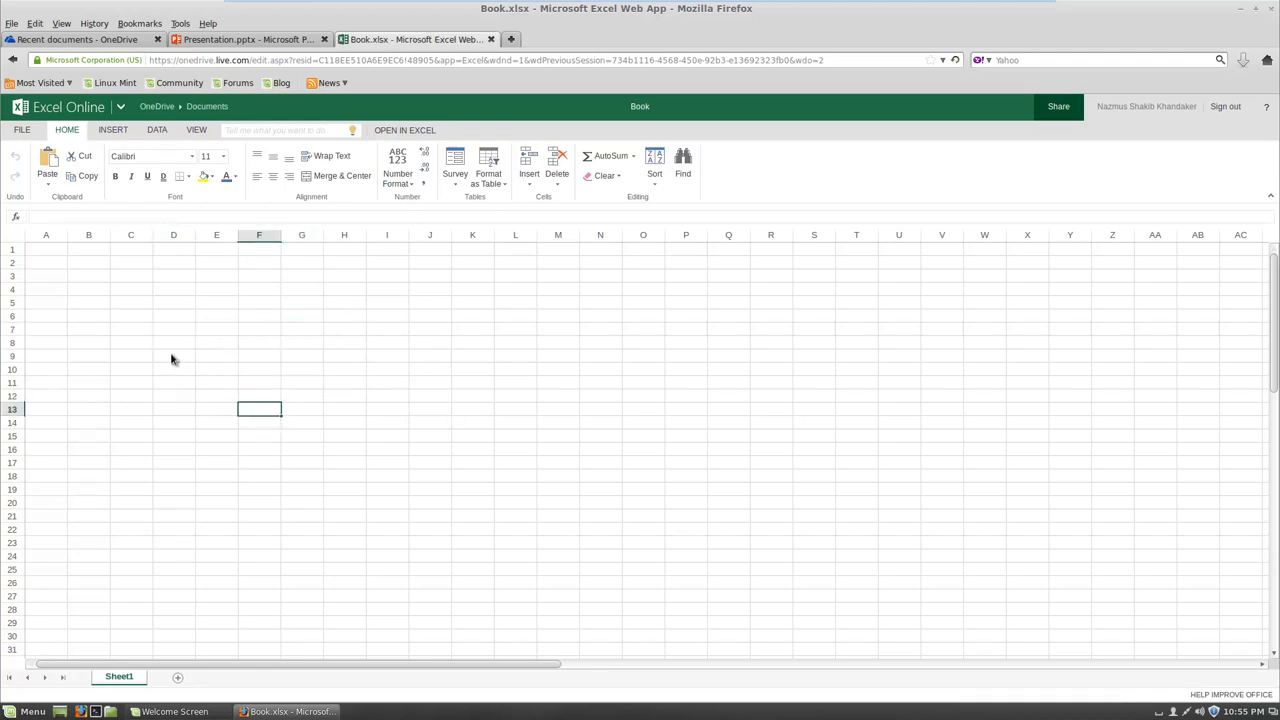
pyautogui.moveTo(172, 316); pyautogui.dragTo(324, 400)
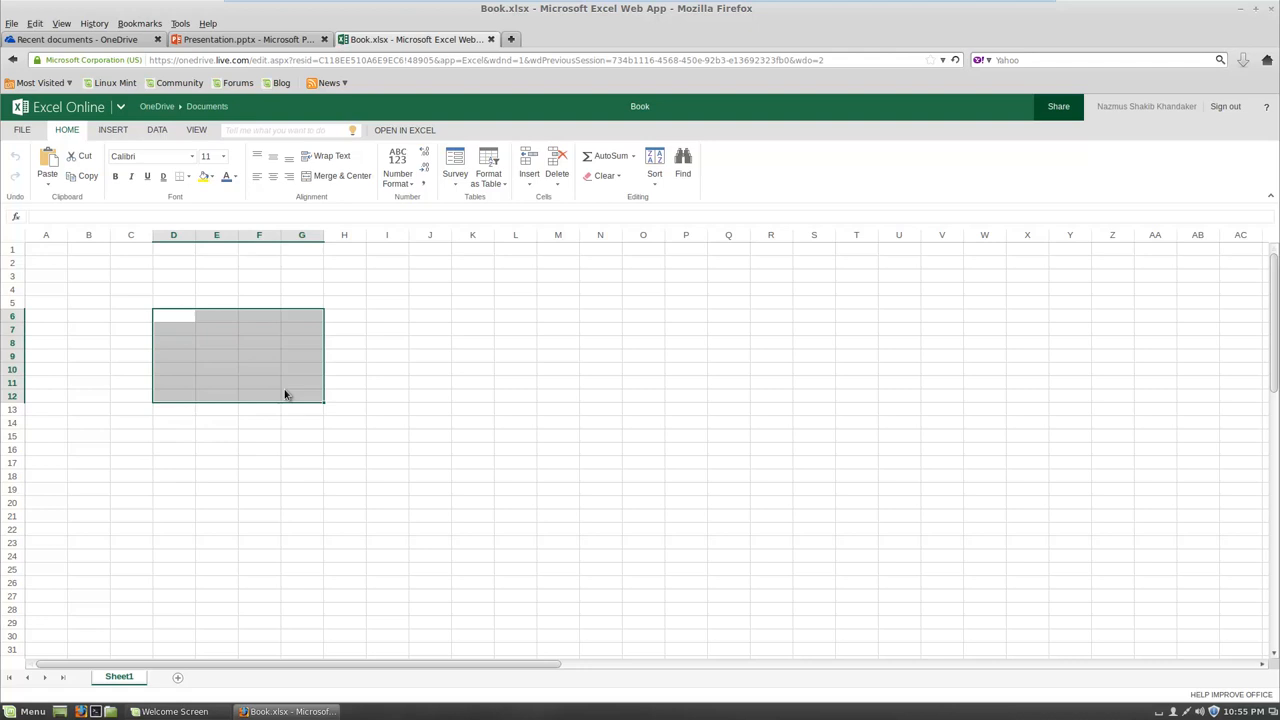
pyautogui.click(344, 436)
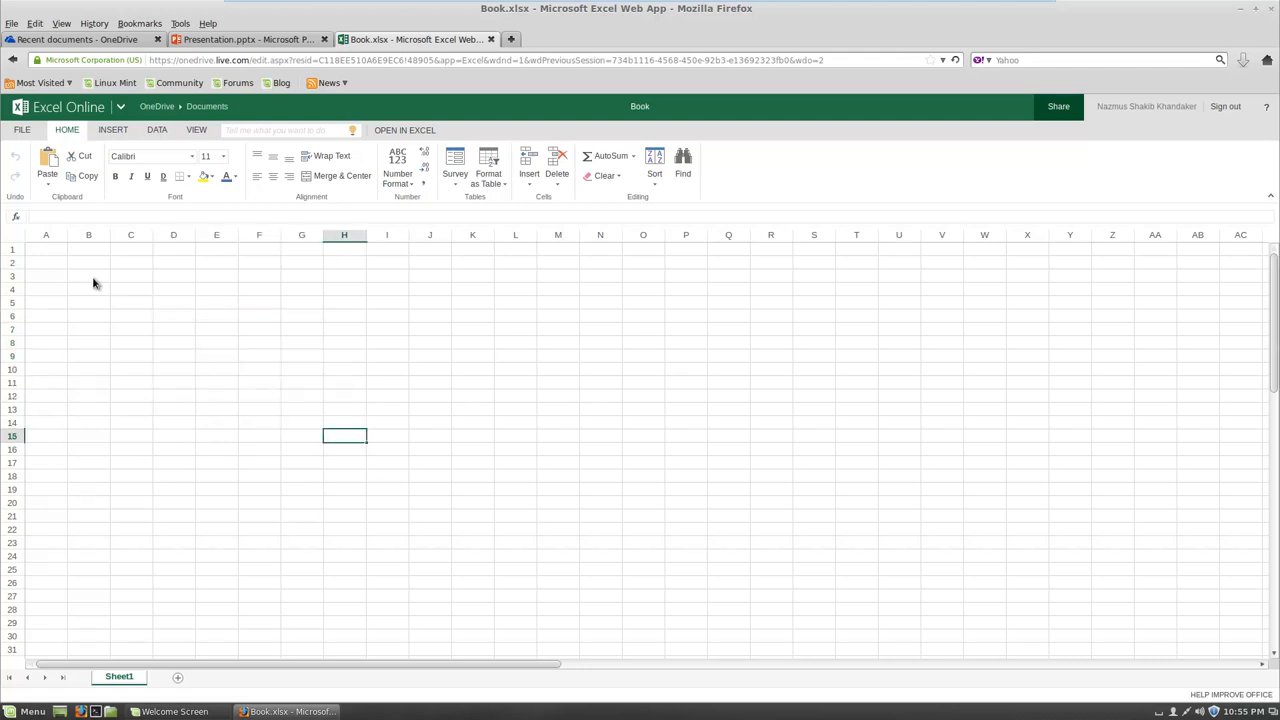
pyautogui.click(88, 276)
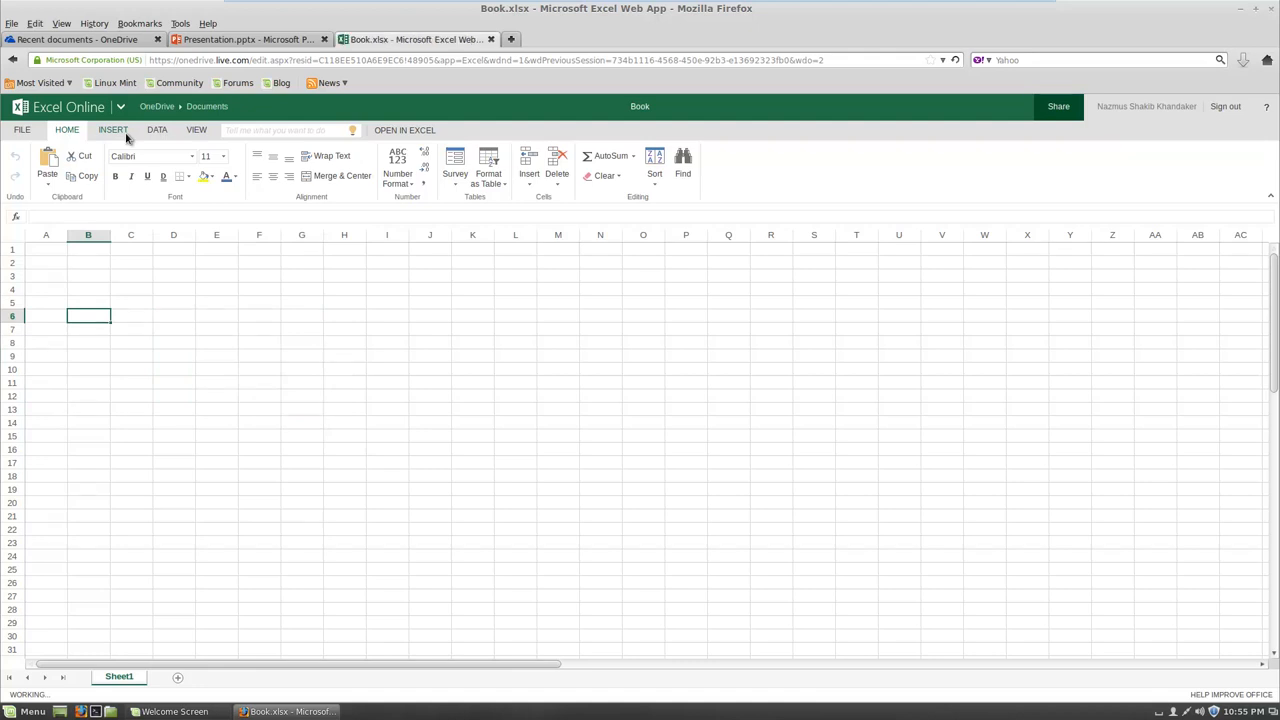
pyautogui.click(112, 130)
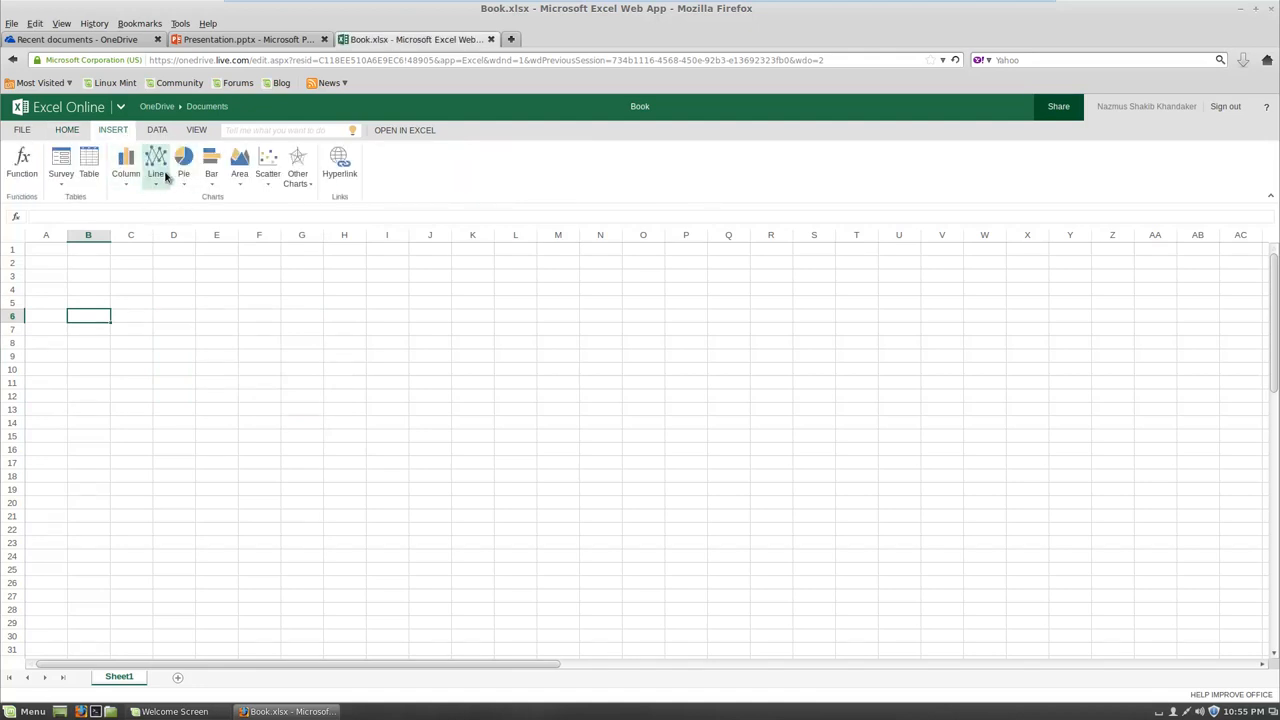
pyautogui.click(156, 130)
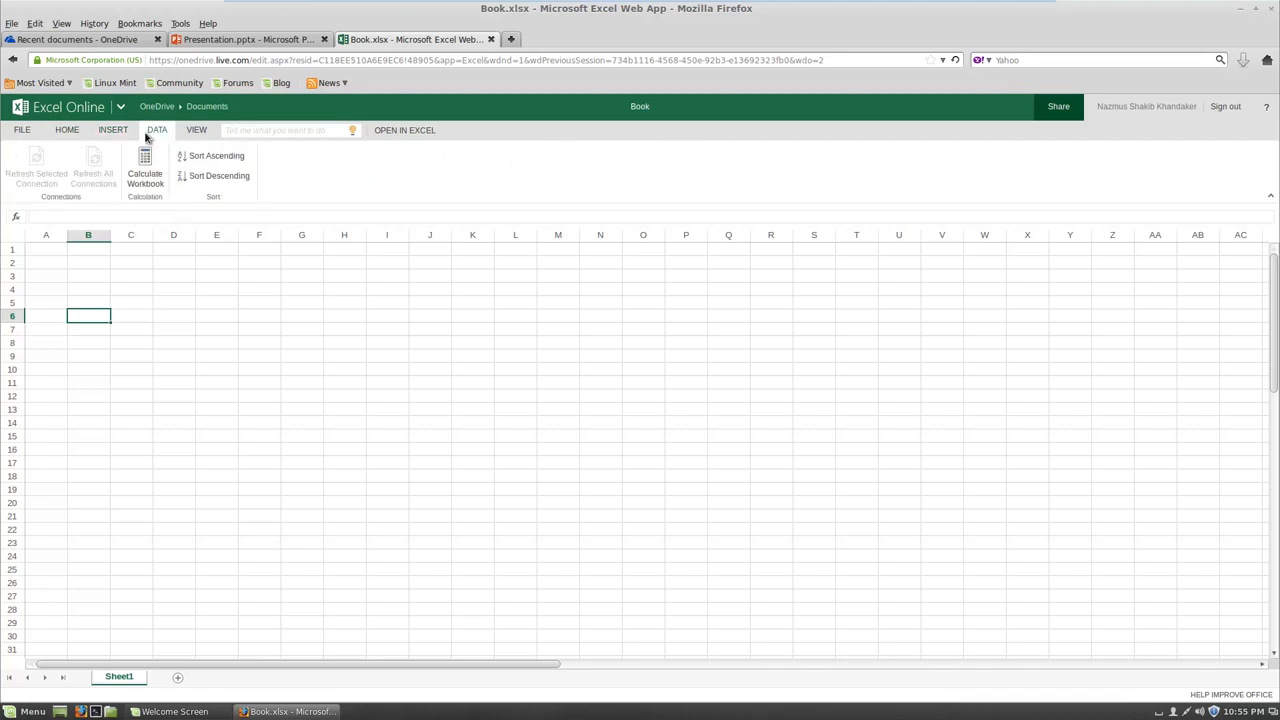
pyautogui.moveTo(52, 156)
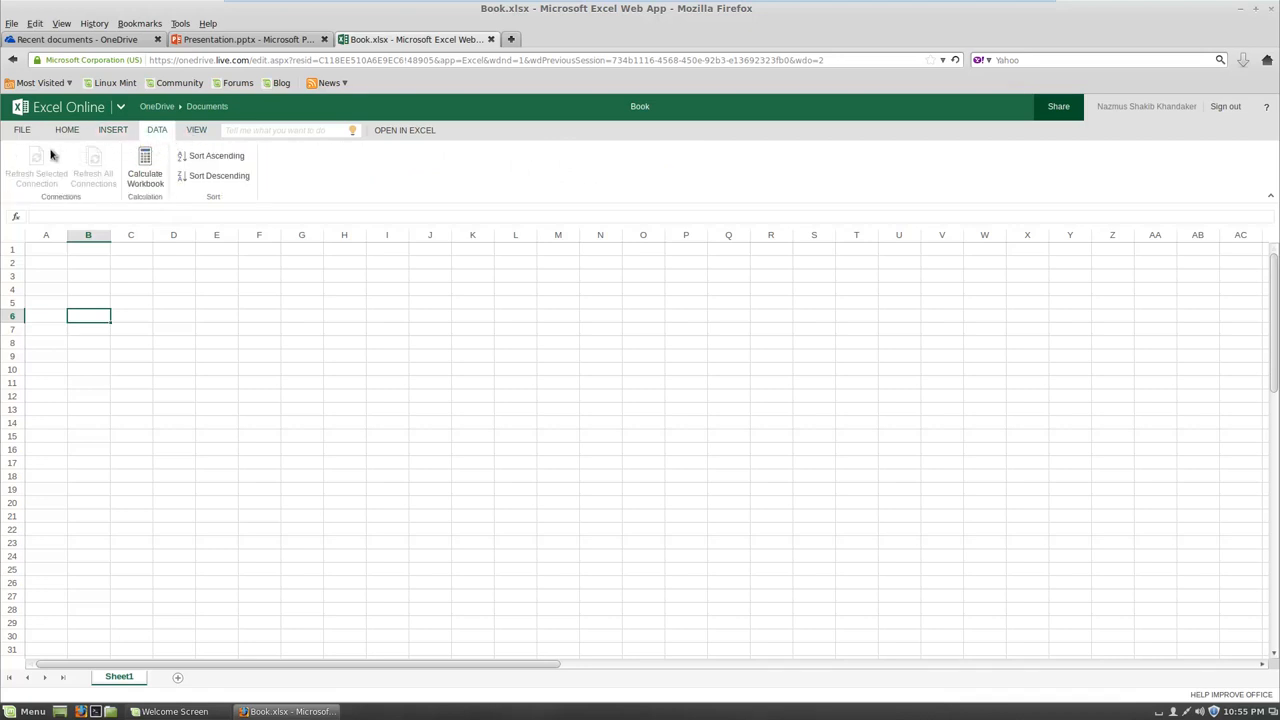
pyautogui.click(68, 130)
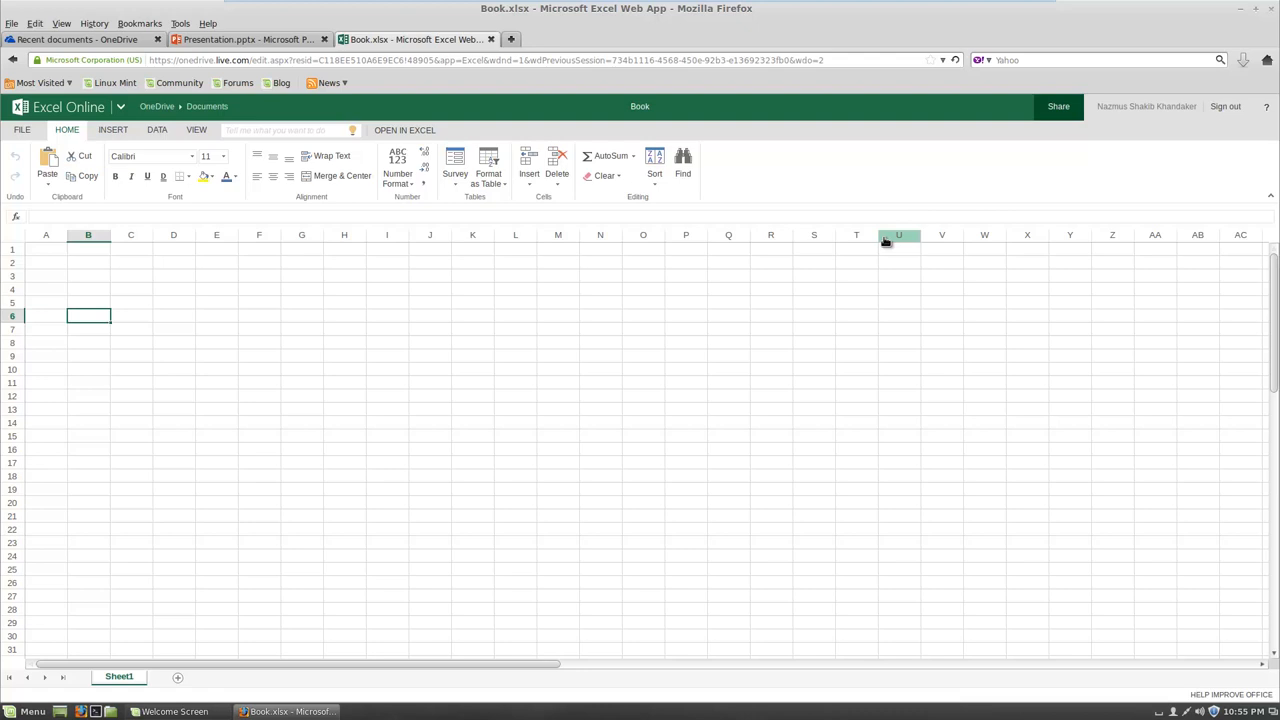
pyautogui.moveTo(624, 244)
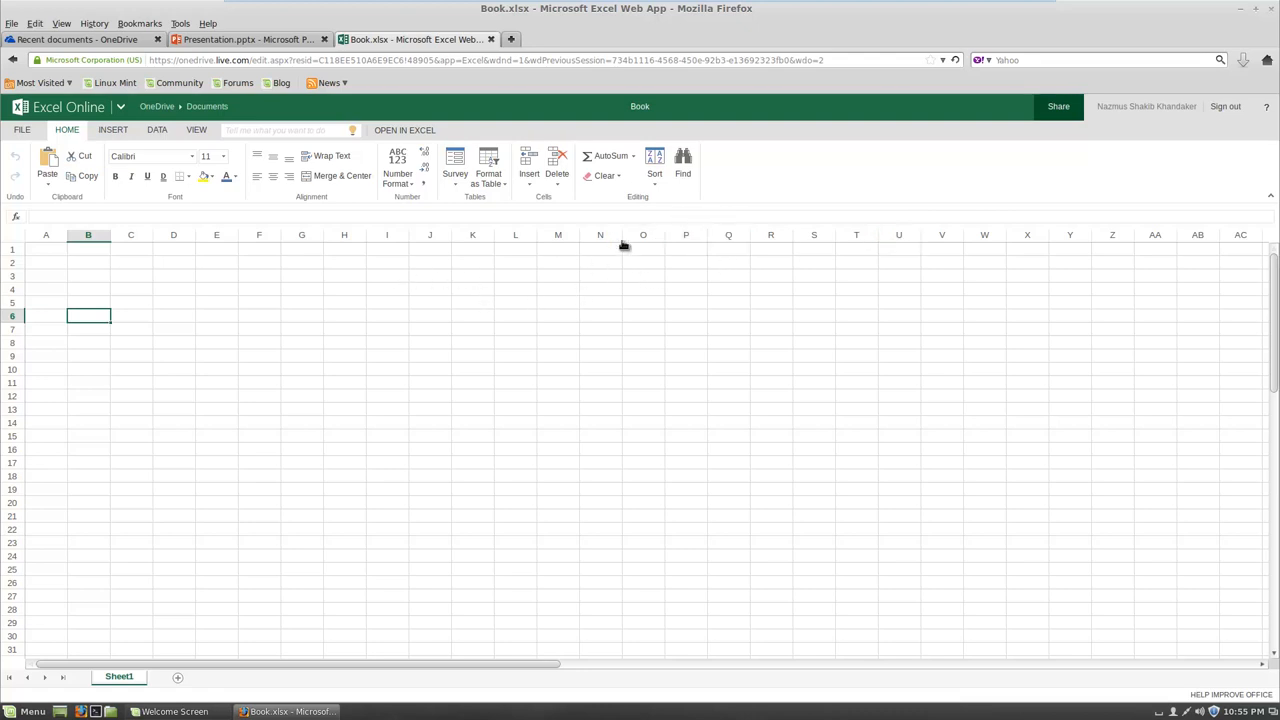
pyautogui.moveTo(448, 270)
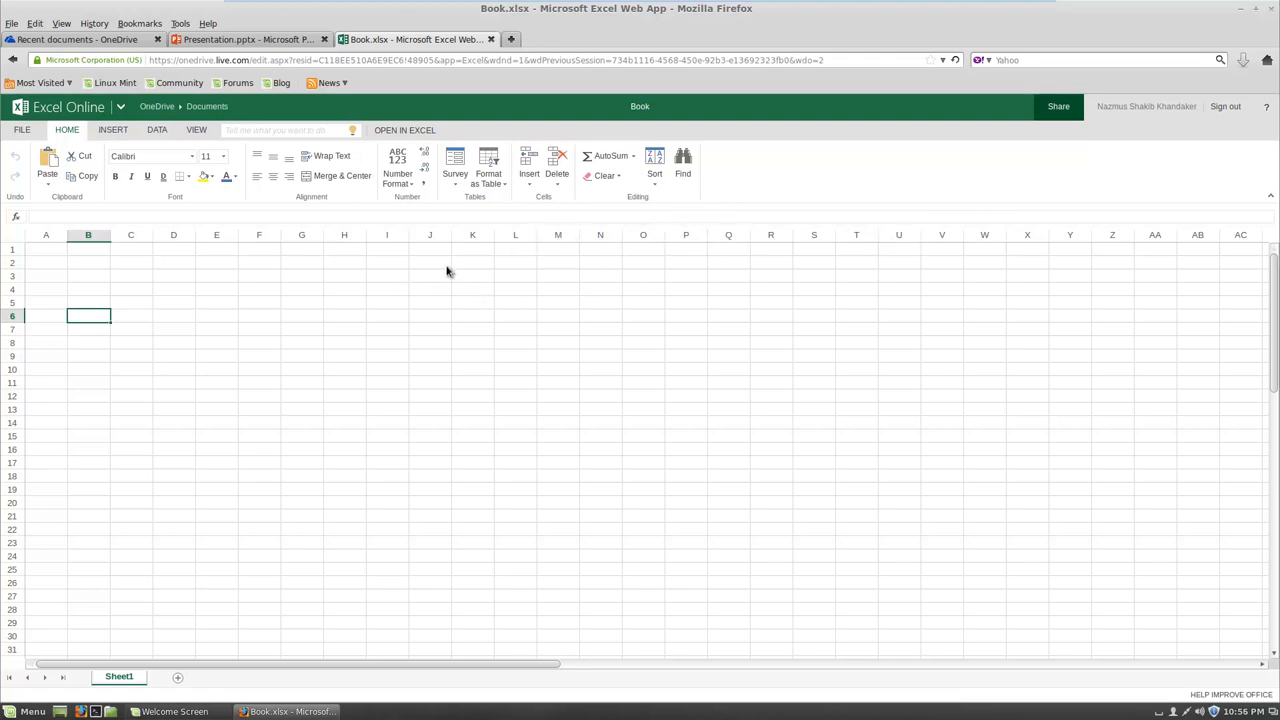
pyautogui.moveTo(434, 272)
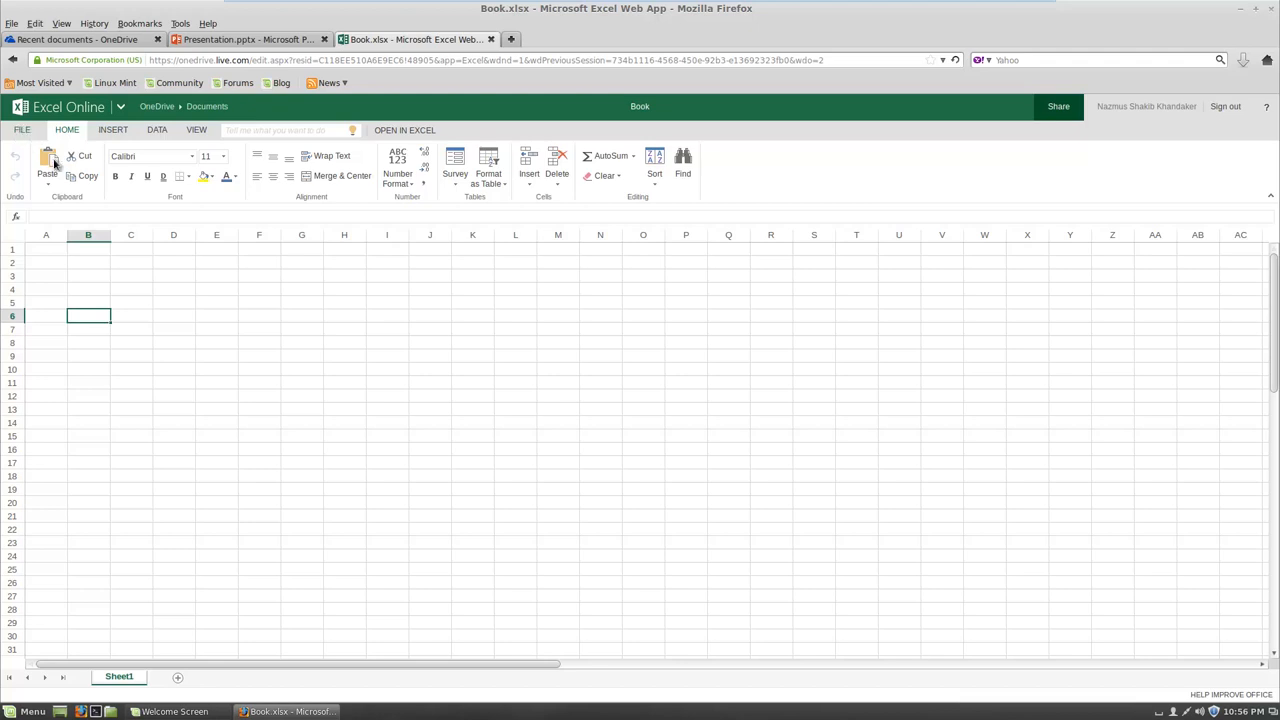
pyautogui.moveTo(144, 244)
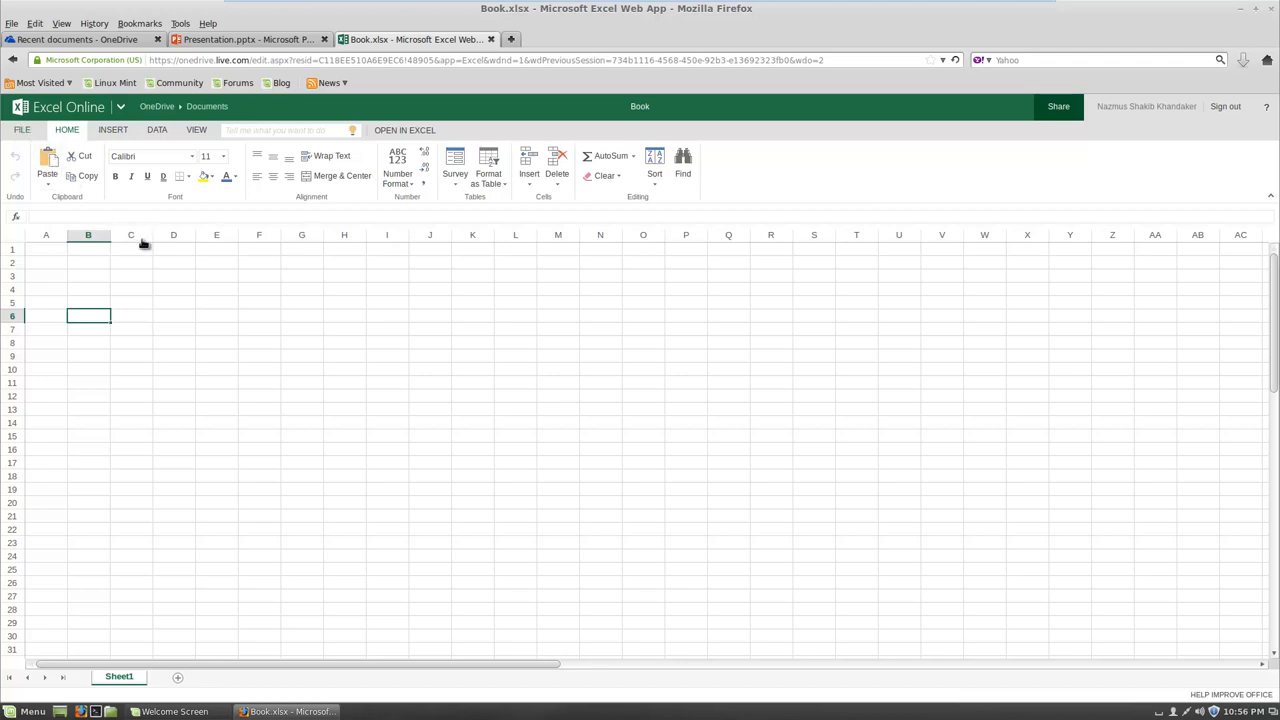
pyautogui.moveTo(158, 284)
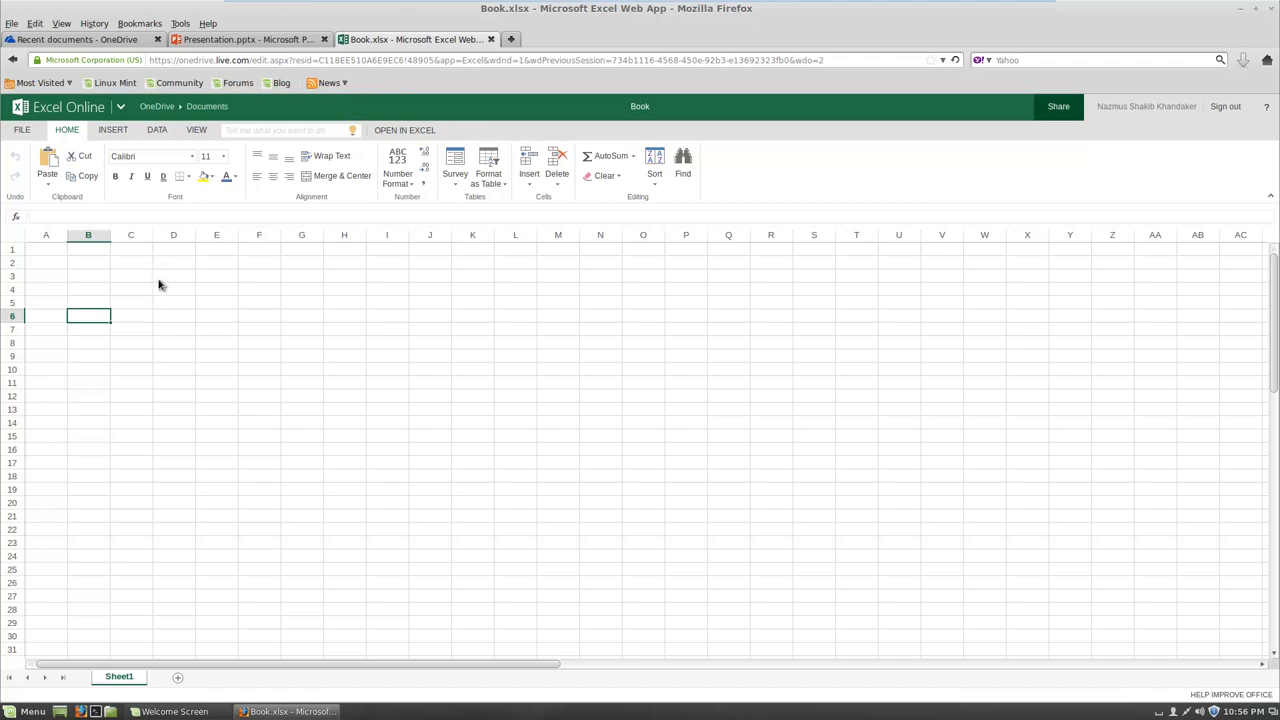
pyautogui.click(130, 276)
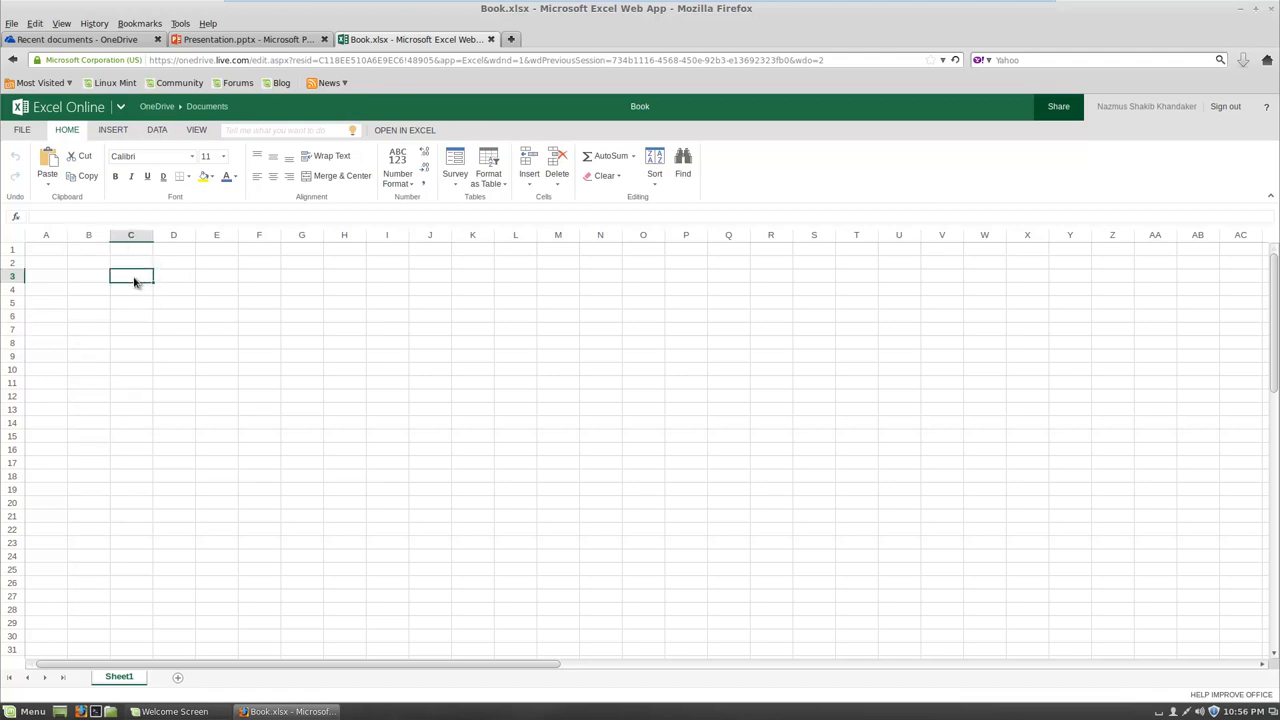
pyautogui.click(130, 316)
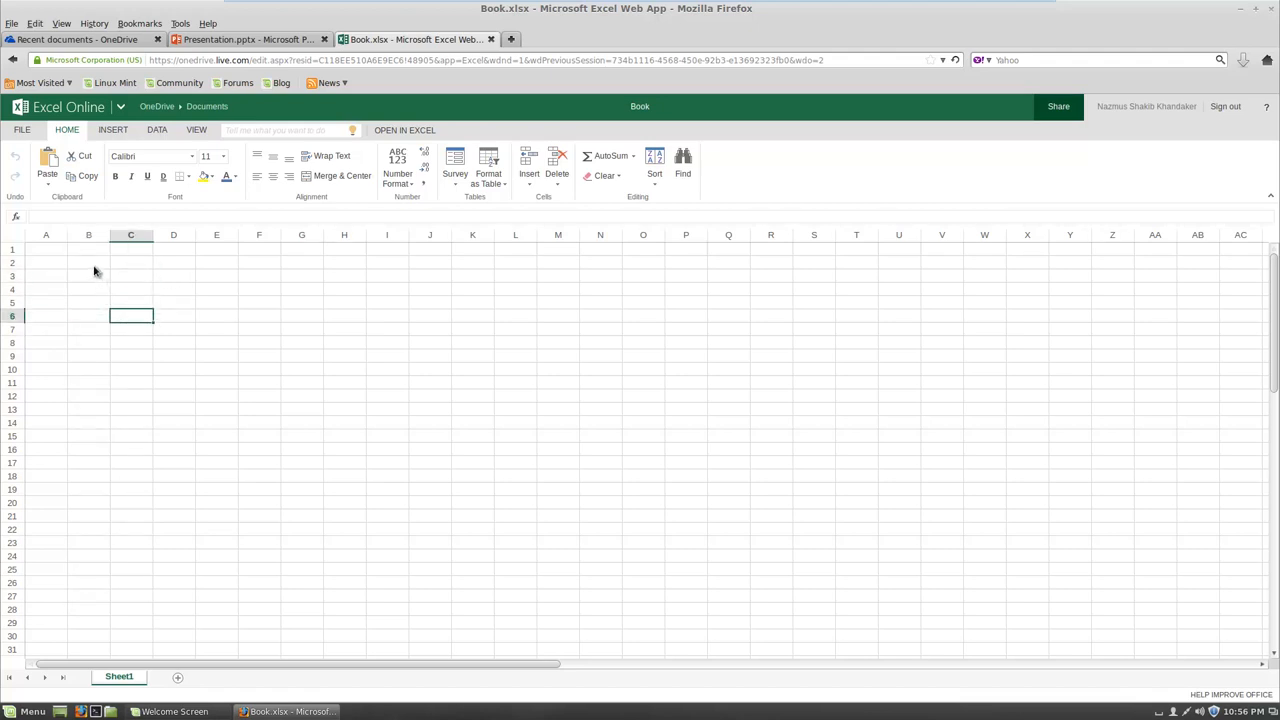
pyautogui.click(130, 288)
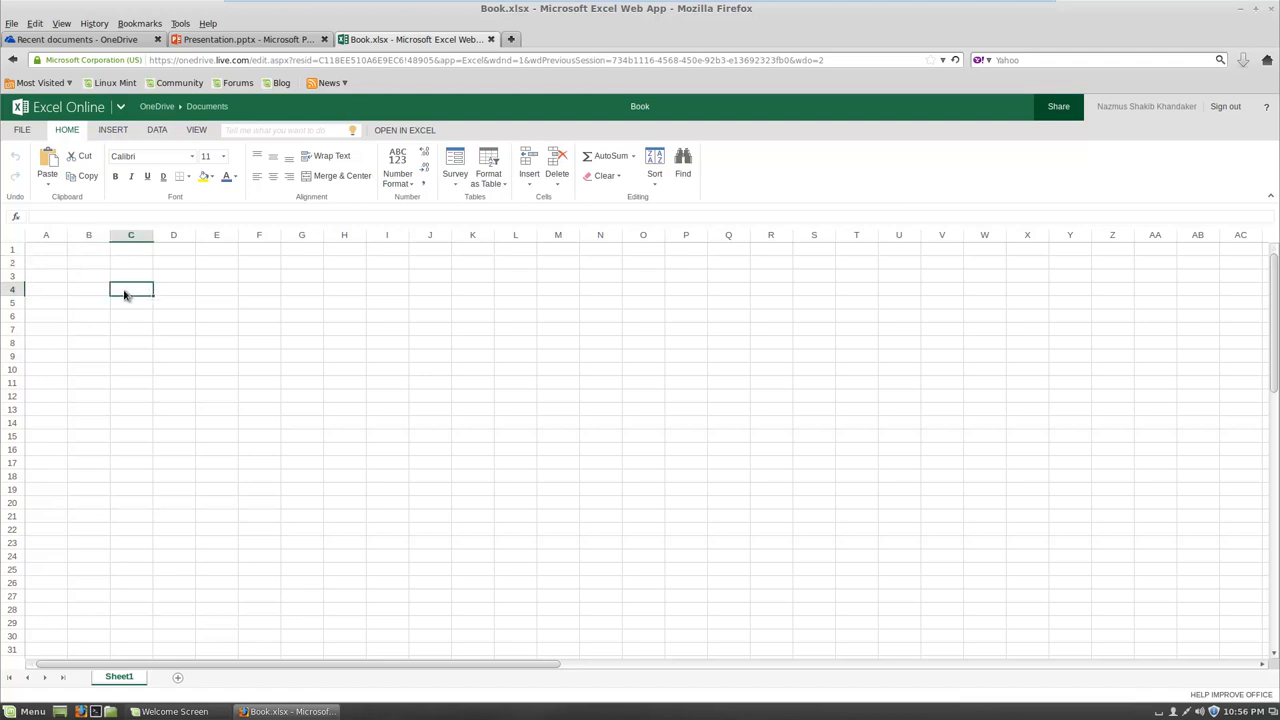
pyautogui.click(130, 276)
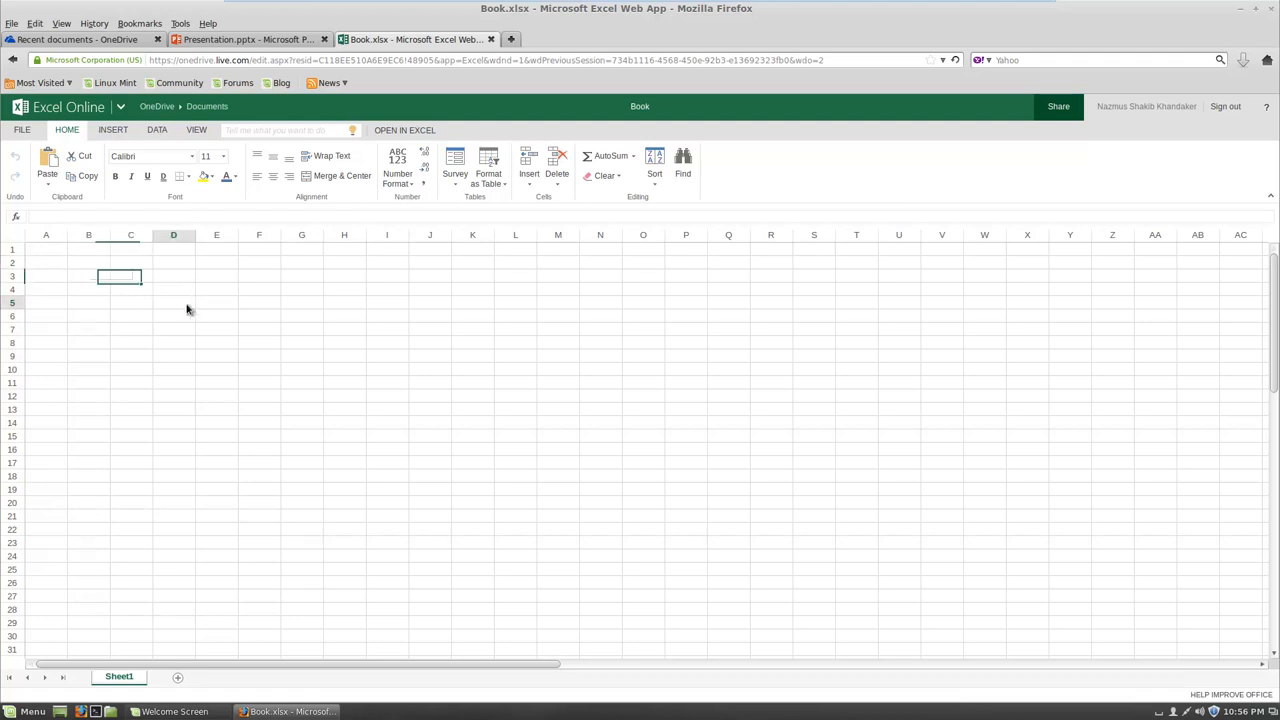
pyautogui.click(172, 302)
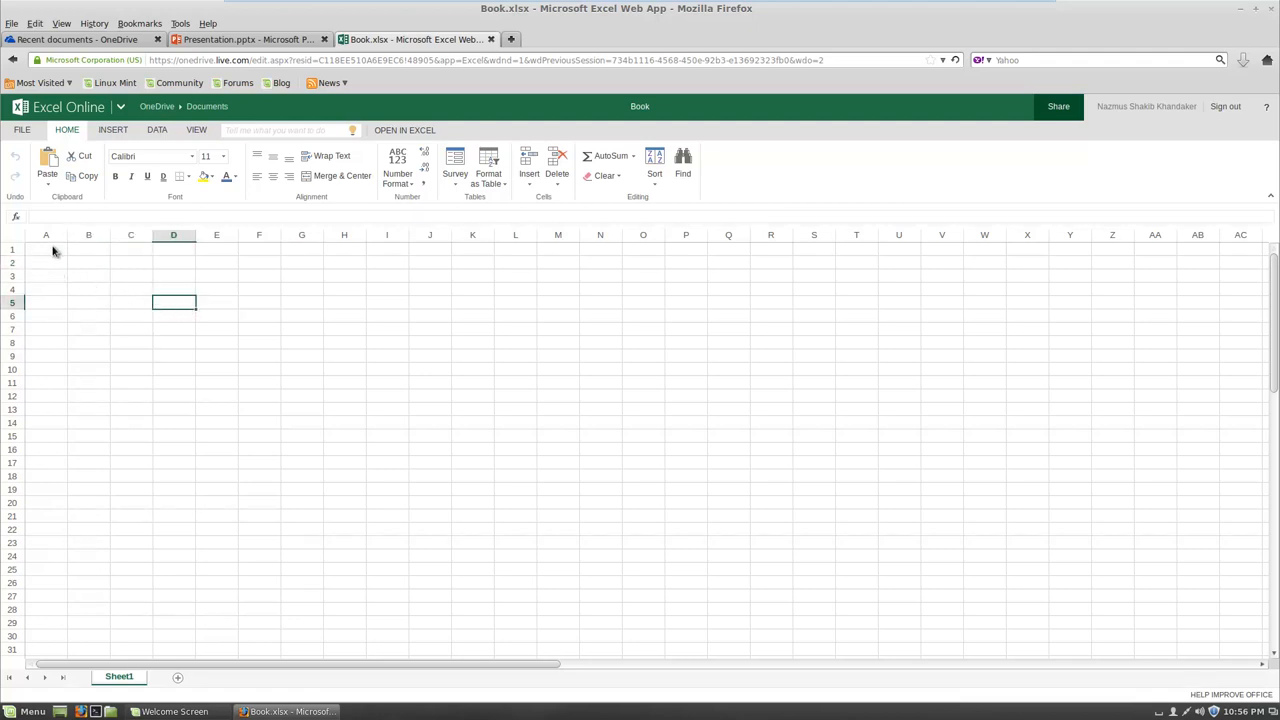
pyautogui.click(46, 248)
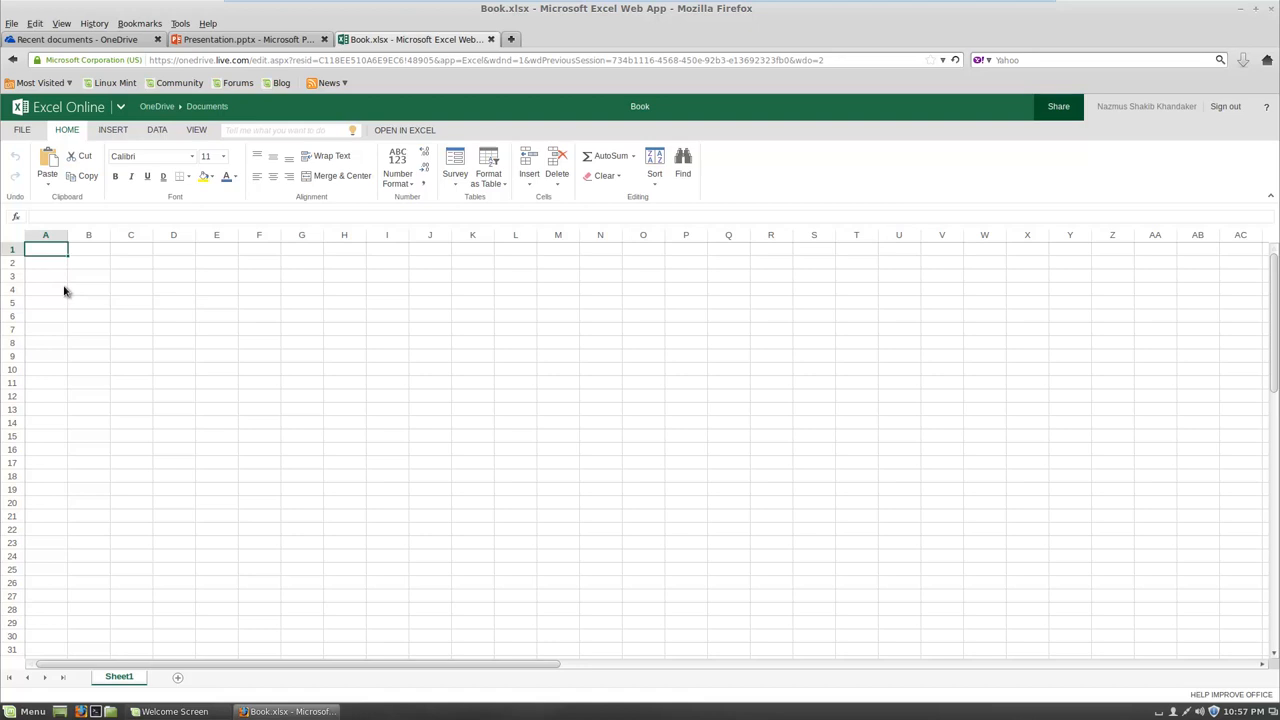
pyautogui.moveTo(100, 272)
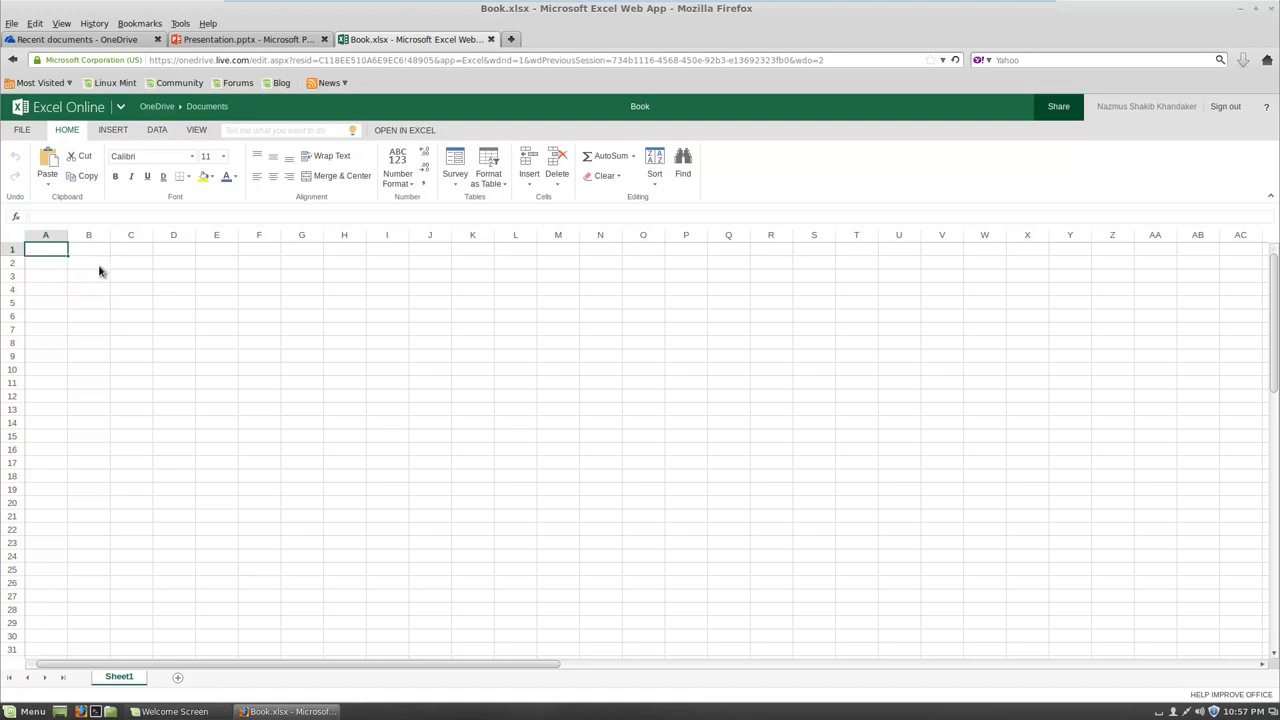
pyautogui.moveTo(84, 280)
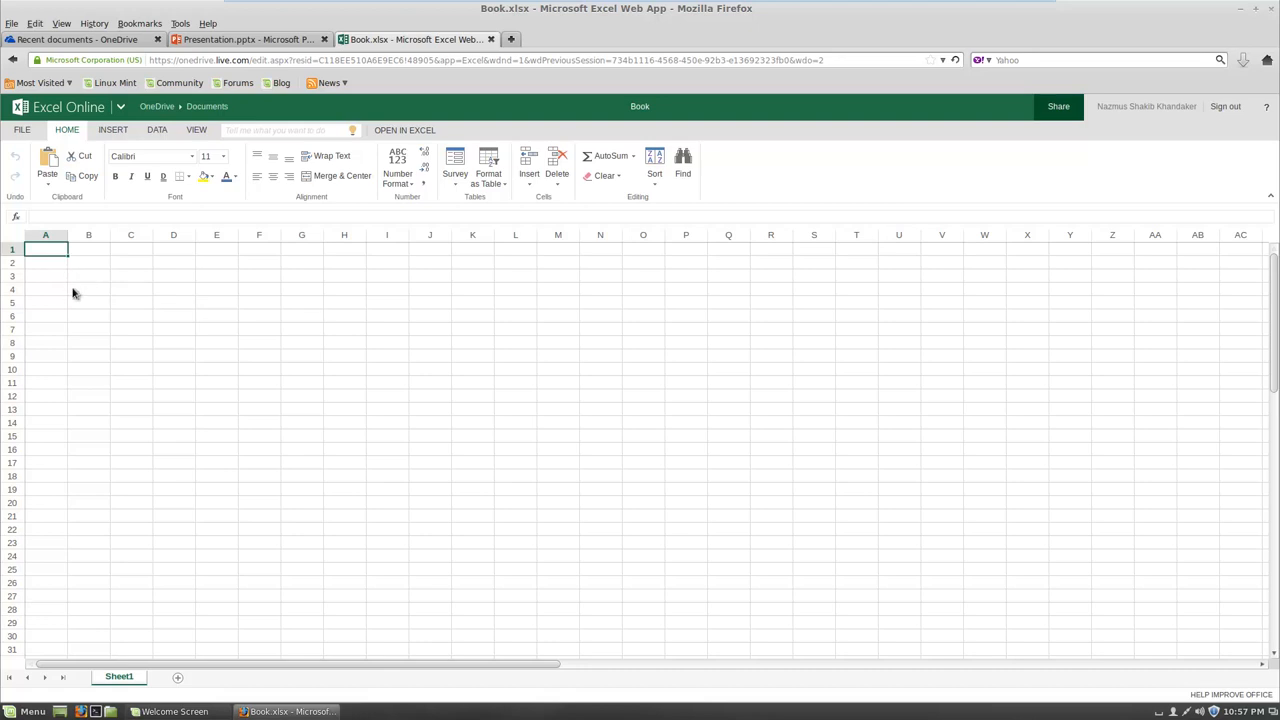
pyautogui.moveTo(98, 272)
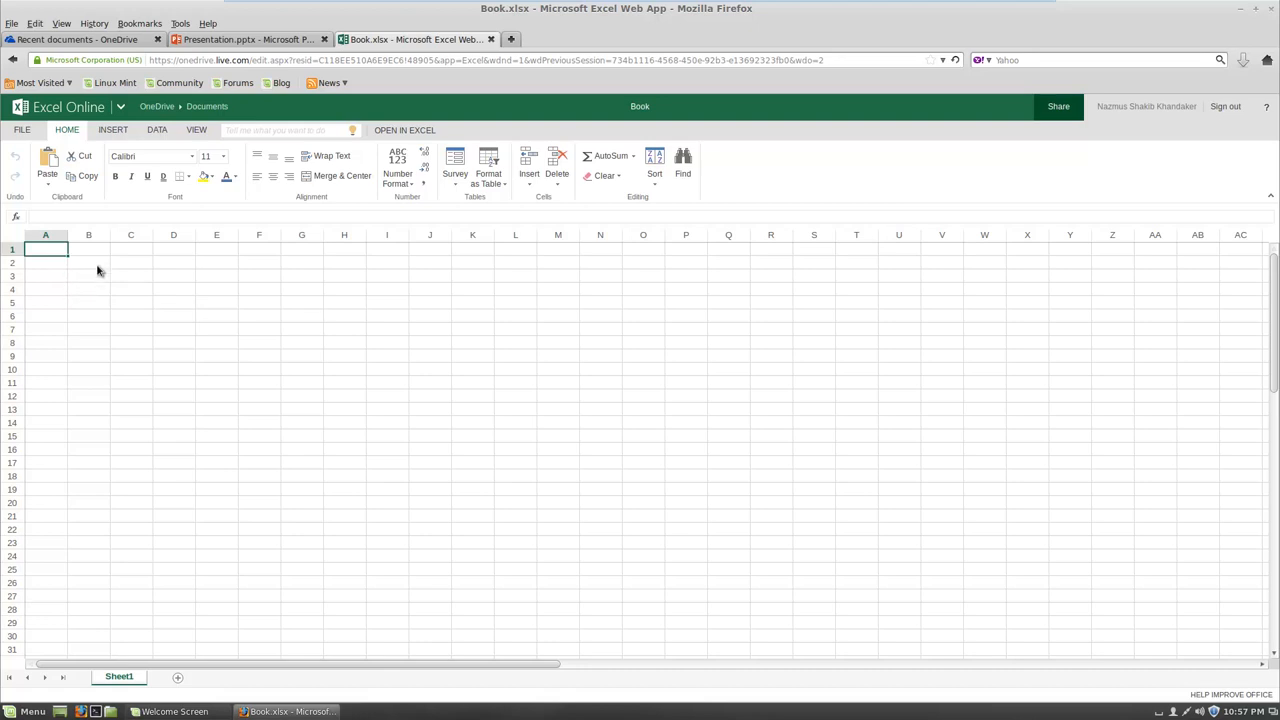